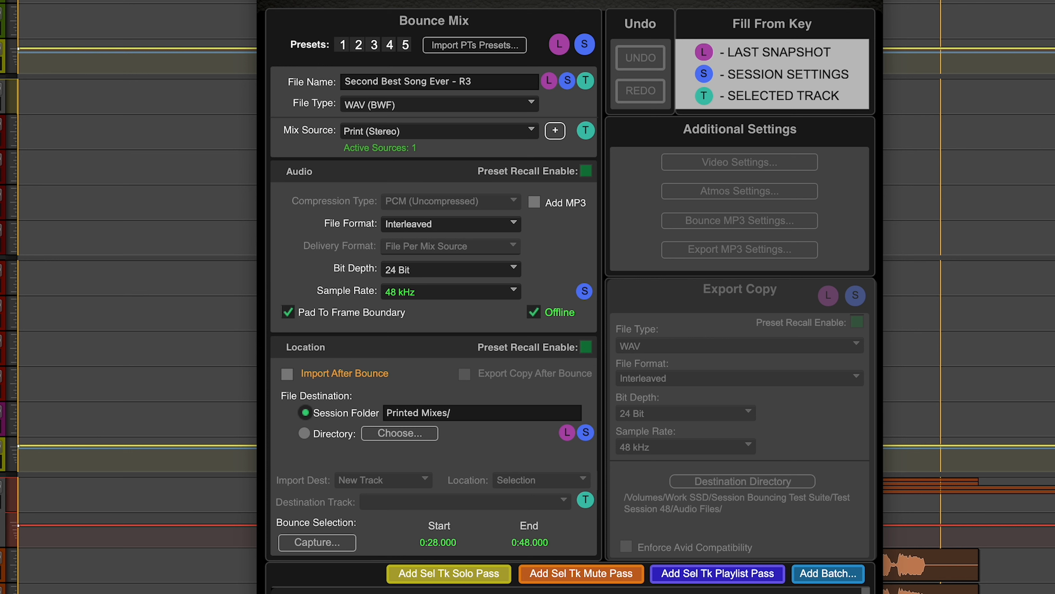
mouse_move(621, 6)
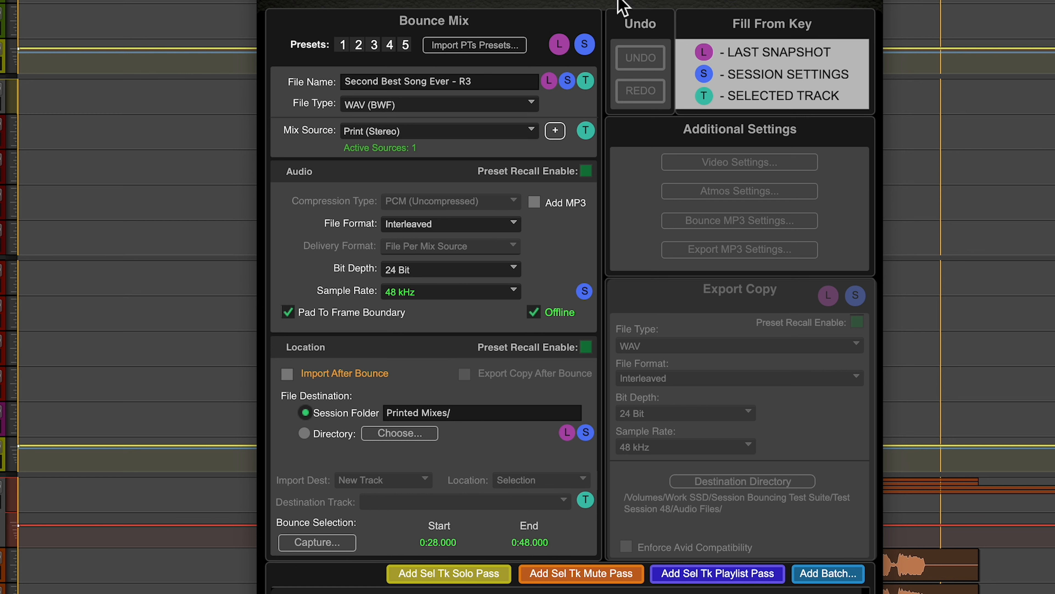
mouse_move(422, 65)
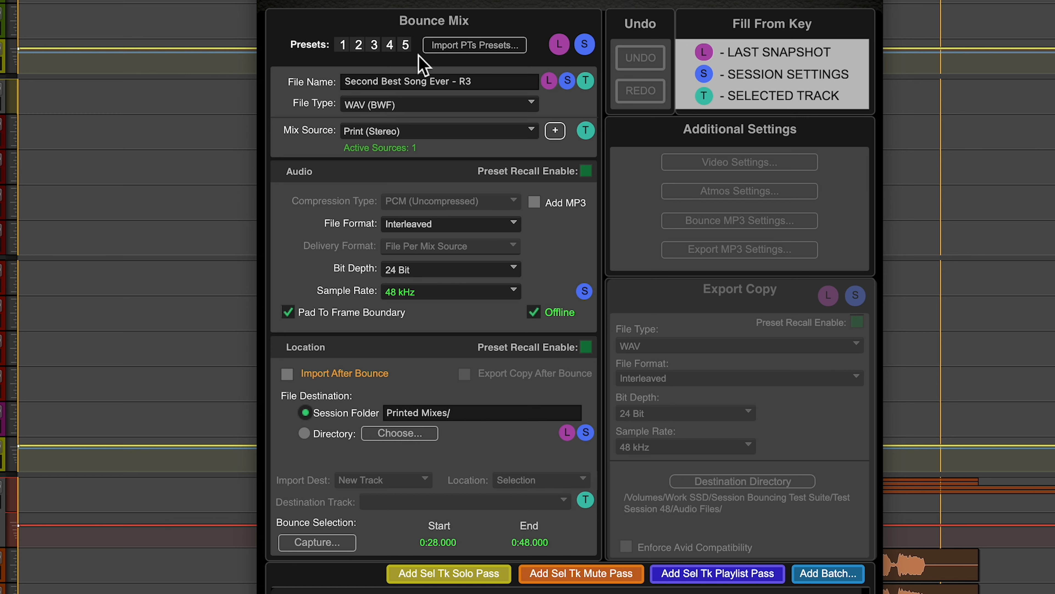
mouse_move(414, 120)
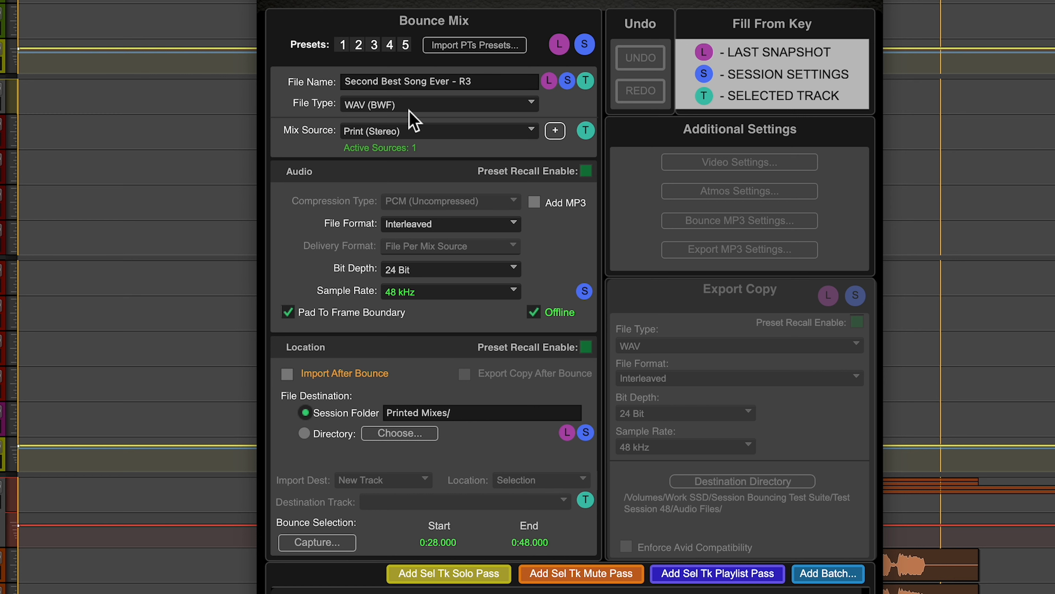
mouse_move(456, 142)
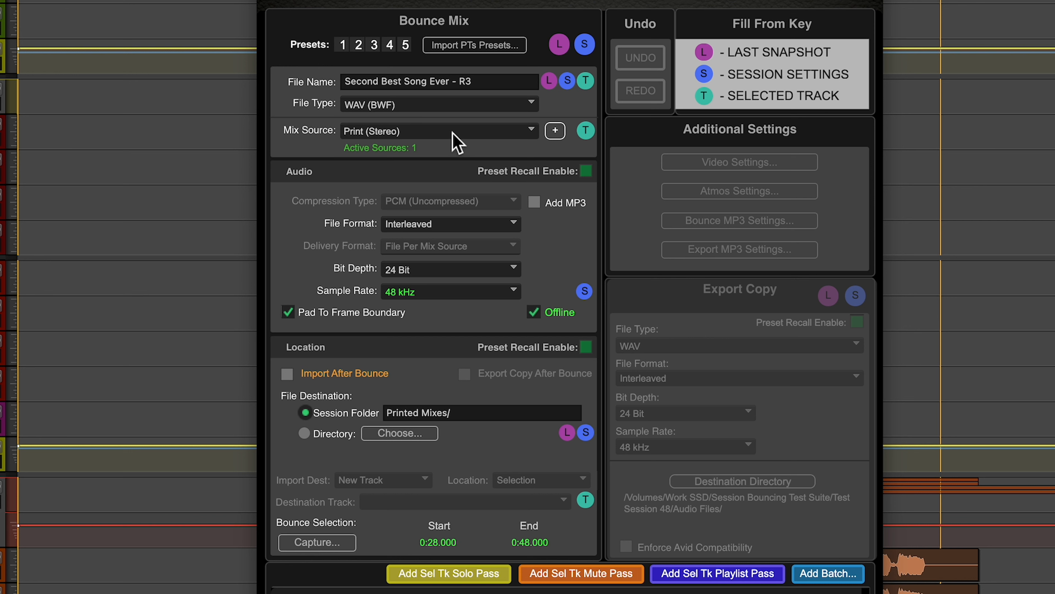
mouse_move(470, 143)
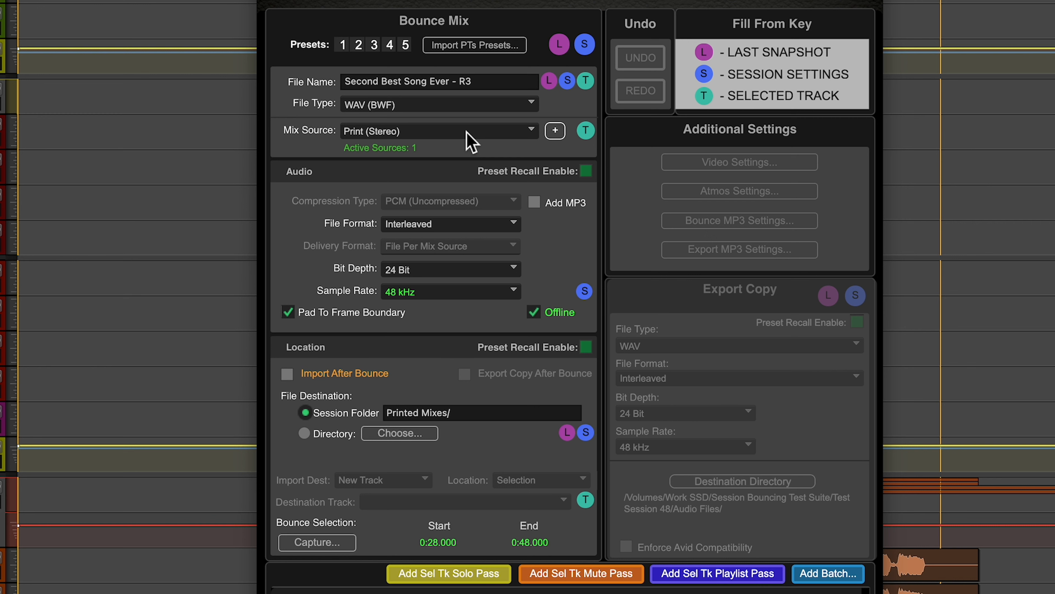
mouse_move(404, 300)
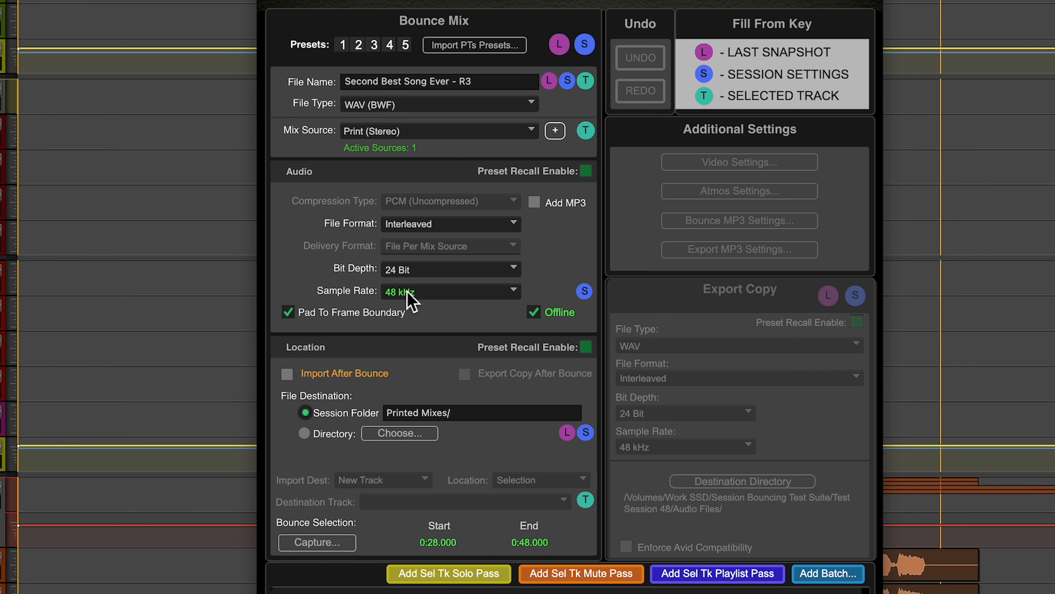
mouse_move(558, 349)
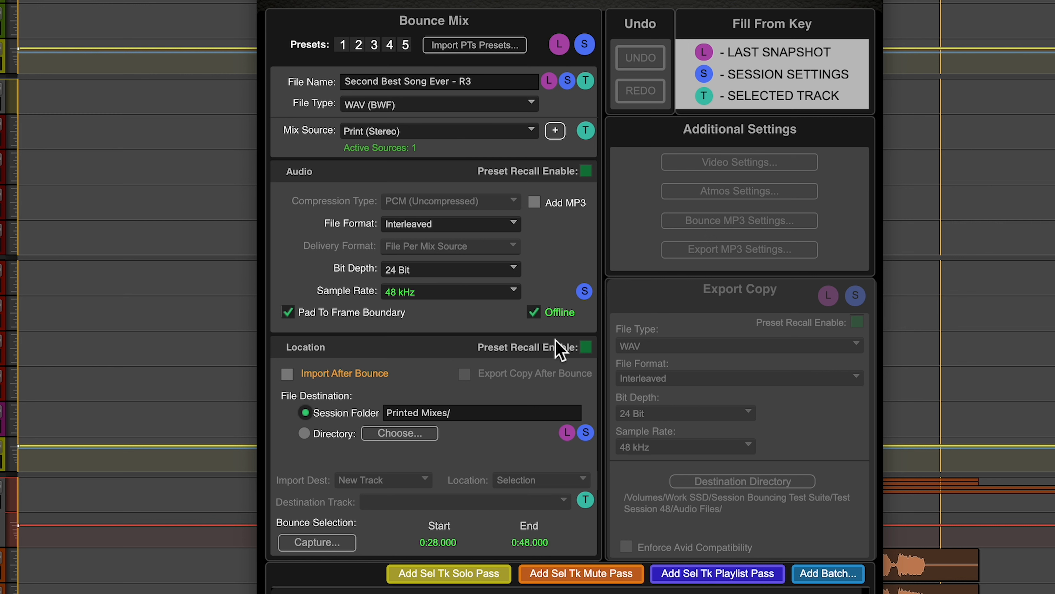
mouse_move(416, 143)
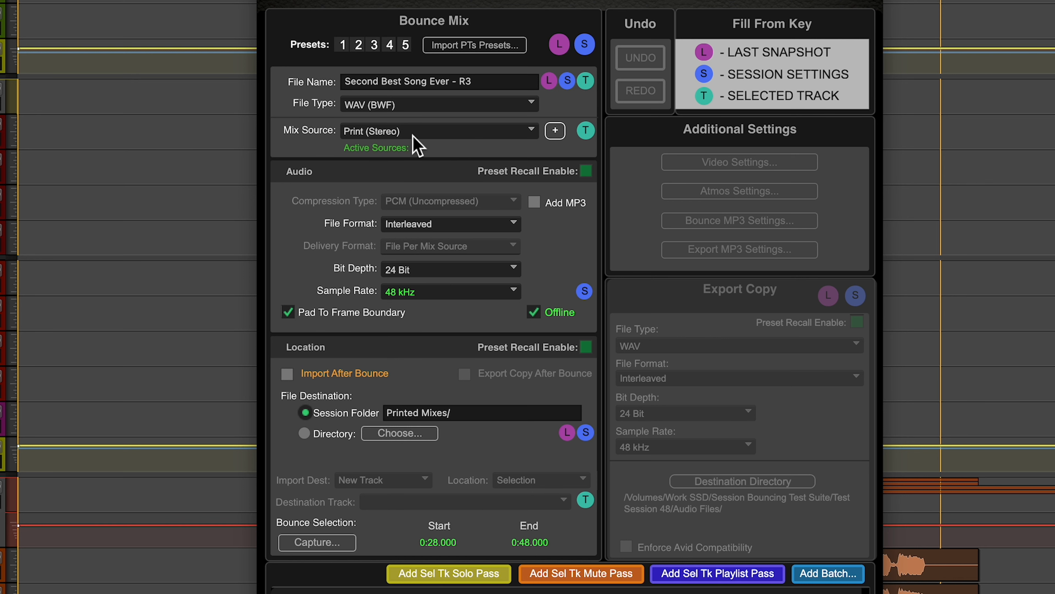
- Review the additional mix sources list without adding any, leaving R3 Main Mix as the source
click(555, 131)
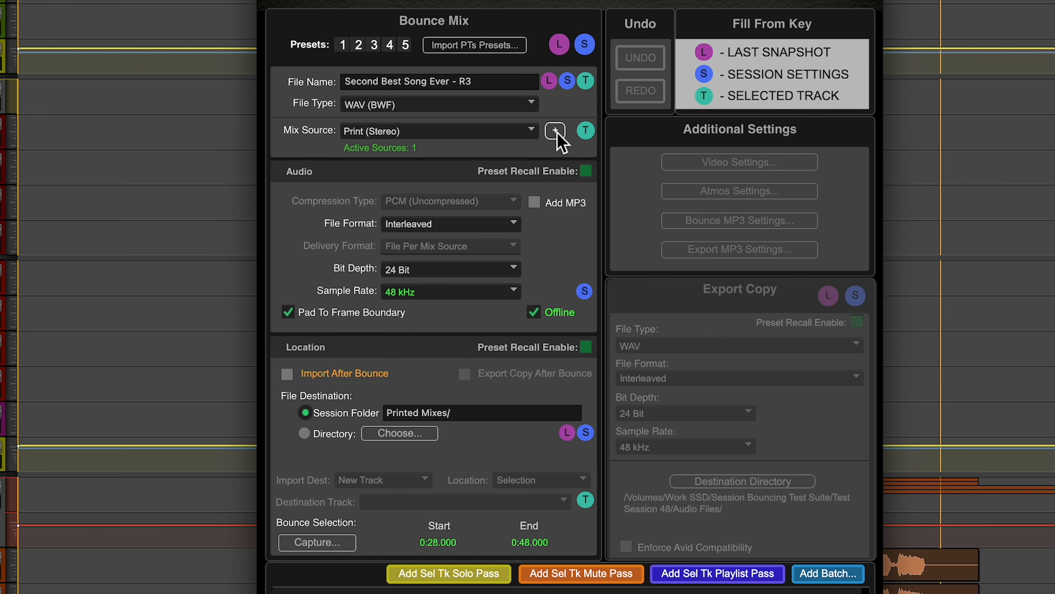
click(555, 131)
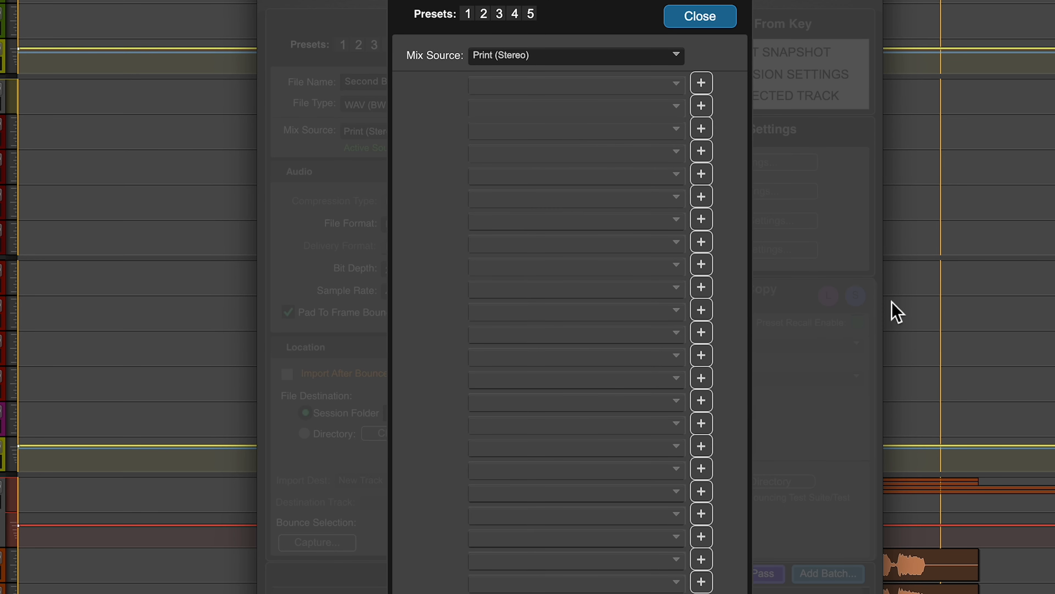
mouse_move(517, 154)
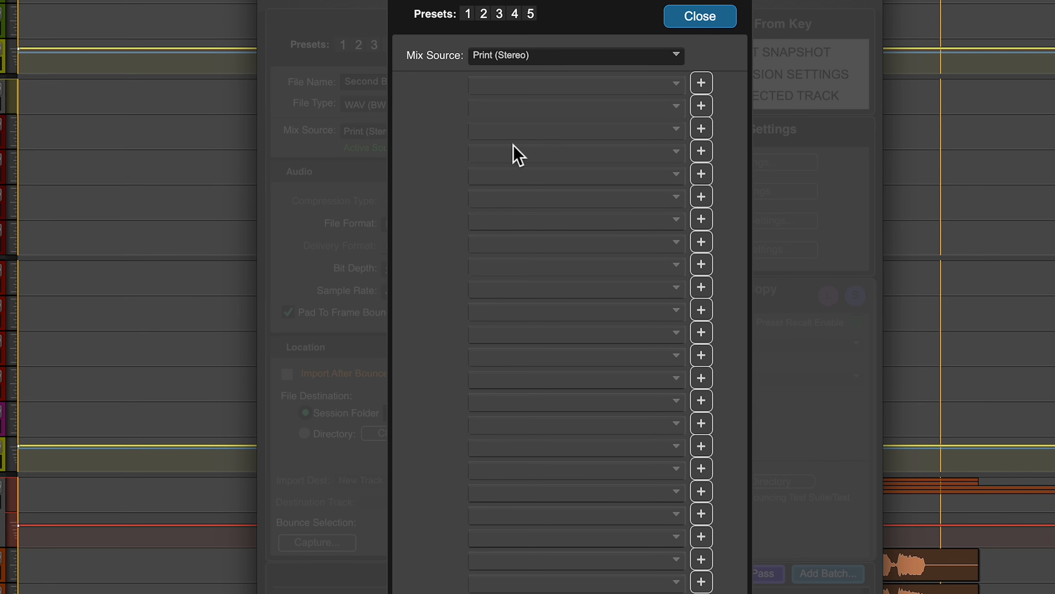
click(699, 16)
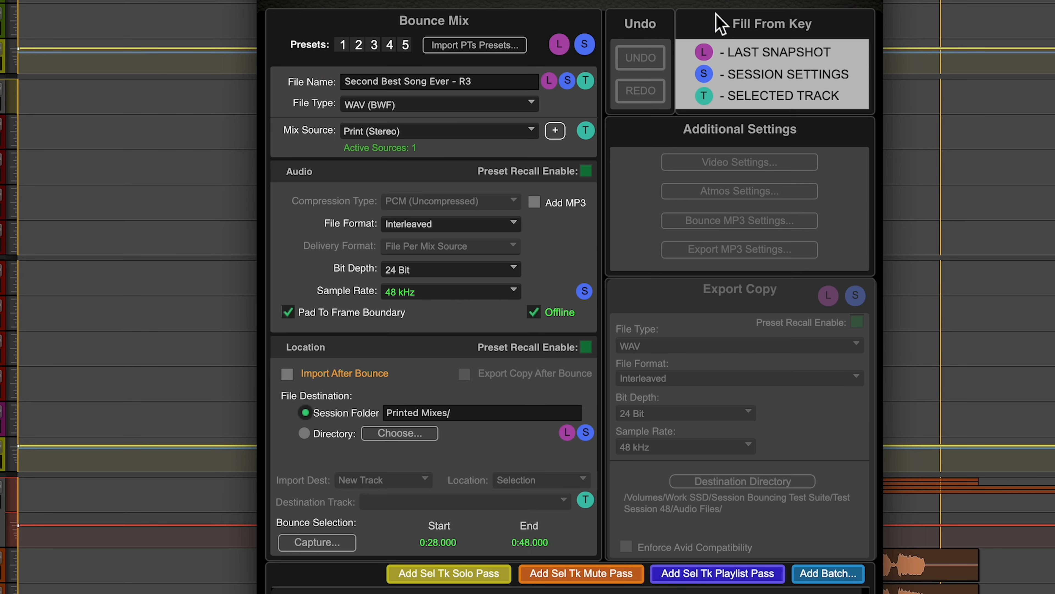
mouse_move(429, 141)
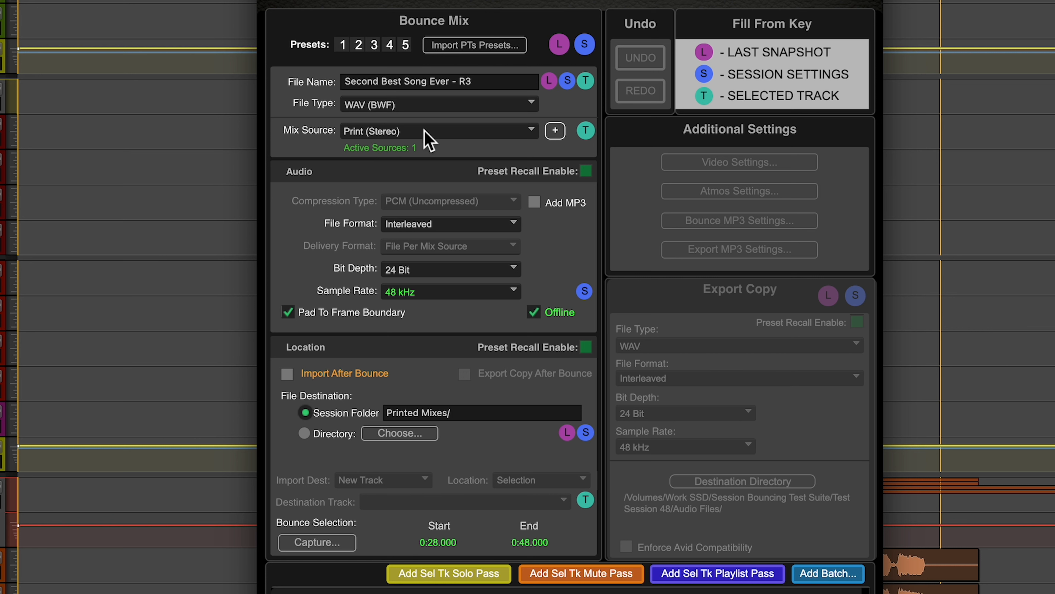
mouse_move(429, 166)
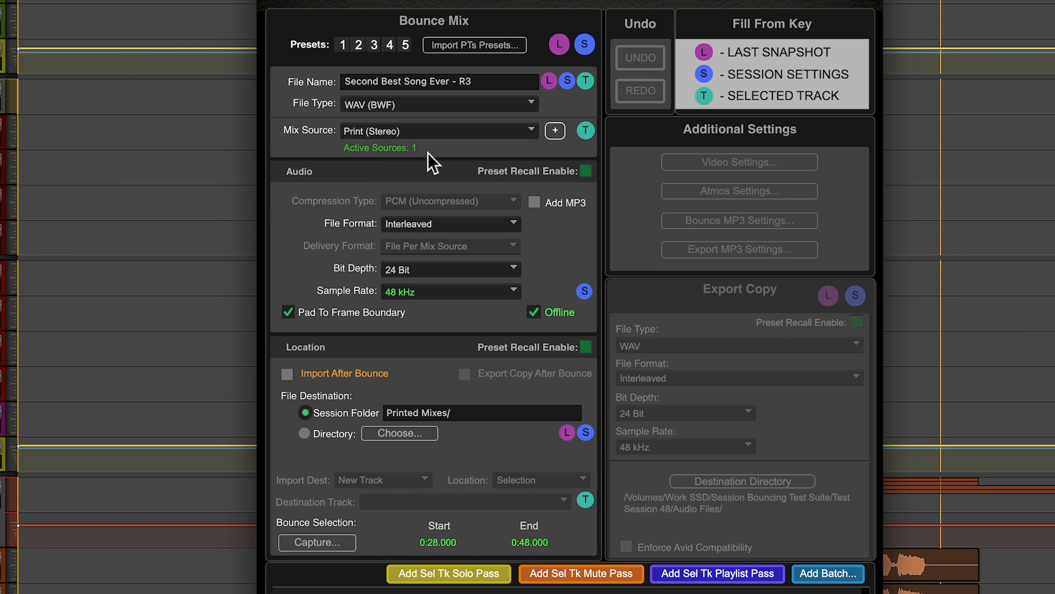
mouse_move(469, 314)
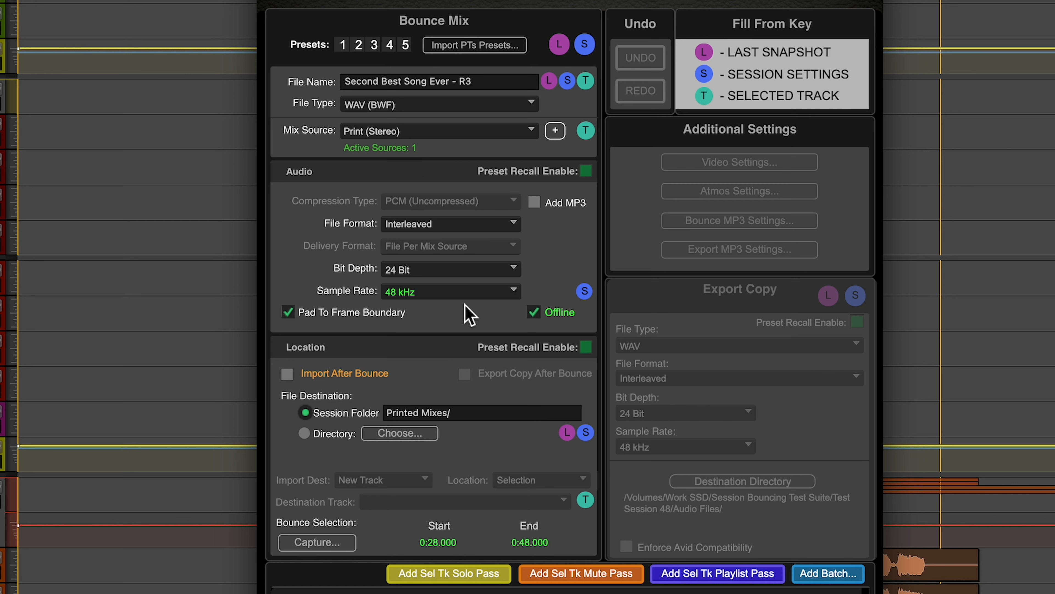
mouse_move(329, 271)
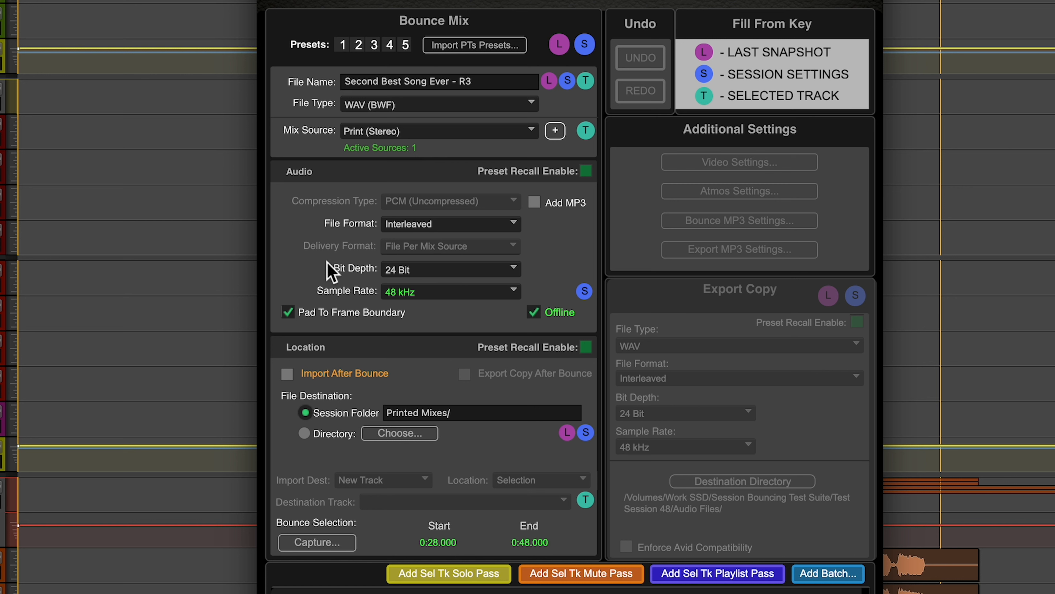
mouse_move(451, 211)
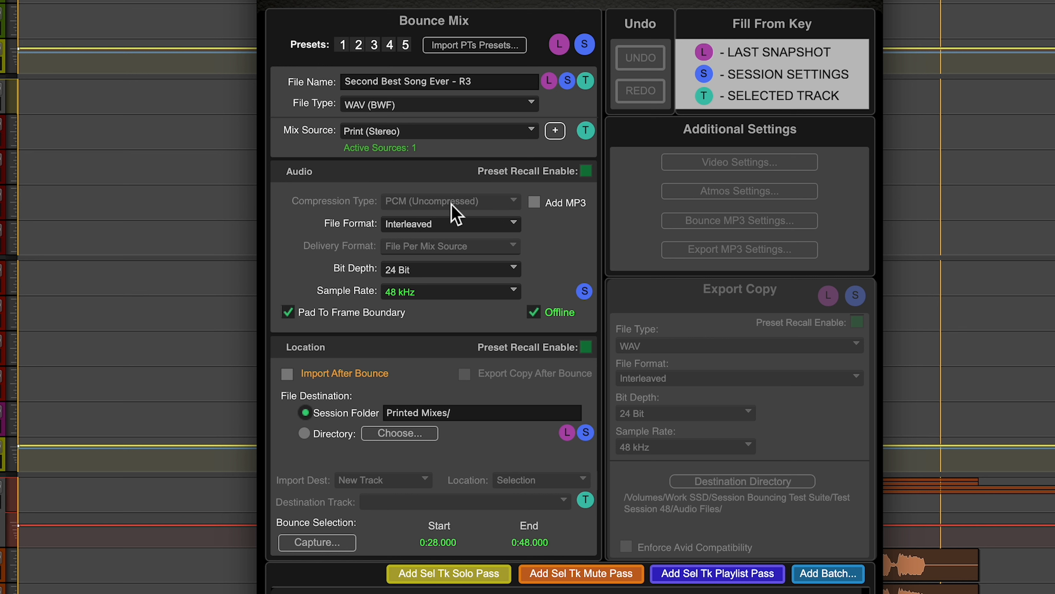
mouse_move(455, 214)
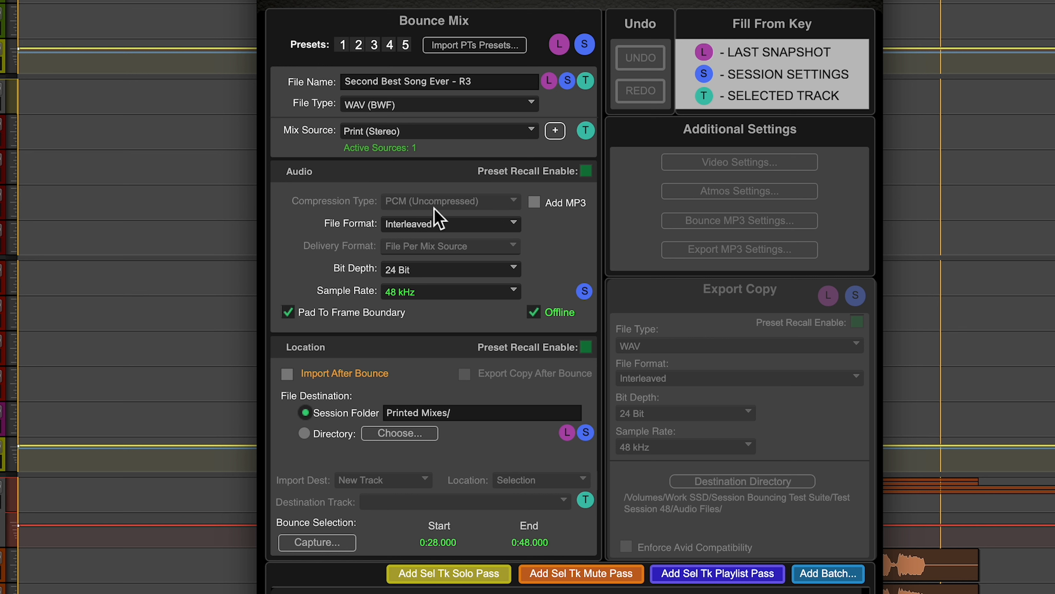
mouse_move(327, 261)
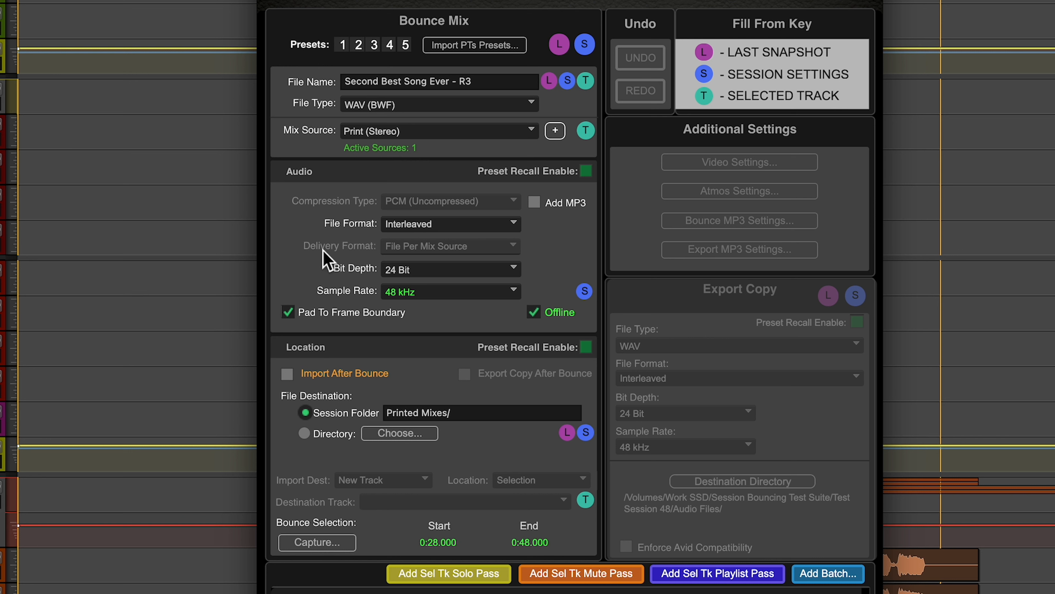
mouse_move(438, 256)
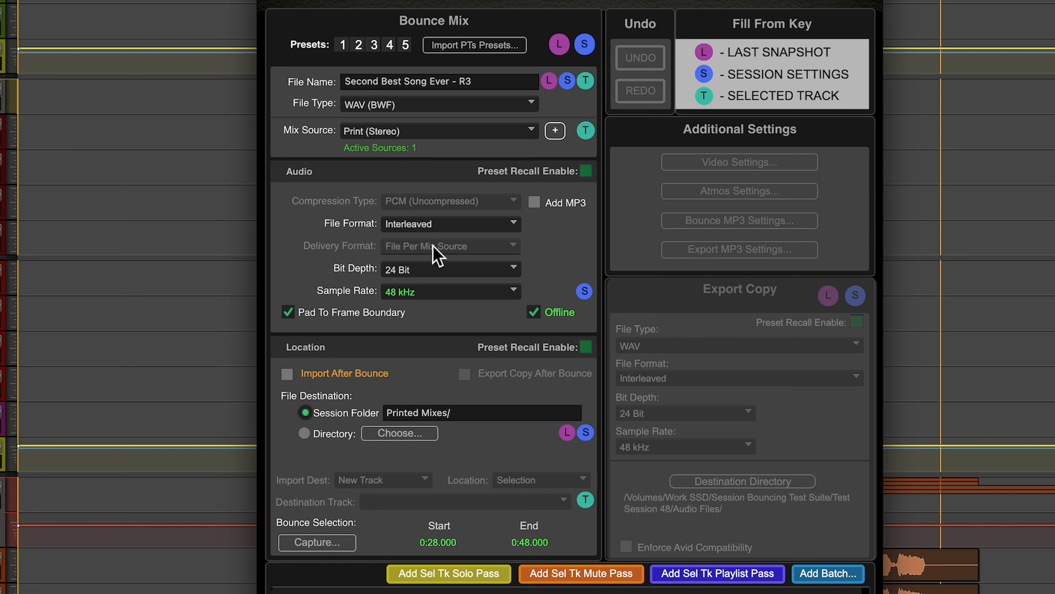
mouse_move(438, 165)
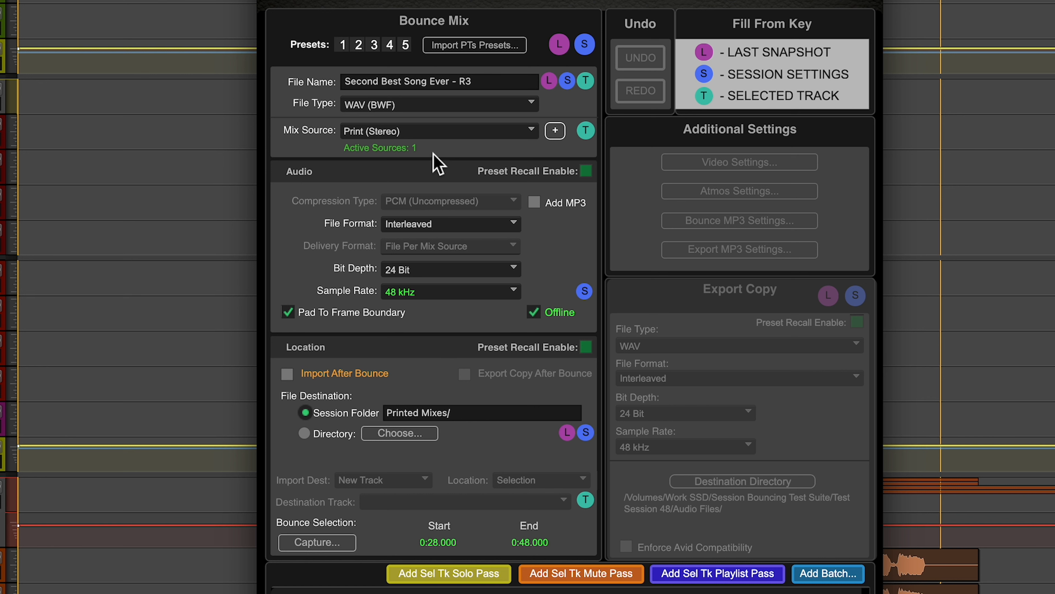
mouse_move(423, 302)
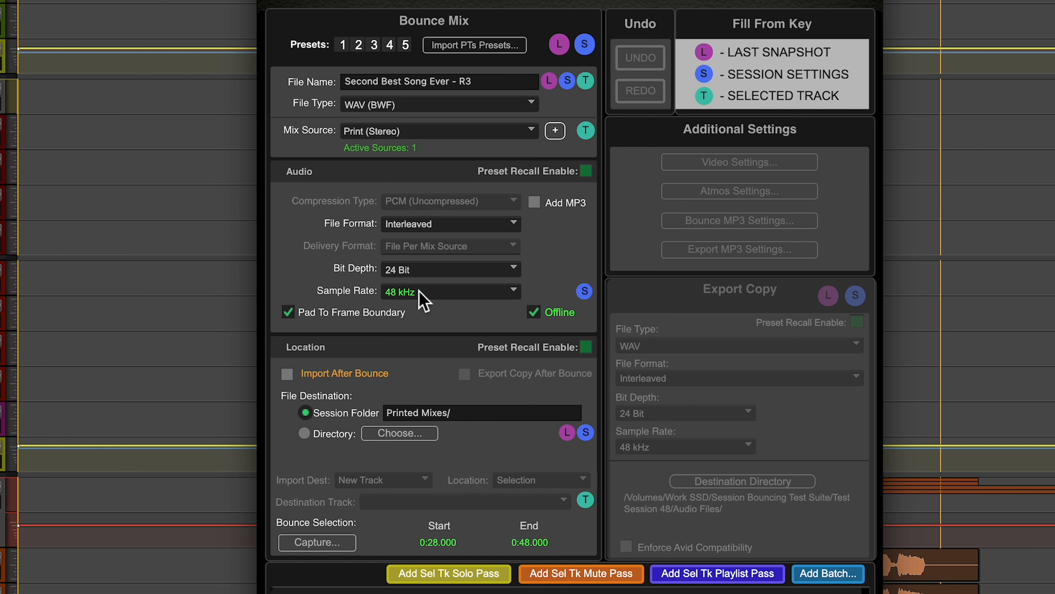
mouse_move(551, 324)
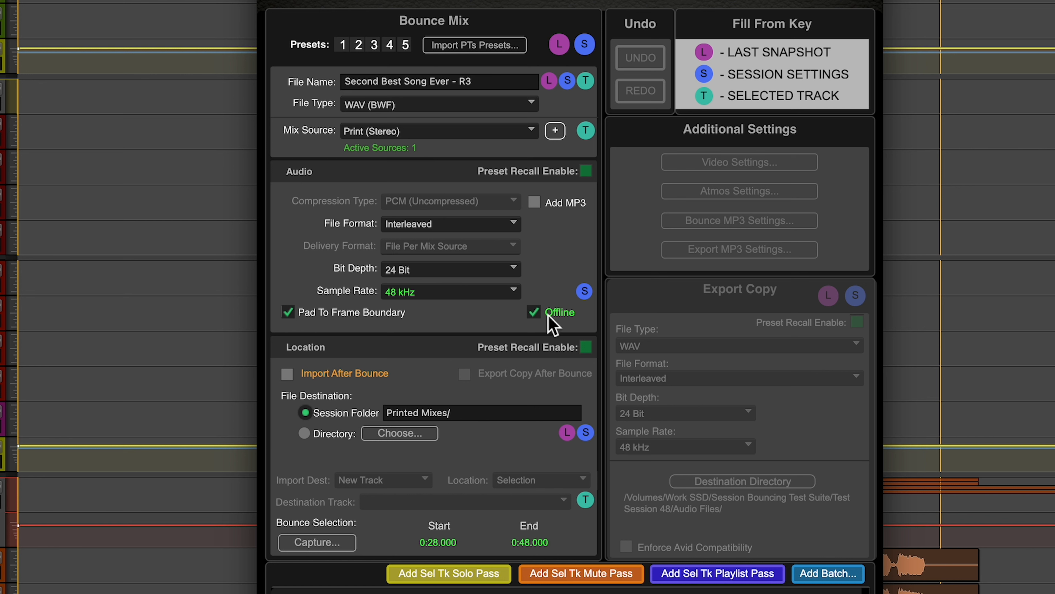
mouse_move(542, 218)
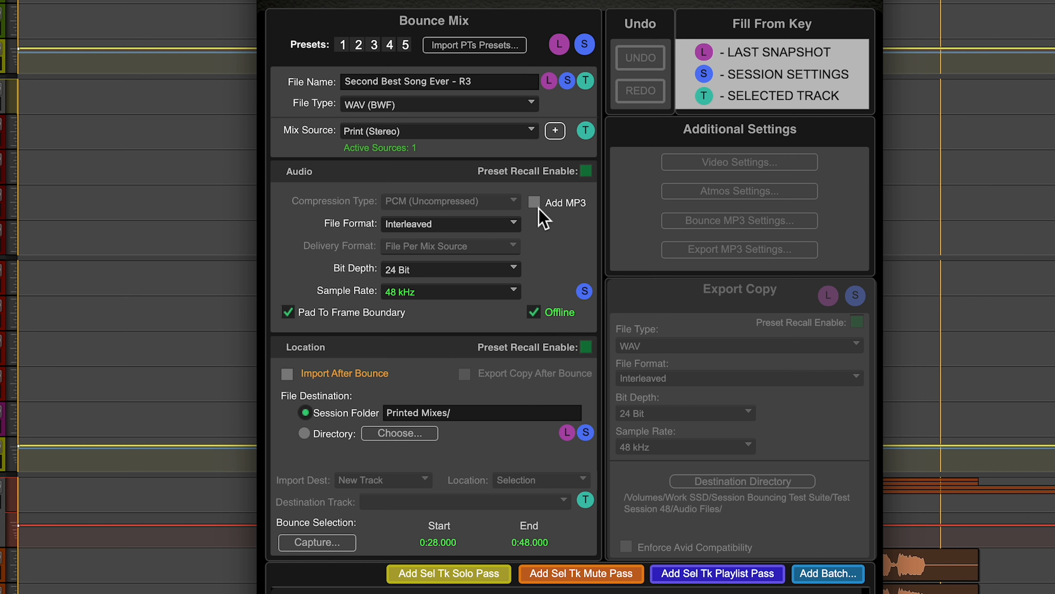
mouse_move(587, 427)
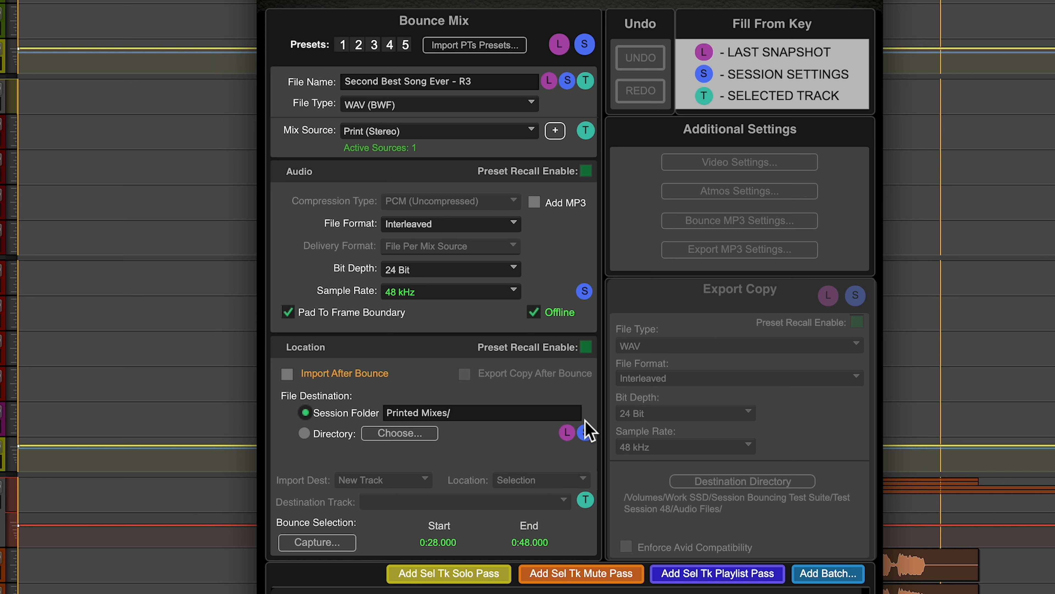
mouse_move(506, 359)
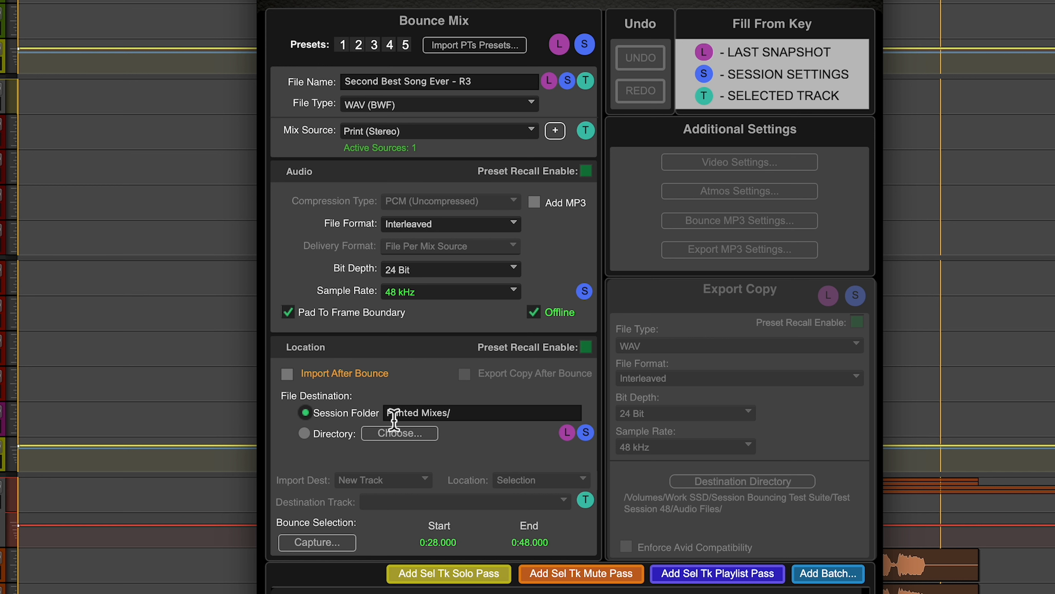
mouse_move(423, 443)
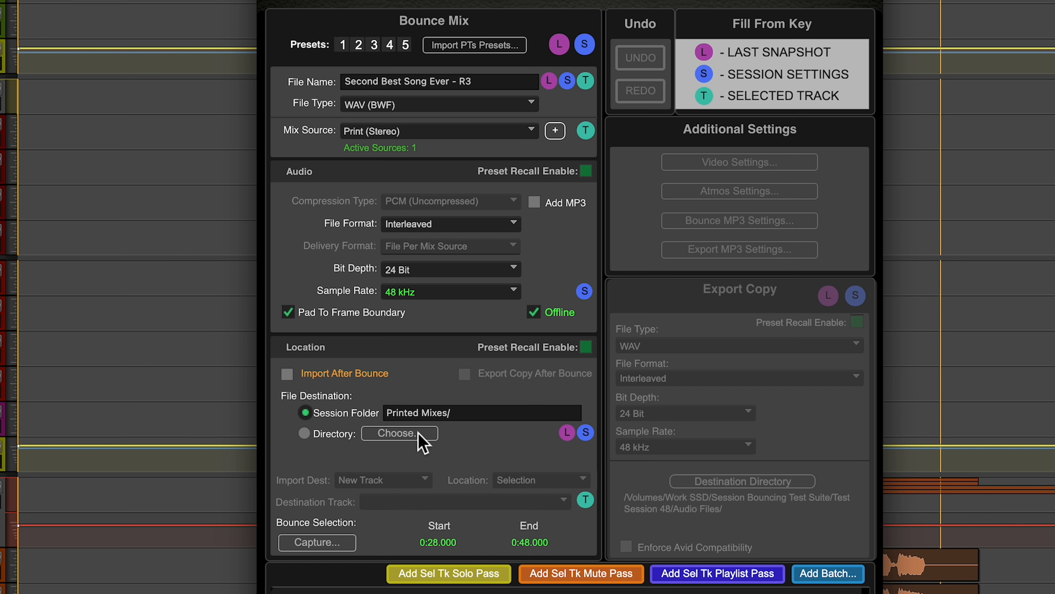
mouse_move(337, 387)
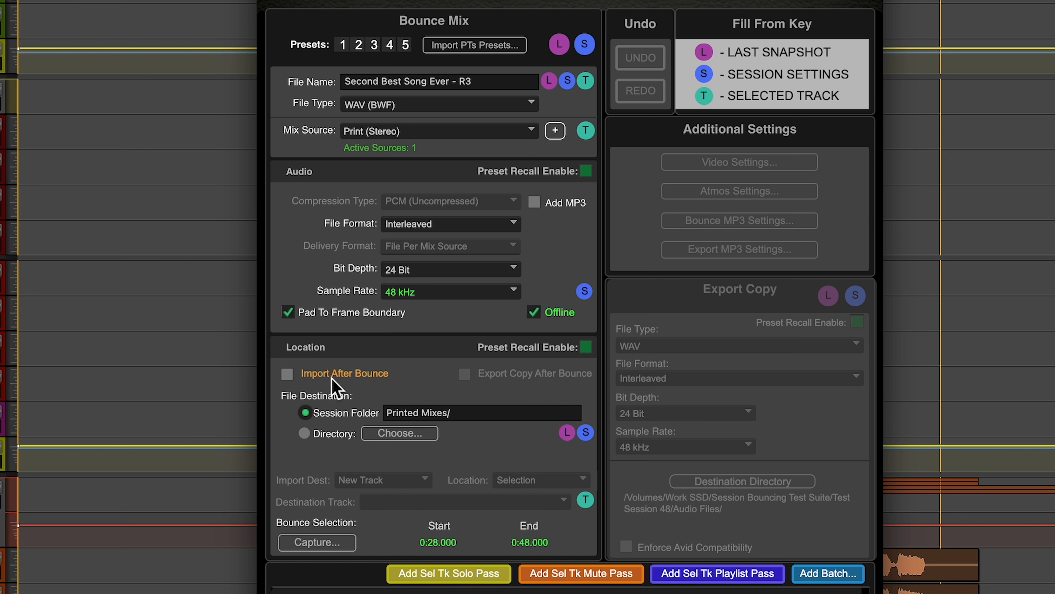
mouse_move(333, 387)
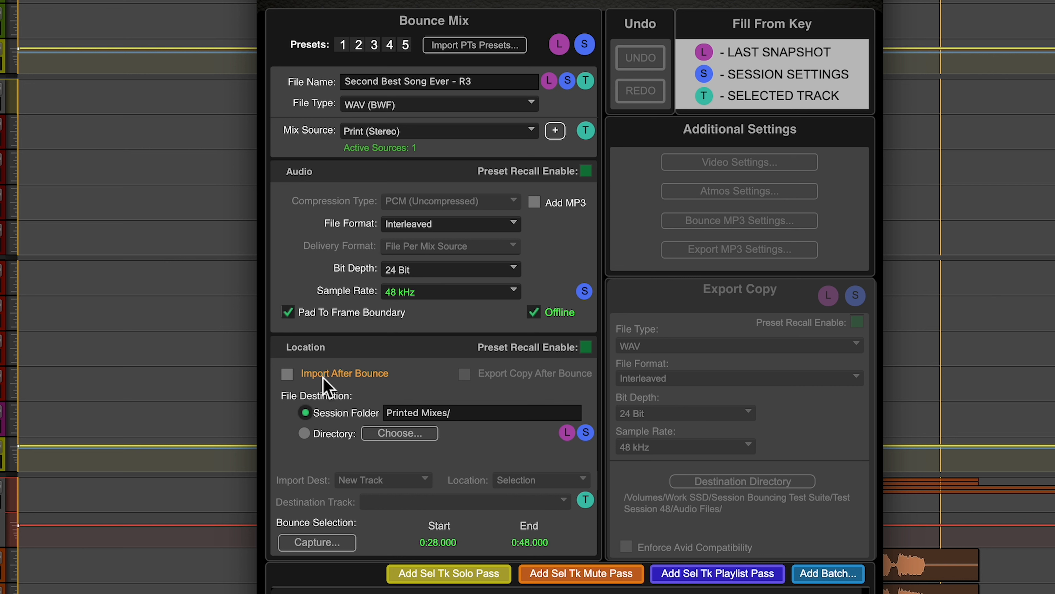
mouse_move(357, 386)
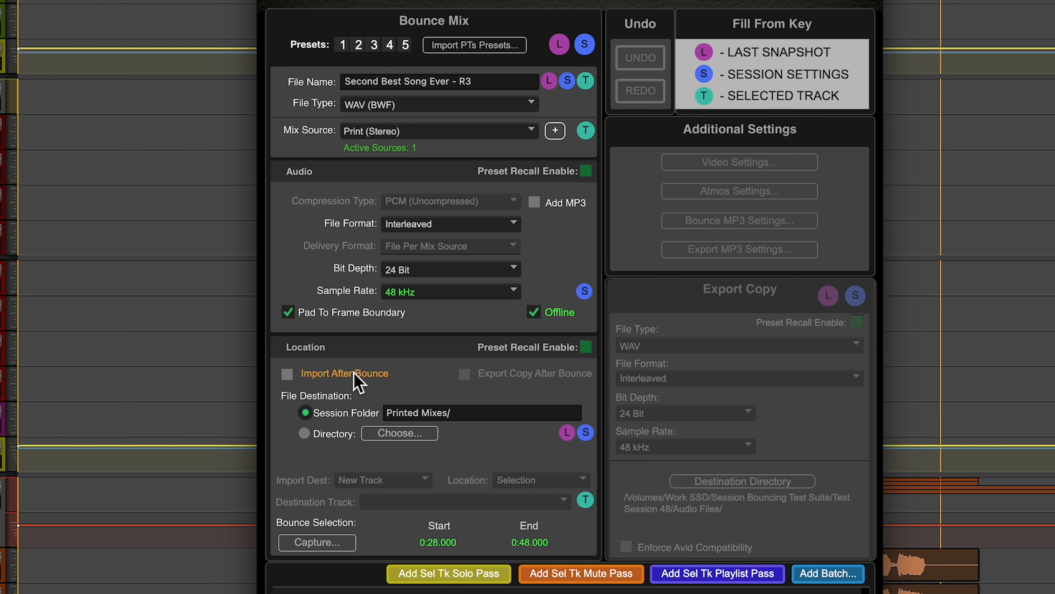
mouse_move(395, 302)
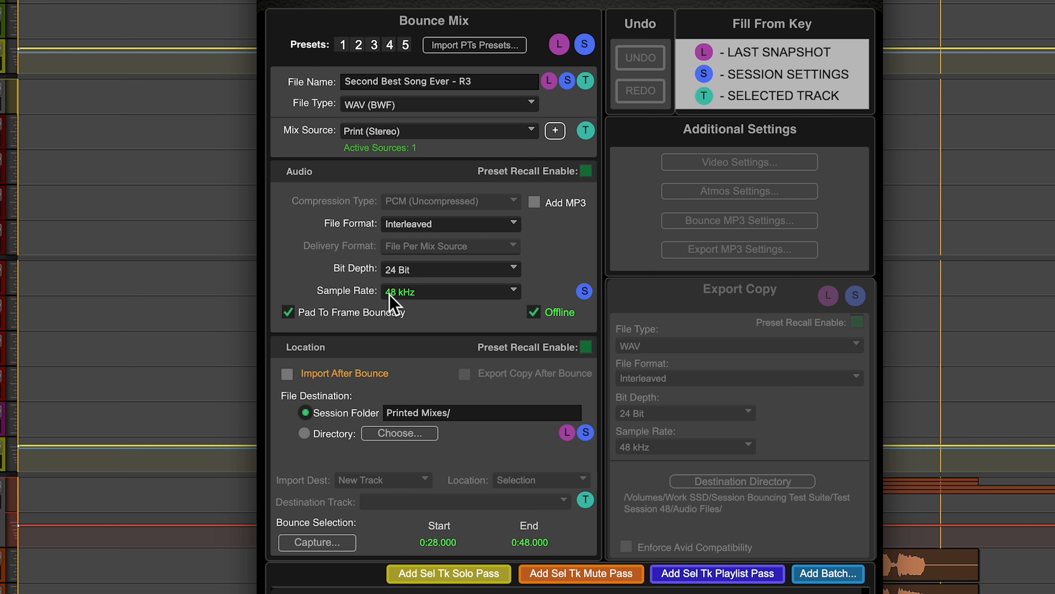
mouse_move(436, 304)
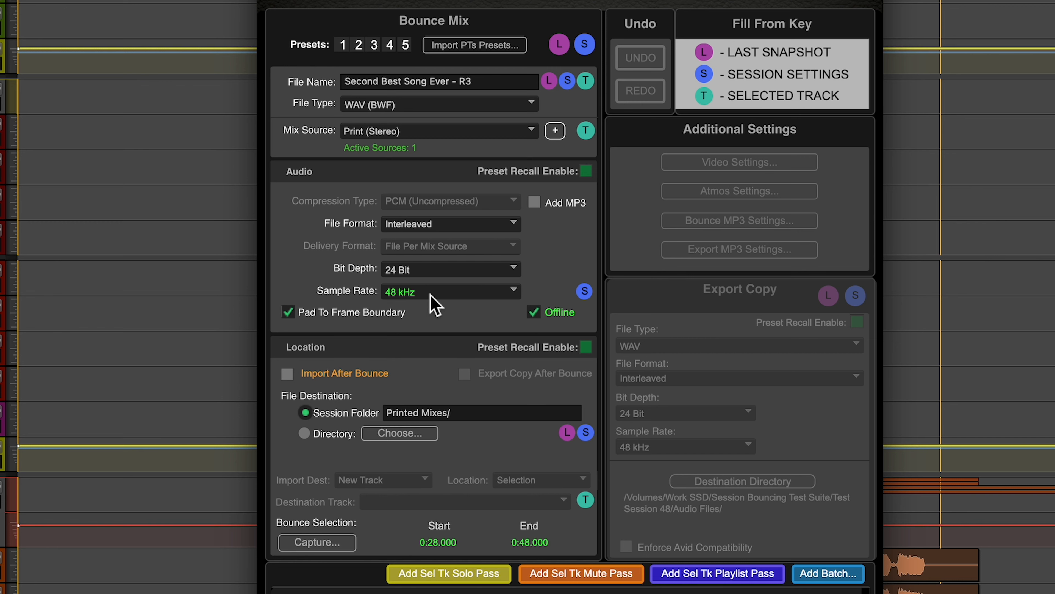
- Set the bounce sample rate to 44.1 kHz by searching the rate list for "44"
click(450, 291)
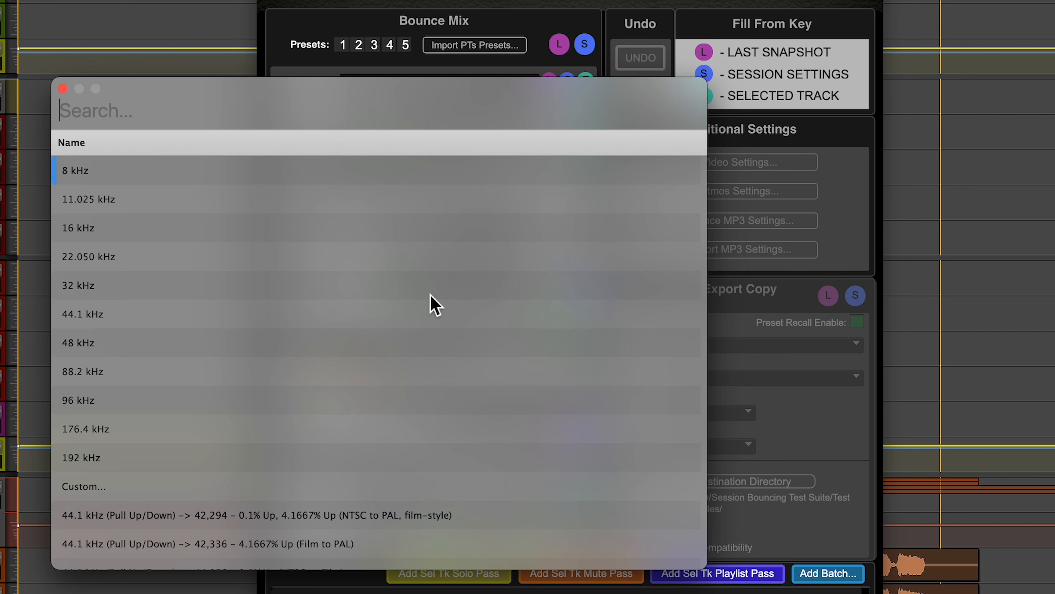
mouse_move(425, 315)
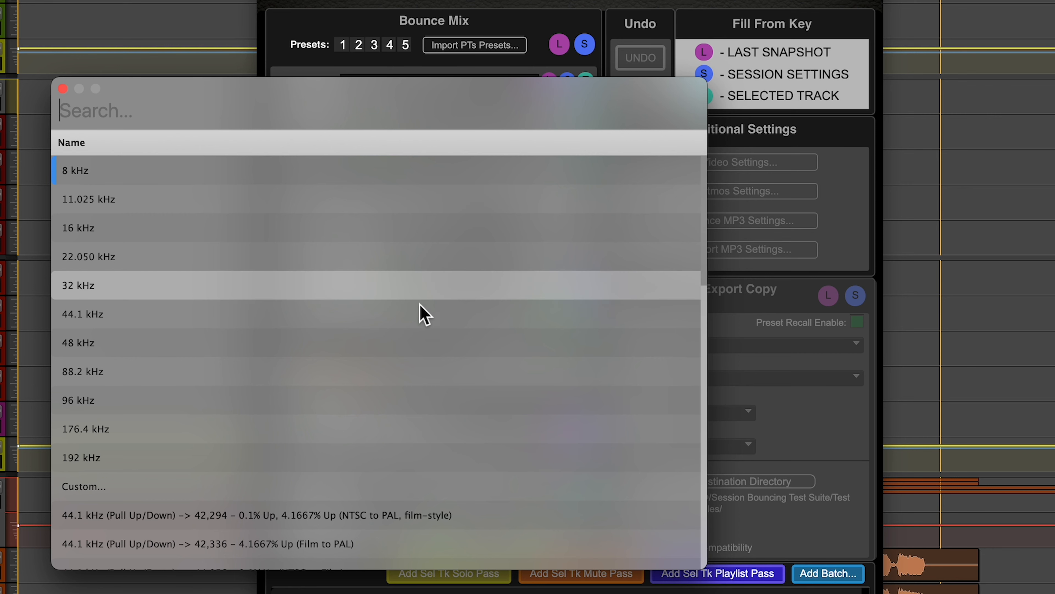
mouse_move(148, 209)
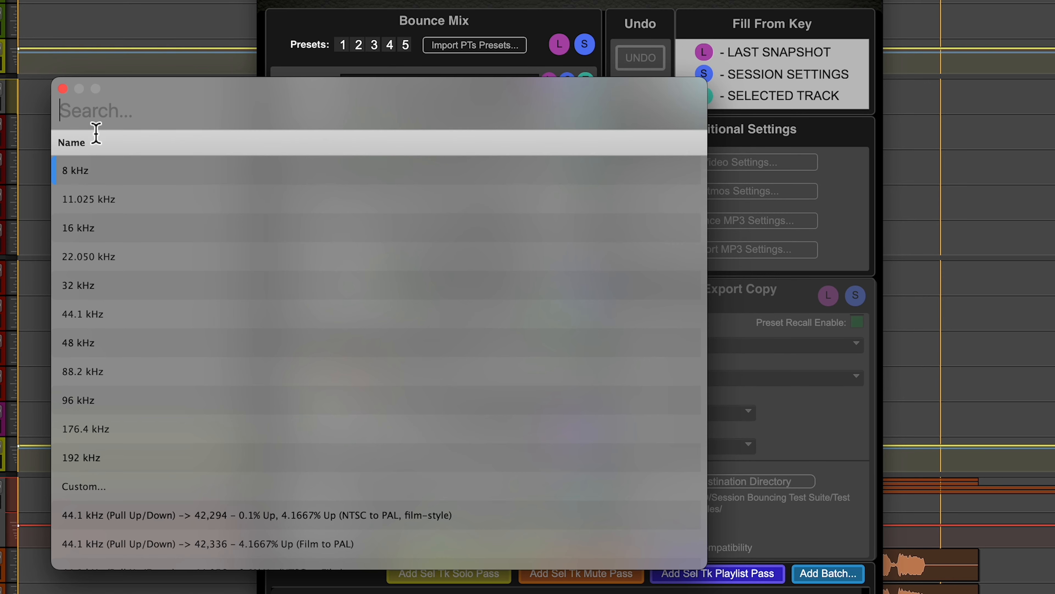
mouse_move(188, 112)
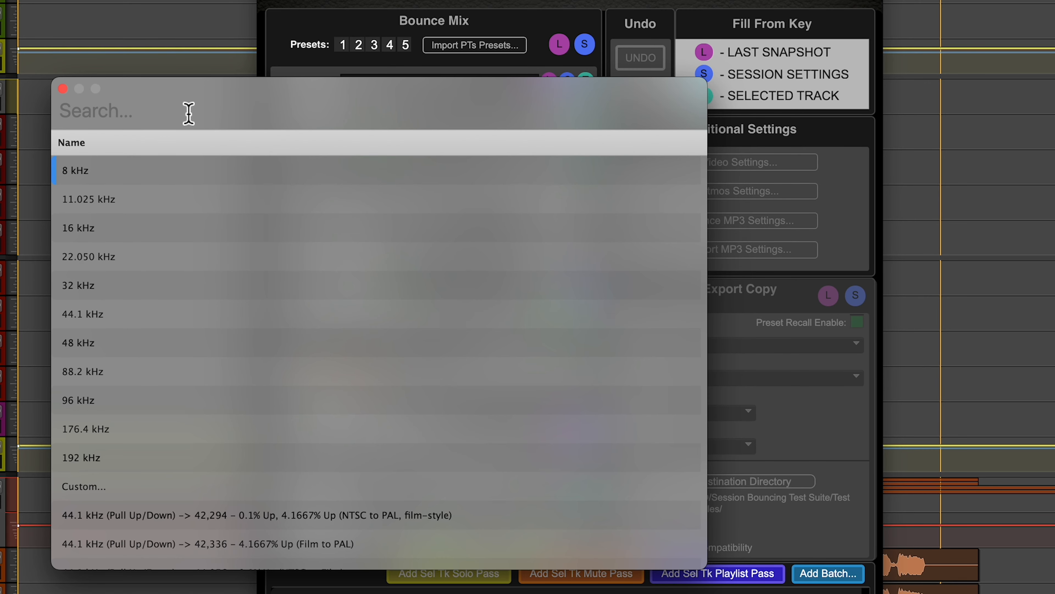
text(44)
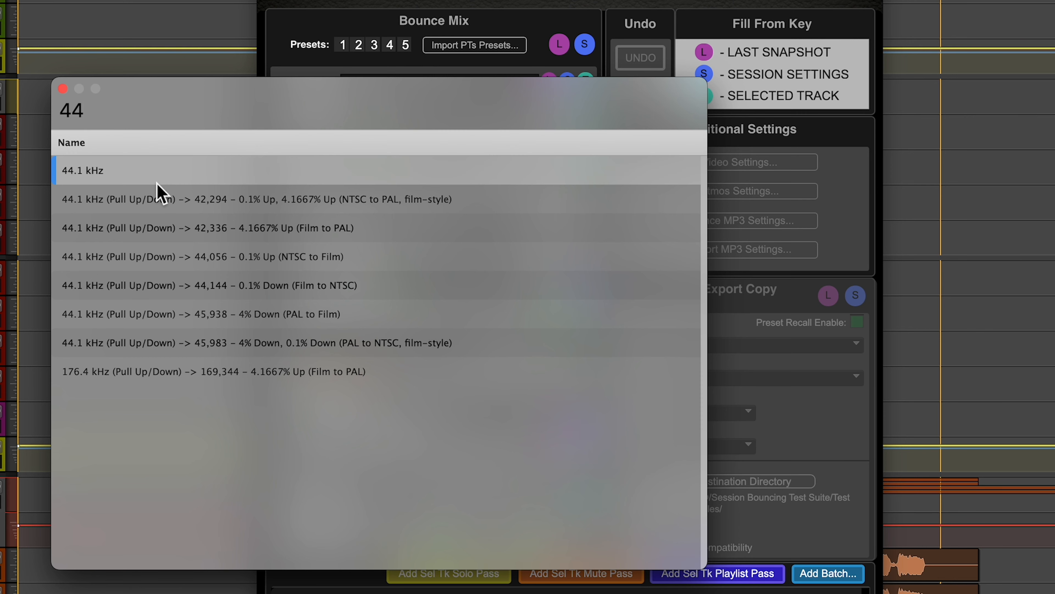
mouse_move(100, 174)
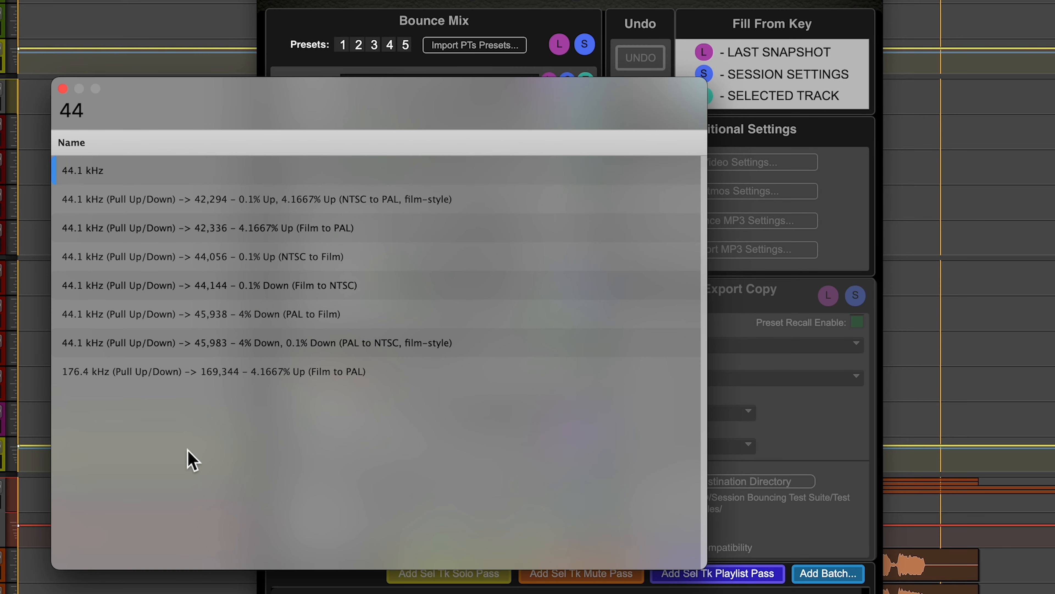
click(82, 170)
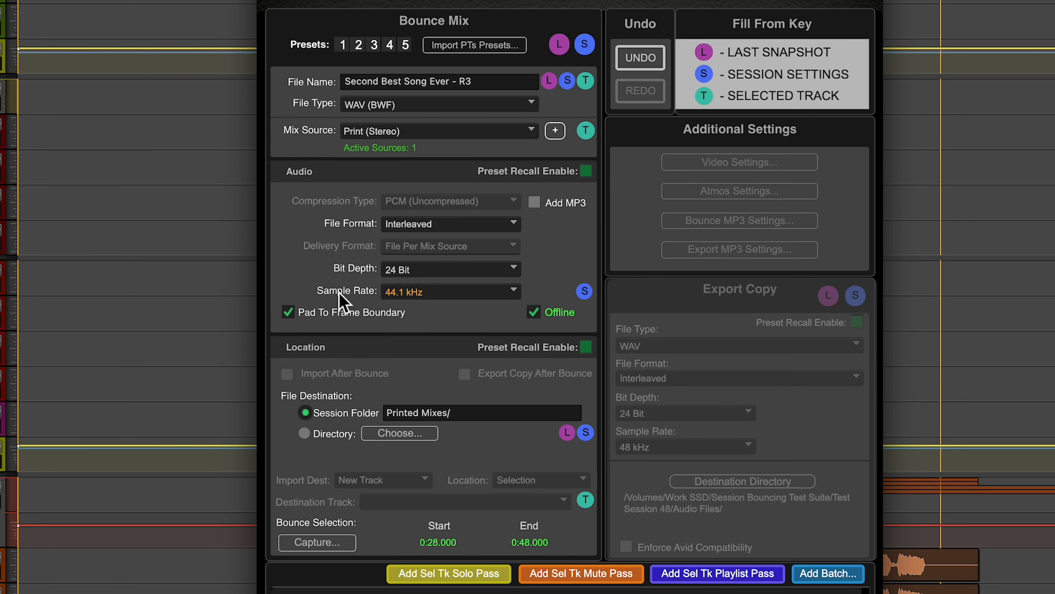
mouse_move(425, 307)
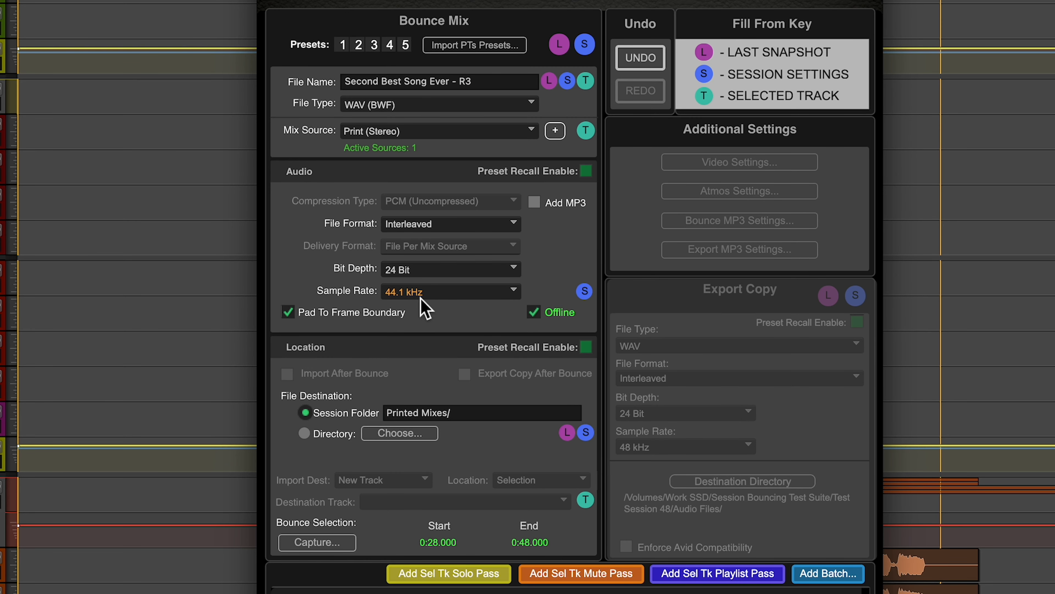
mouse_move(429, 308)
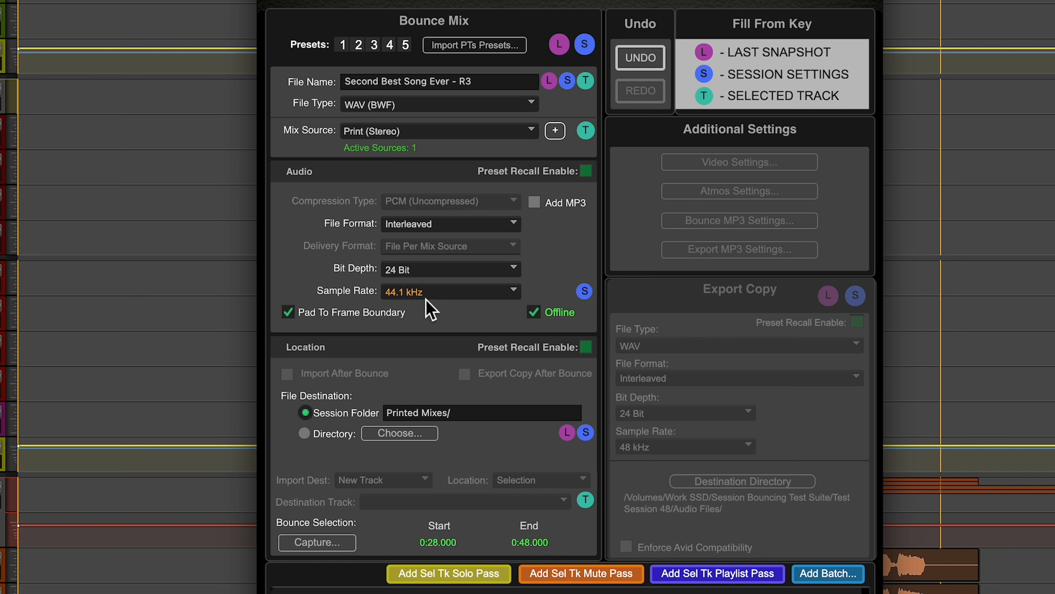
mouse_move(455, 317)
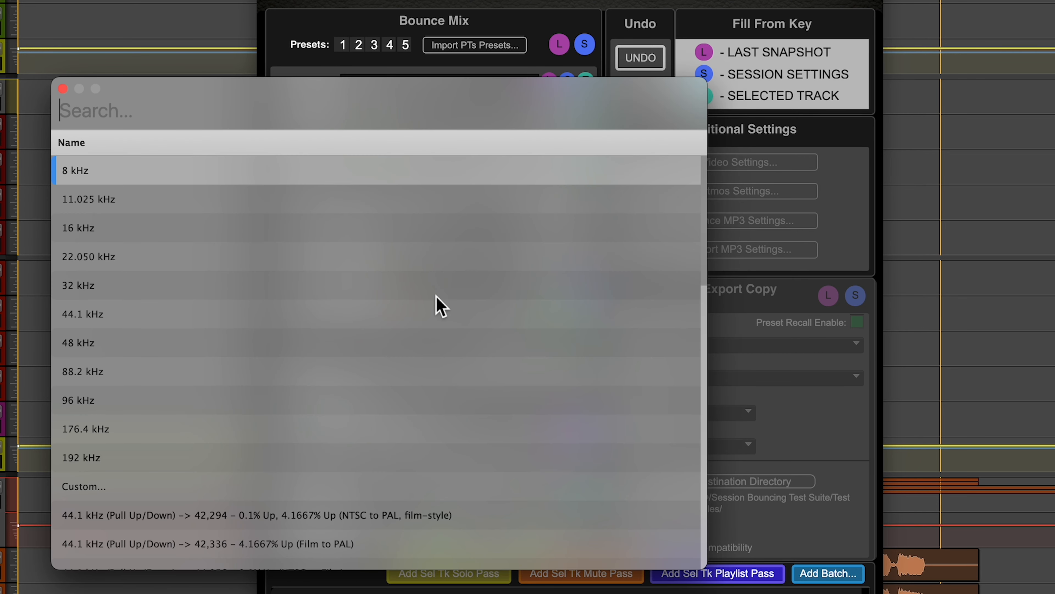
- Set the bounce sample rate back to 48 kHz by searching the rate list for "48"
text(48)
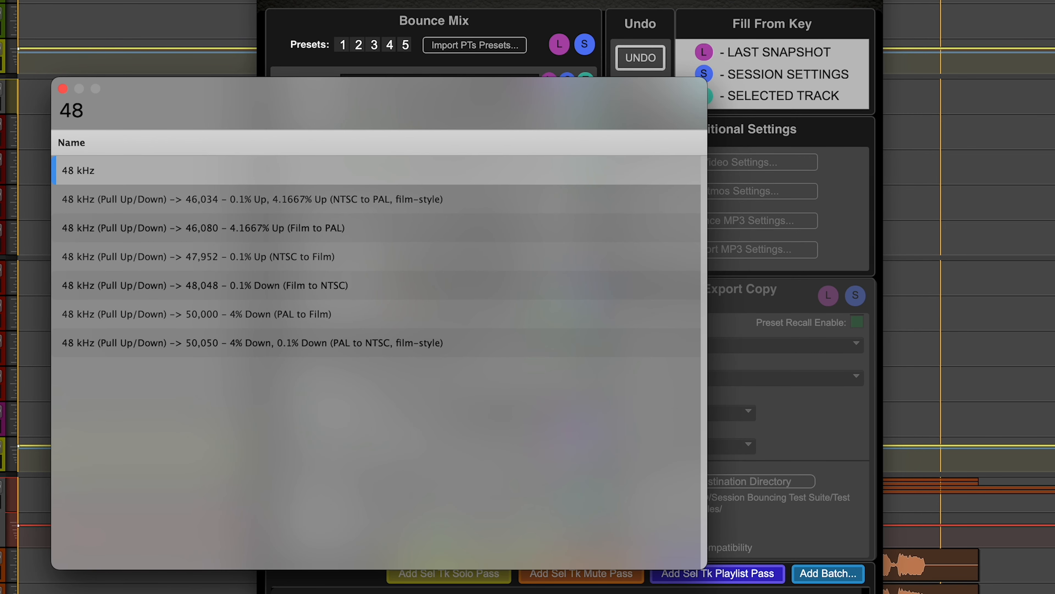
click(77, 170)
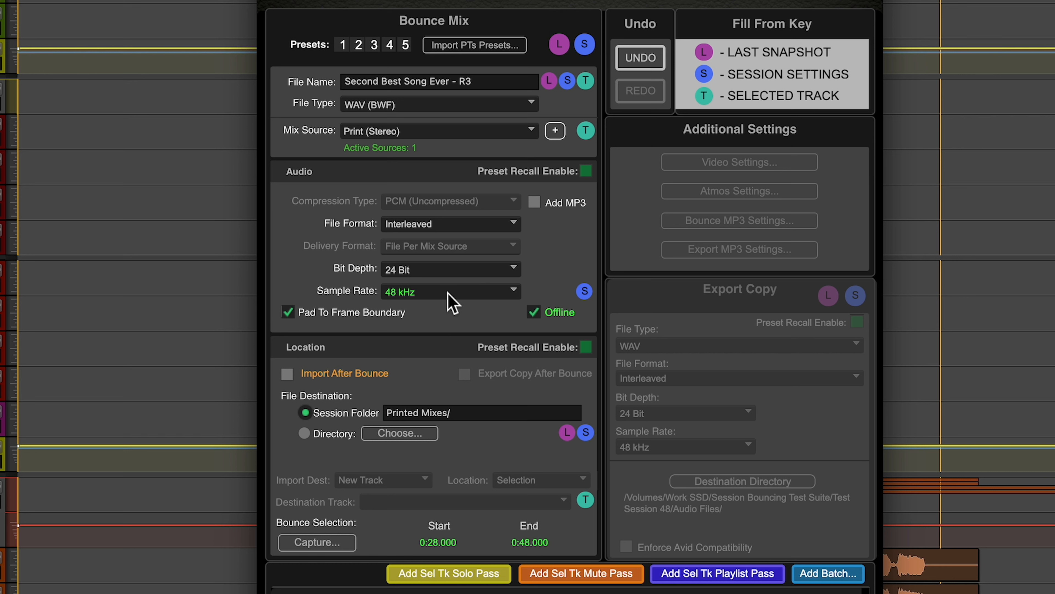
mouse_move(420, 306)
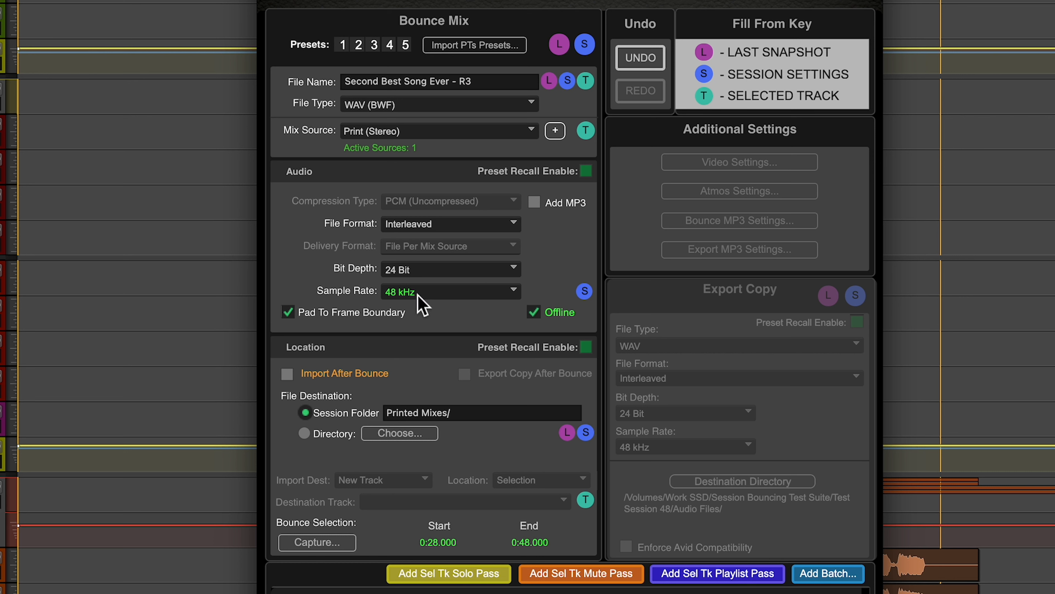
mouse_move(500, 302)
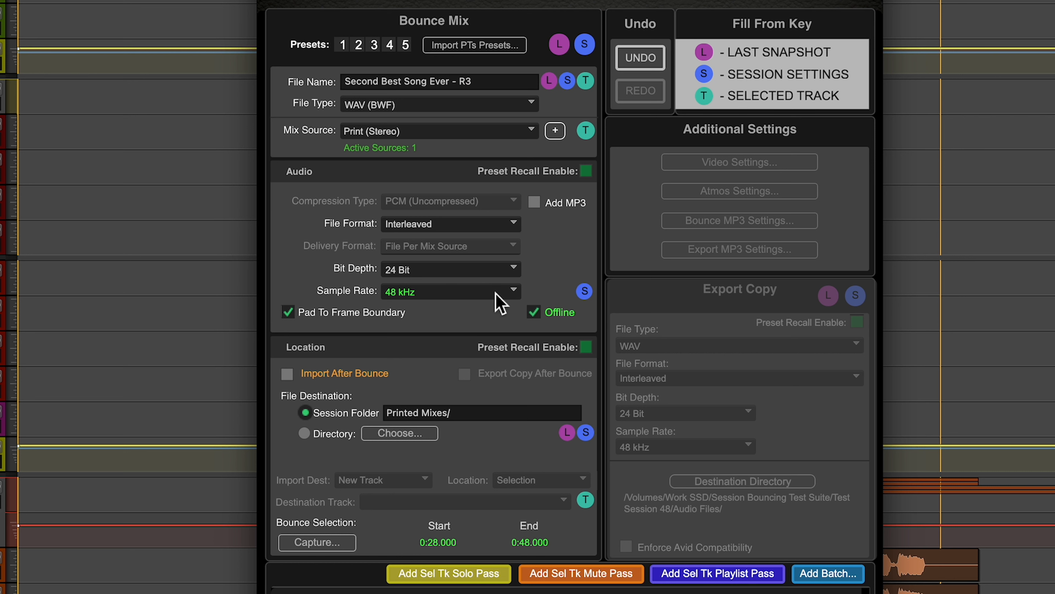
mouse_move(339, 354)
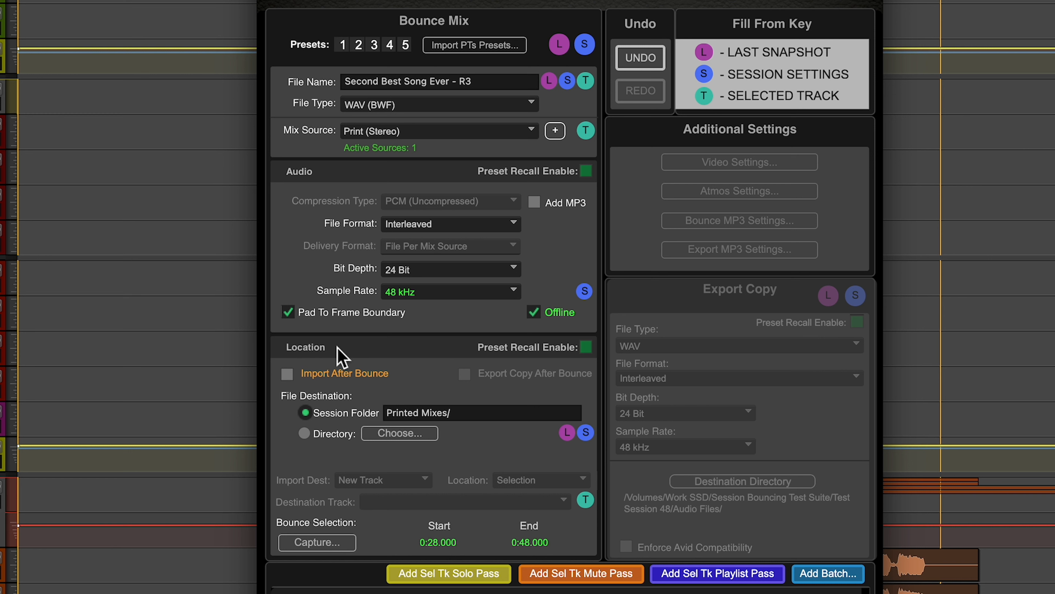
mouse_move(329, 426)
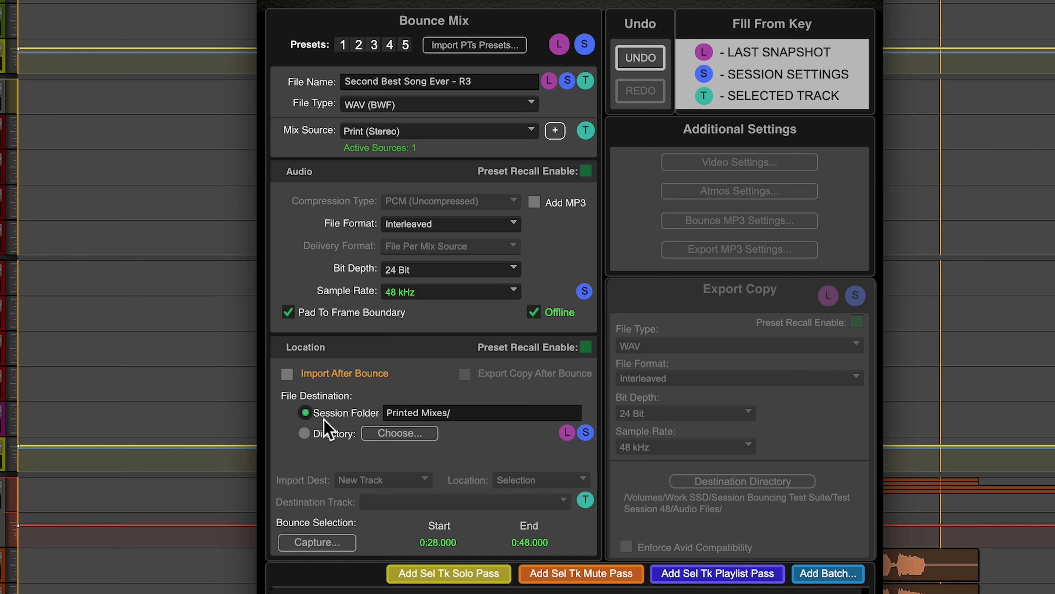
mouse_move(420, 392)
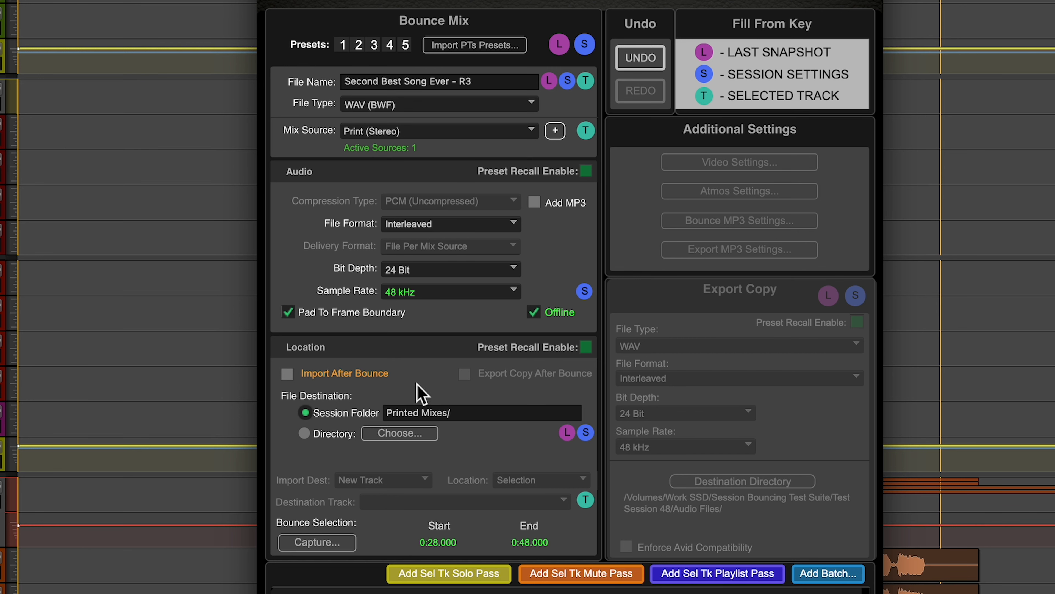
mouse_move(417, 305)
text(44)
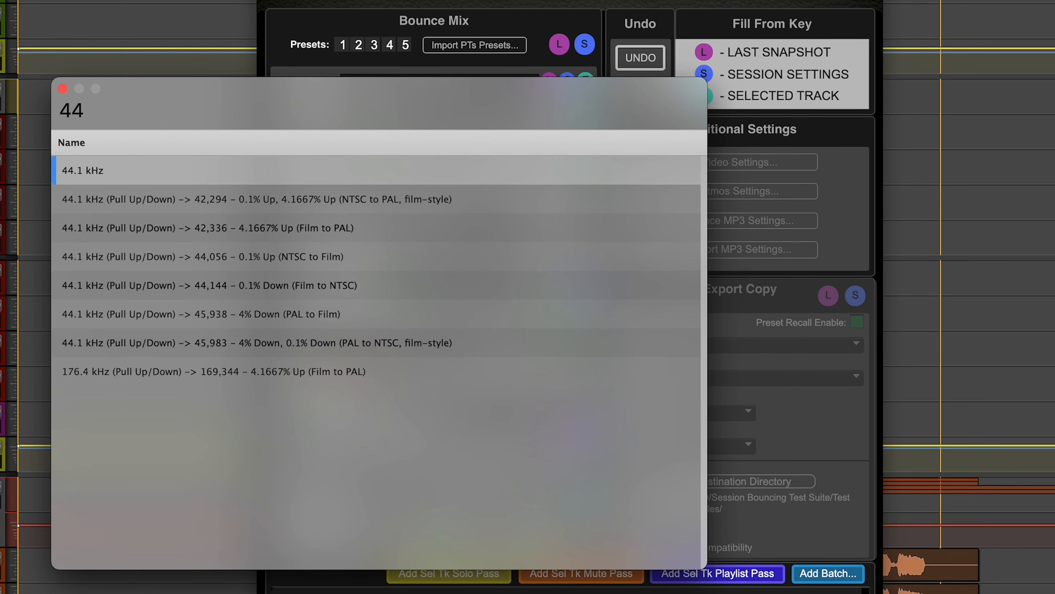
- Choose 44.1 kHz from the filtered sample rate list
click(82, 170)
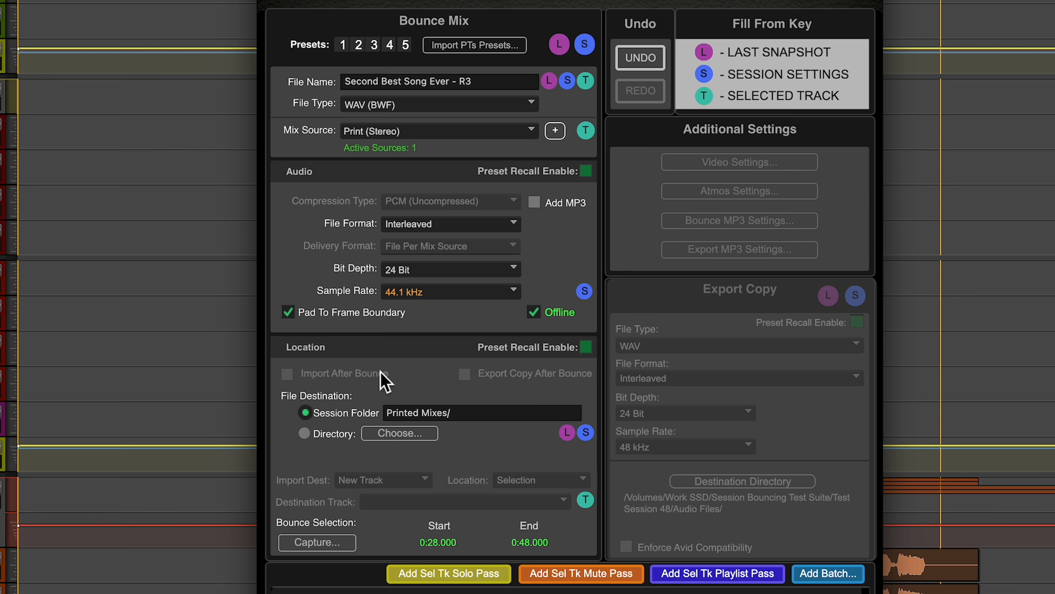
mouse_move(417, 387)
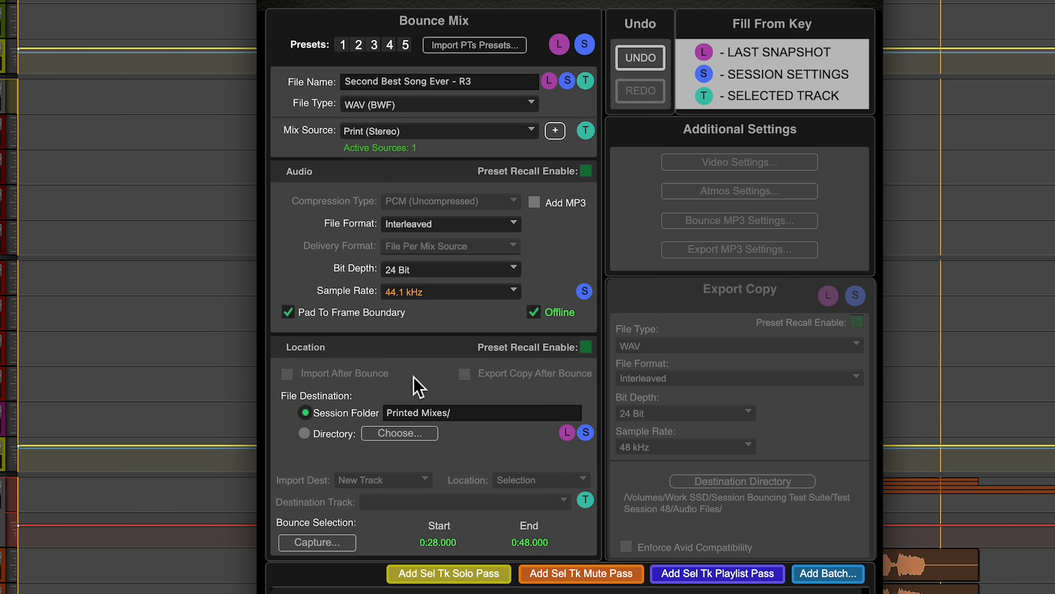
mouse_move(366, 379)
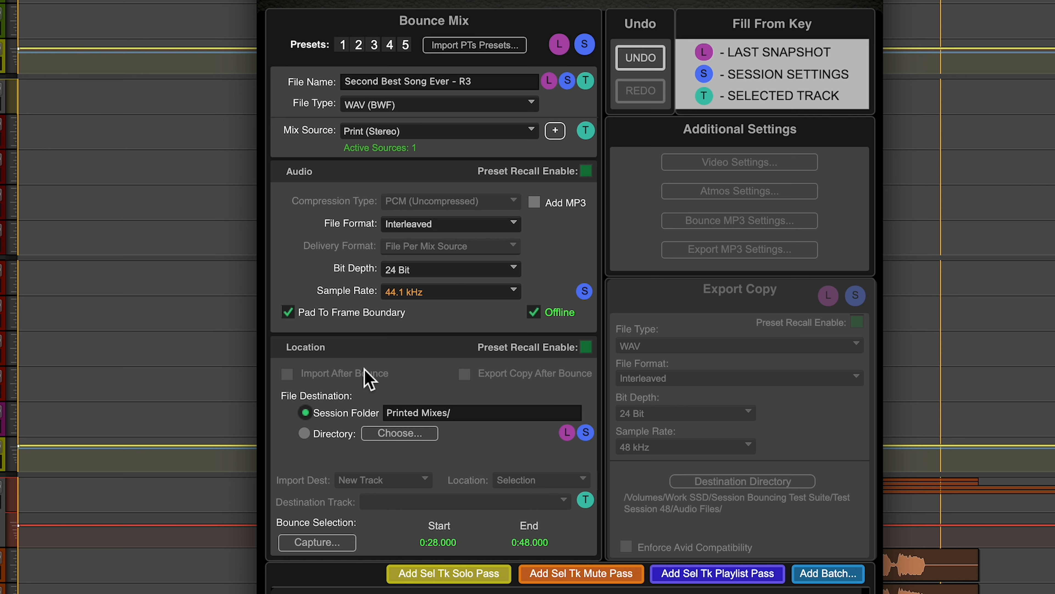
mouse_move(582, 306)
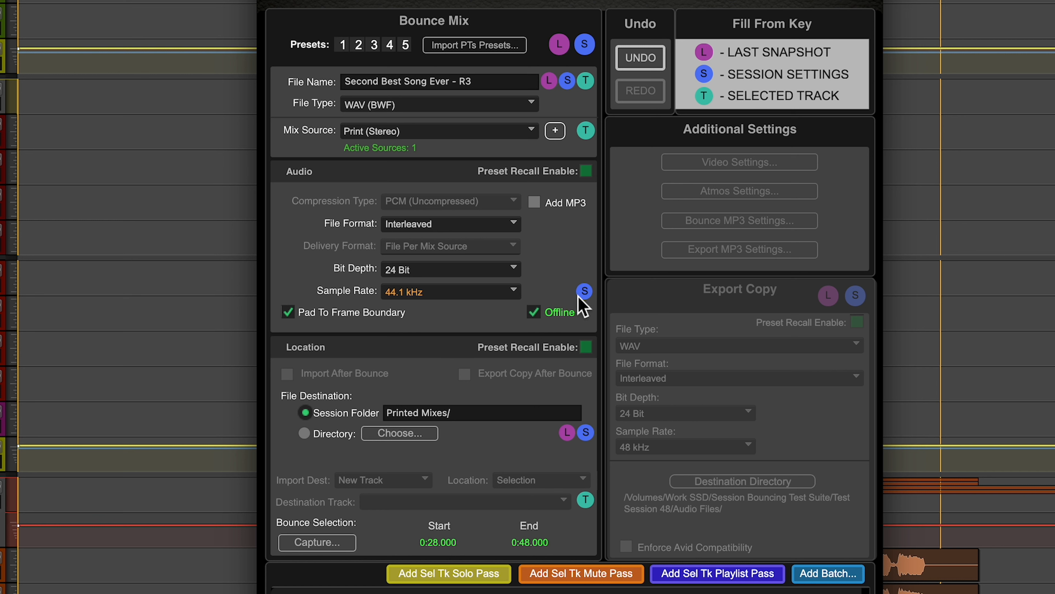
mouse_move(828, 38)
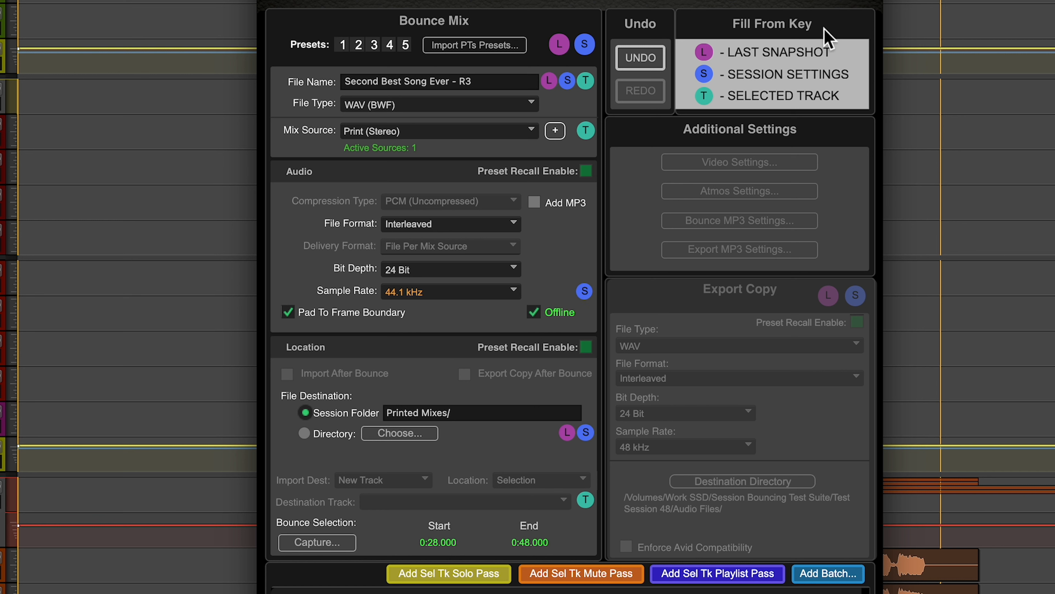
mouse_move(420, 296)
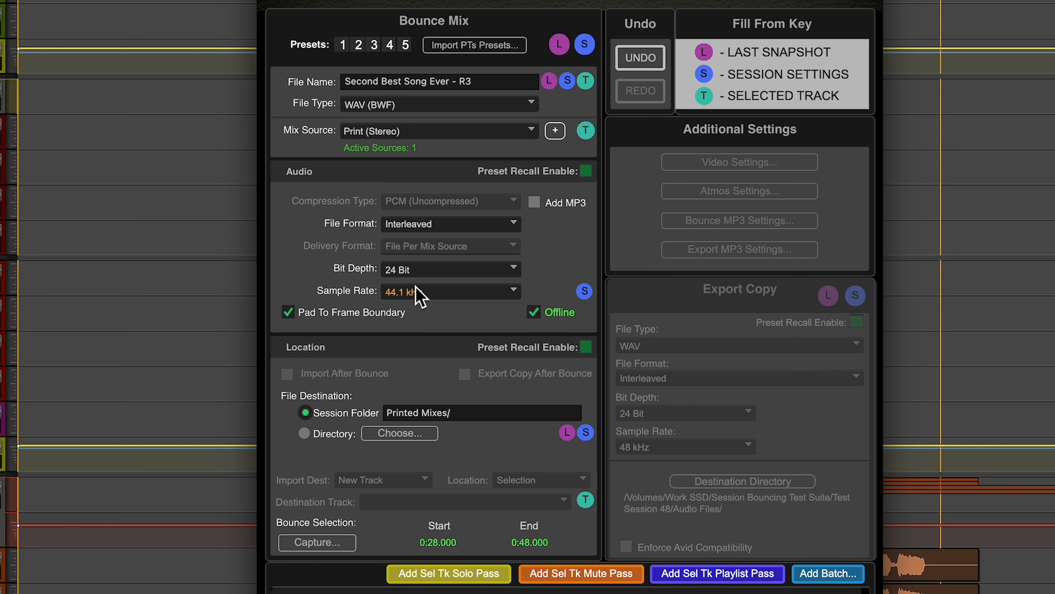
mouse_move(541, 299)
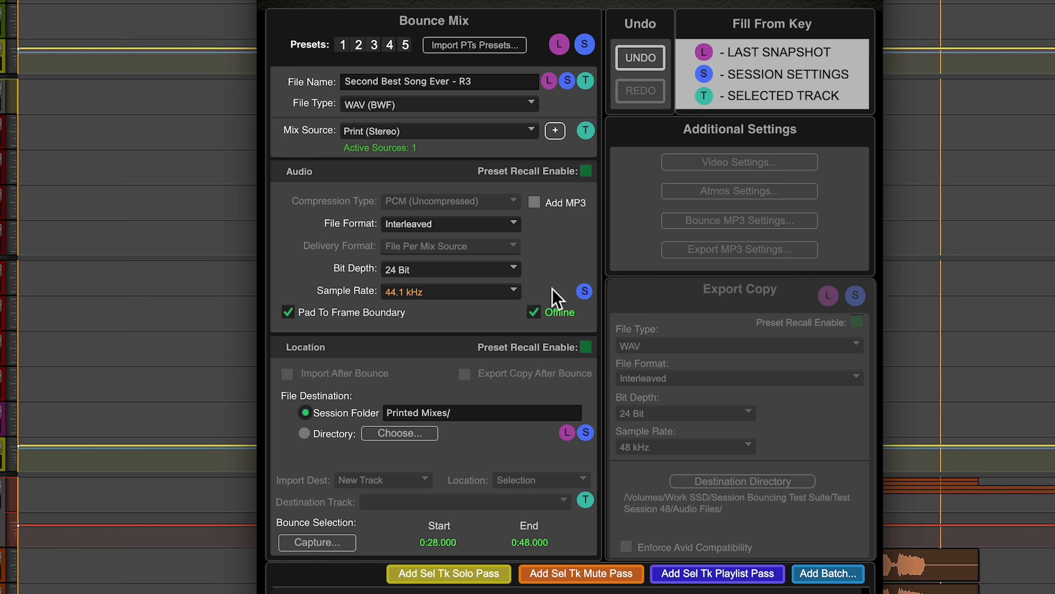
mouse_move(786, 66)
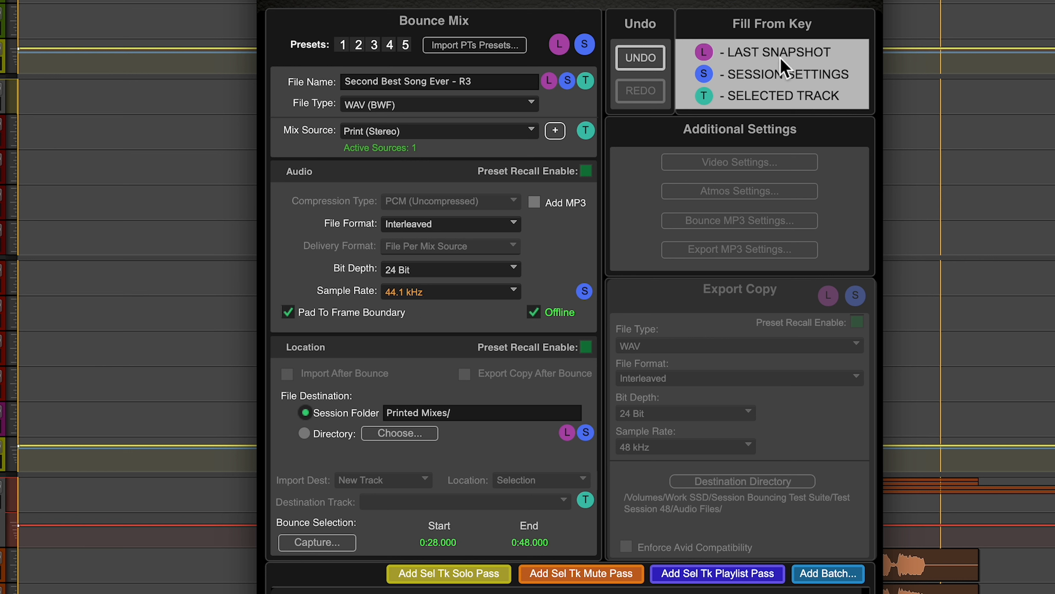
mouse_move(818, 62)
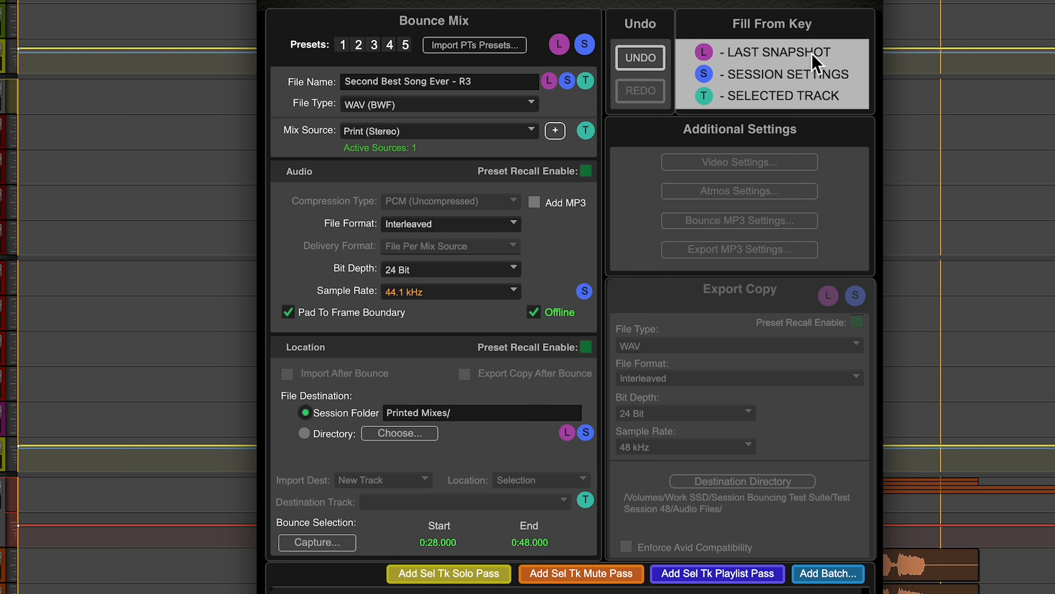
mouse_move(794, 115)
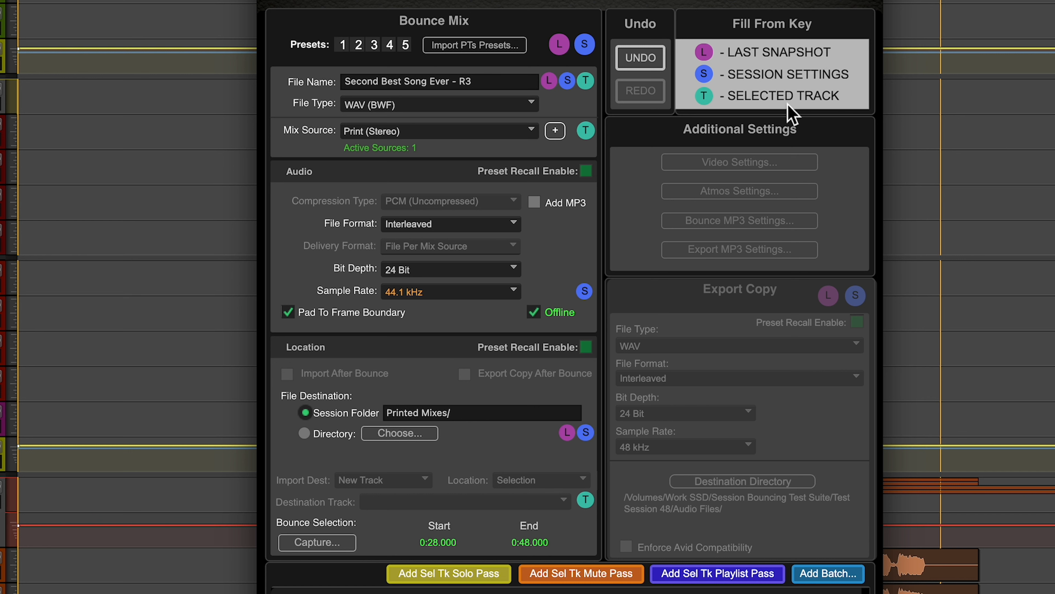
mouse_move(777, 83)
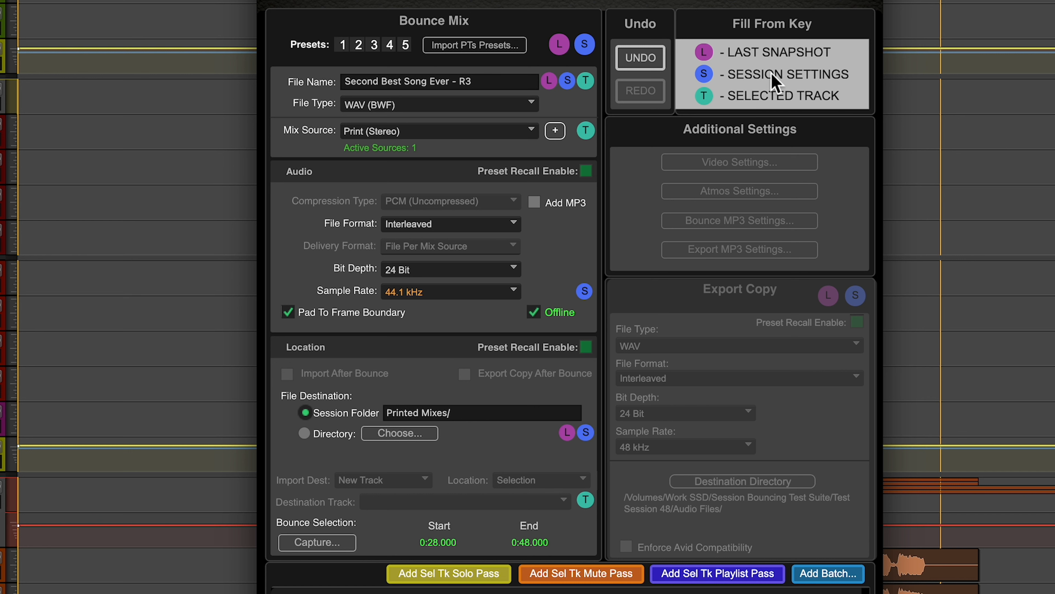
mouse_move(712, 110)
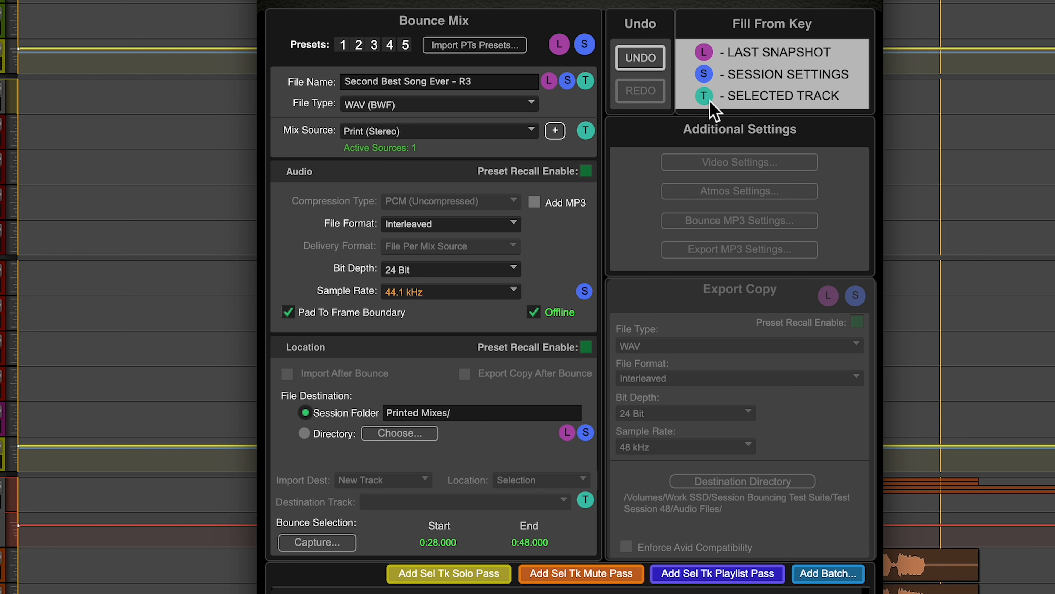
mouse_move(799, 135)
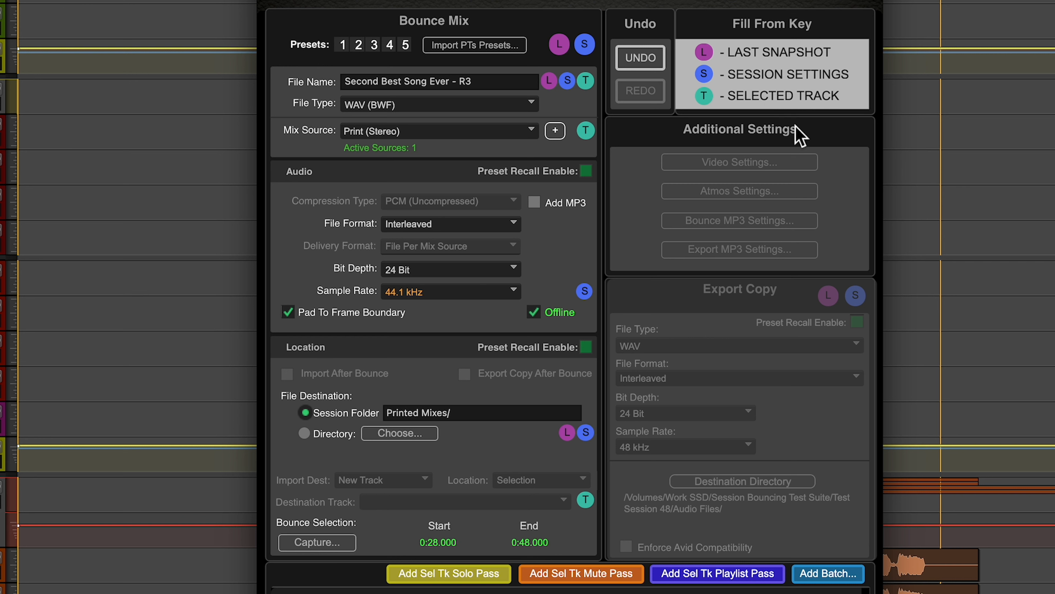
mouse_move(436, 301)
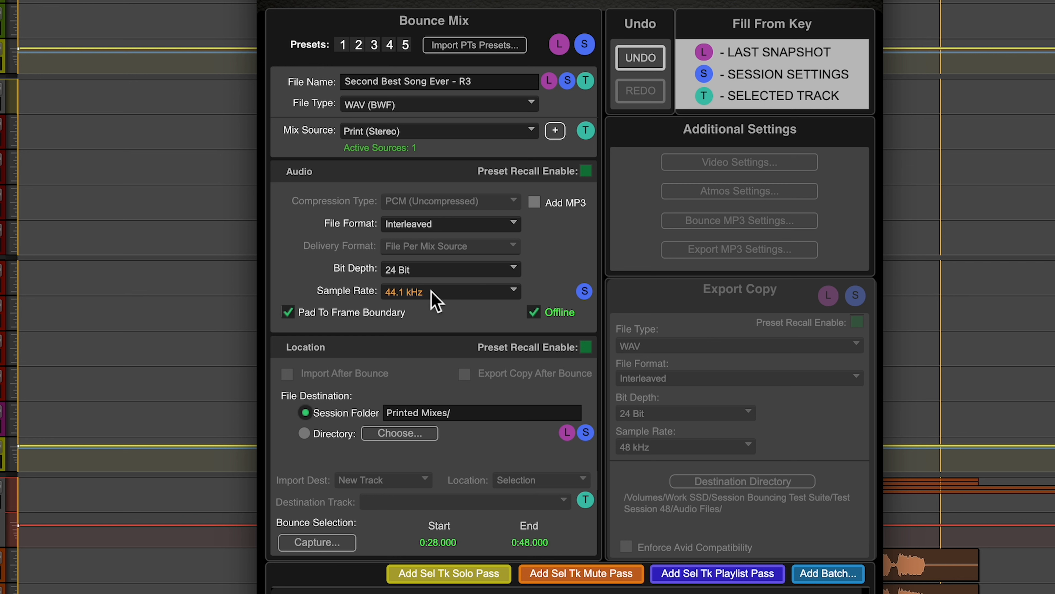
mouse_move(597, 305)
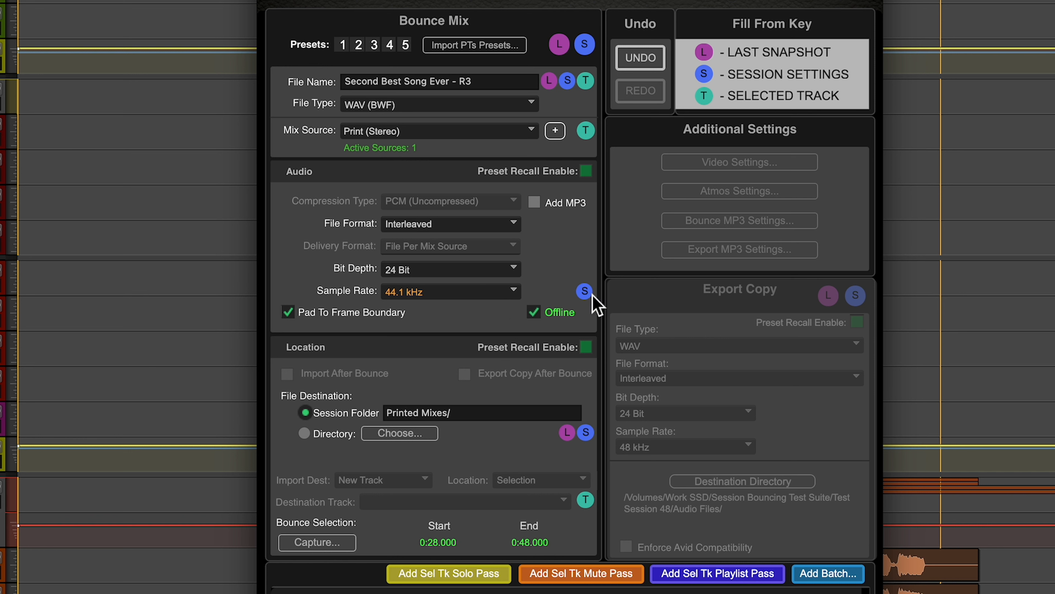
mouse_move(426, 305)
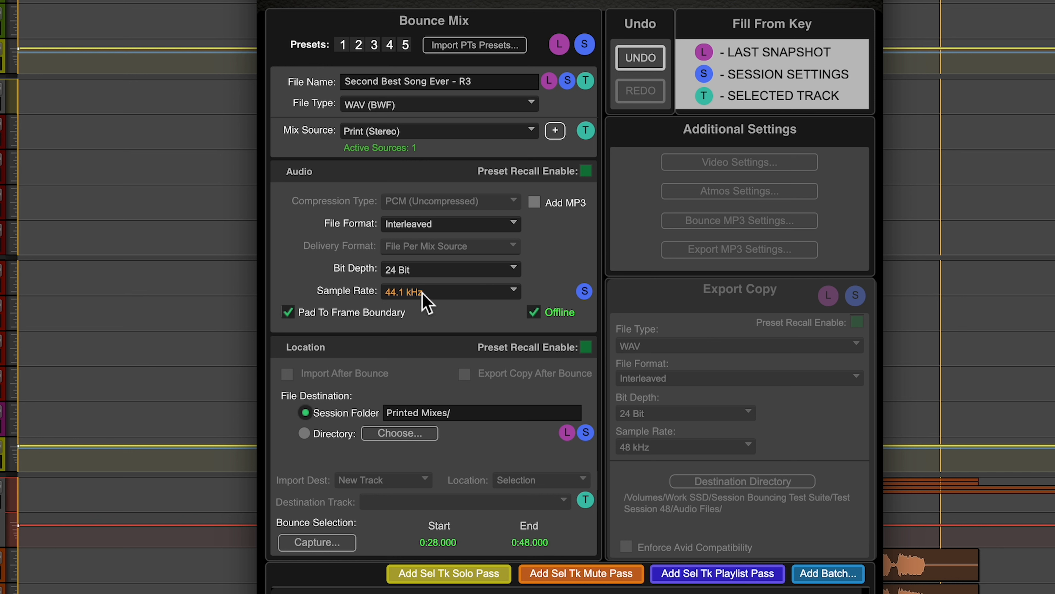
mouse_move(525, 302)
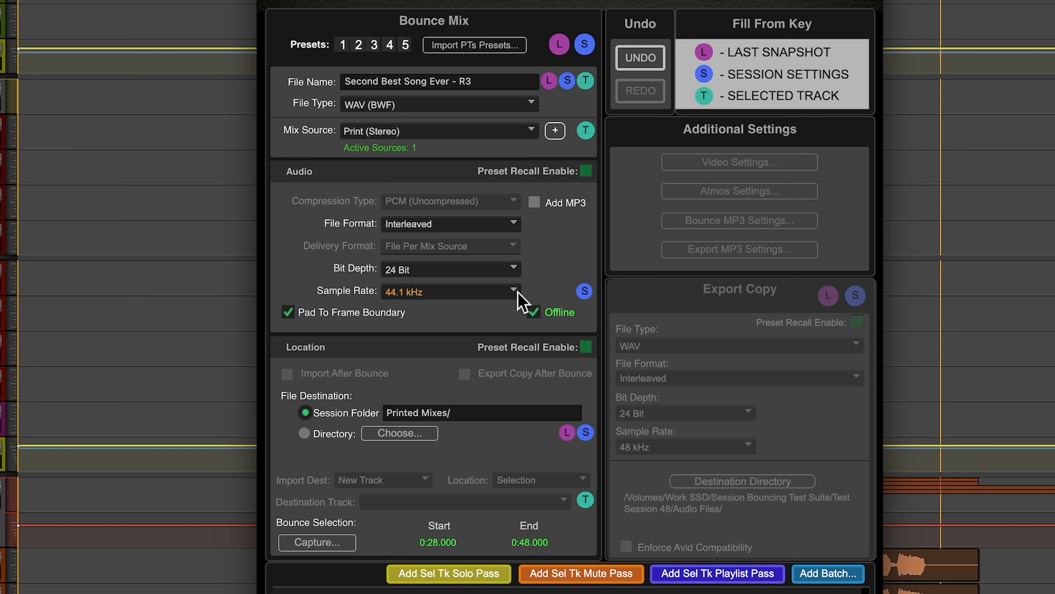
- Fill the bounce sample rate from the session settings, giving 48 kHz
click(584, 291)
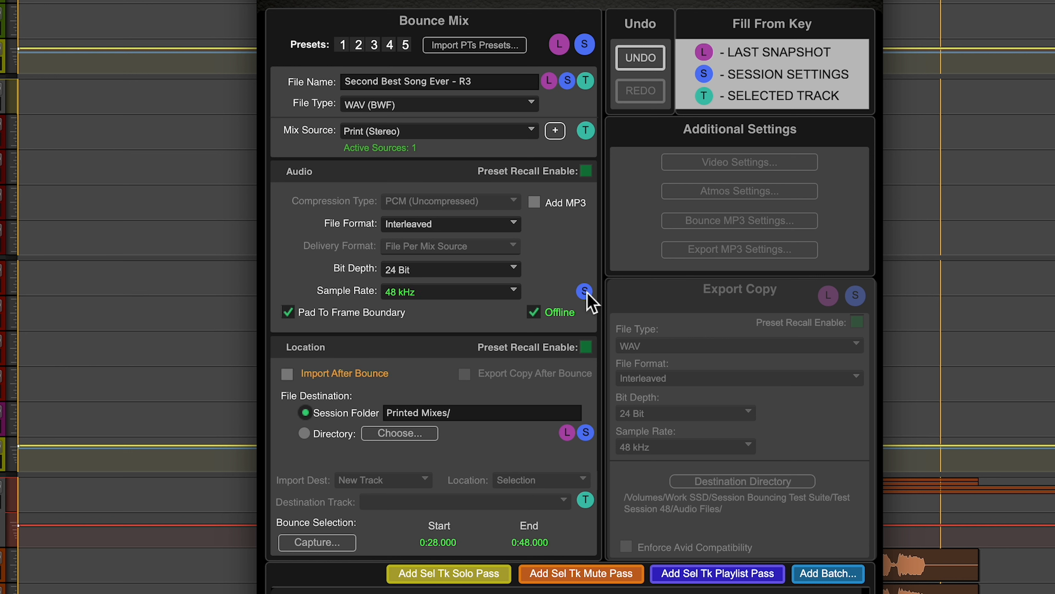
mouse_move(437, 303)
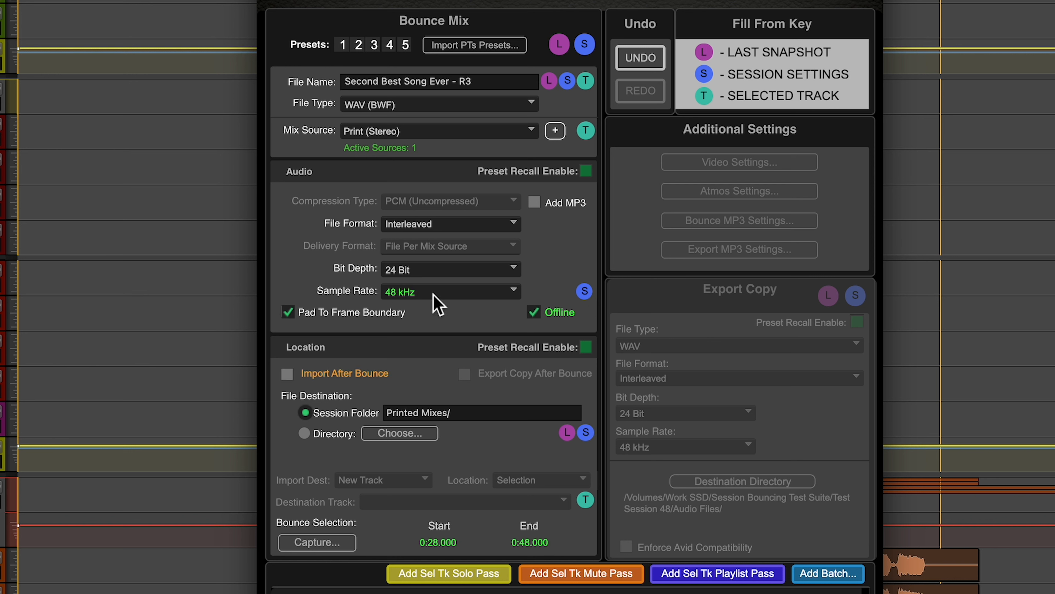
mouse_move(463, 304)
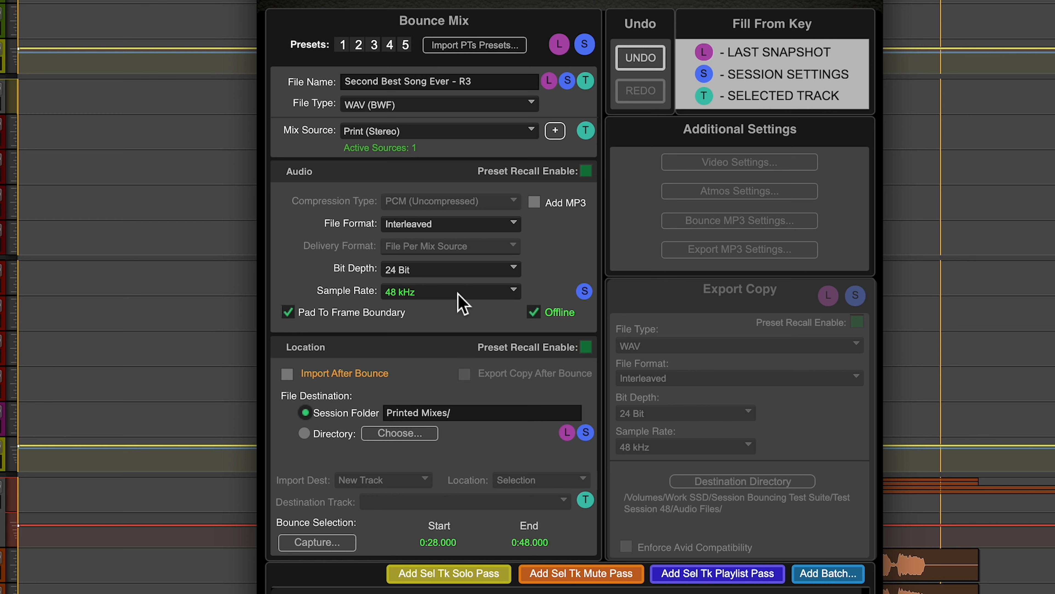
mouse_move(380, 306)
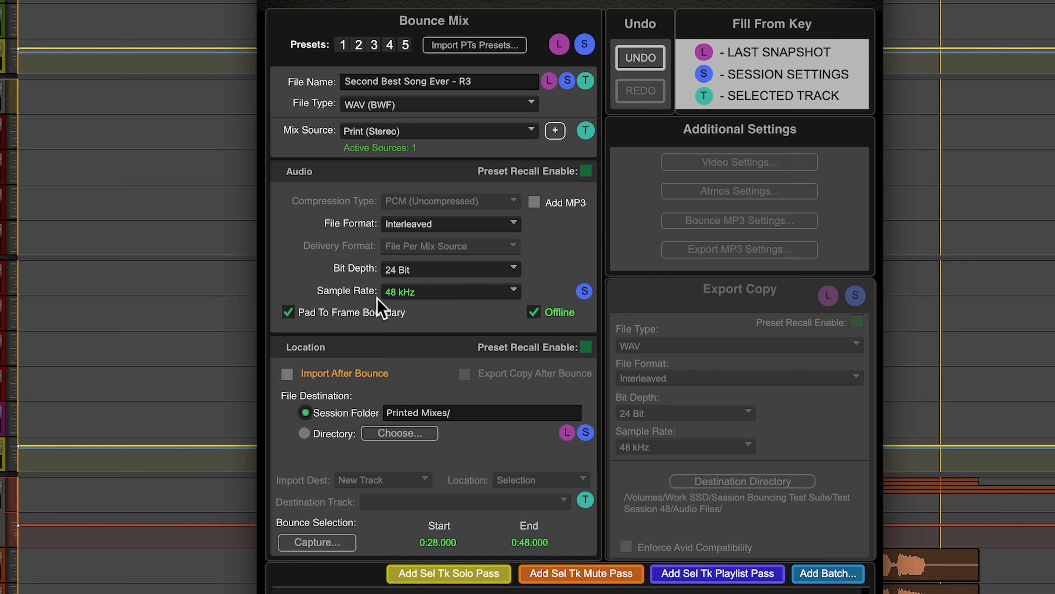
mouse_move(501, 323)
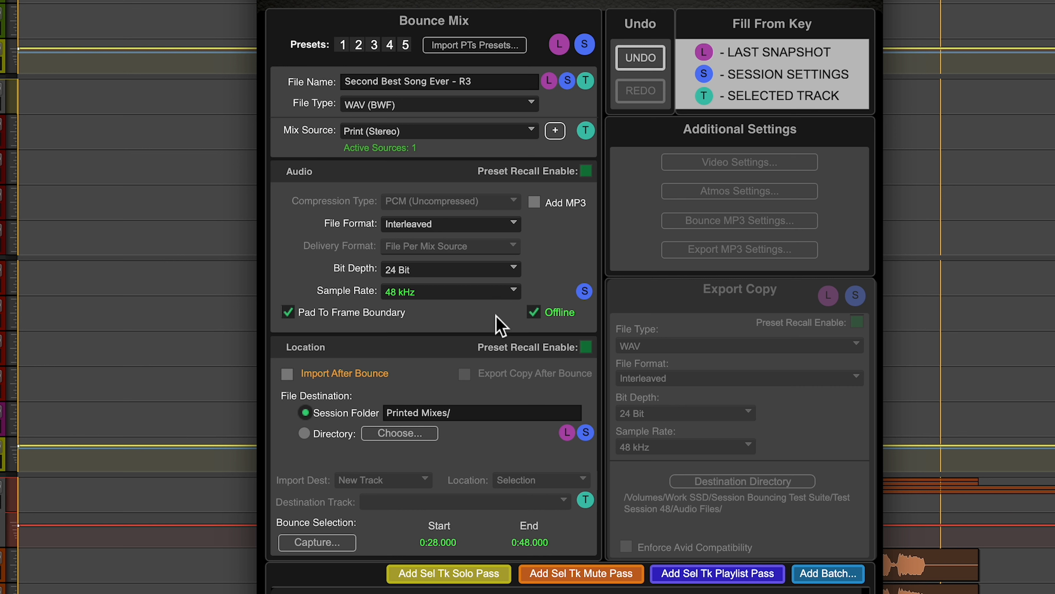
mouse_move(528, 101)
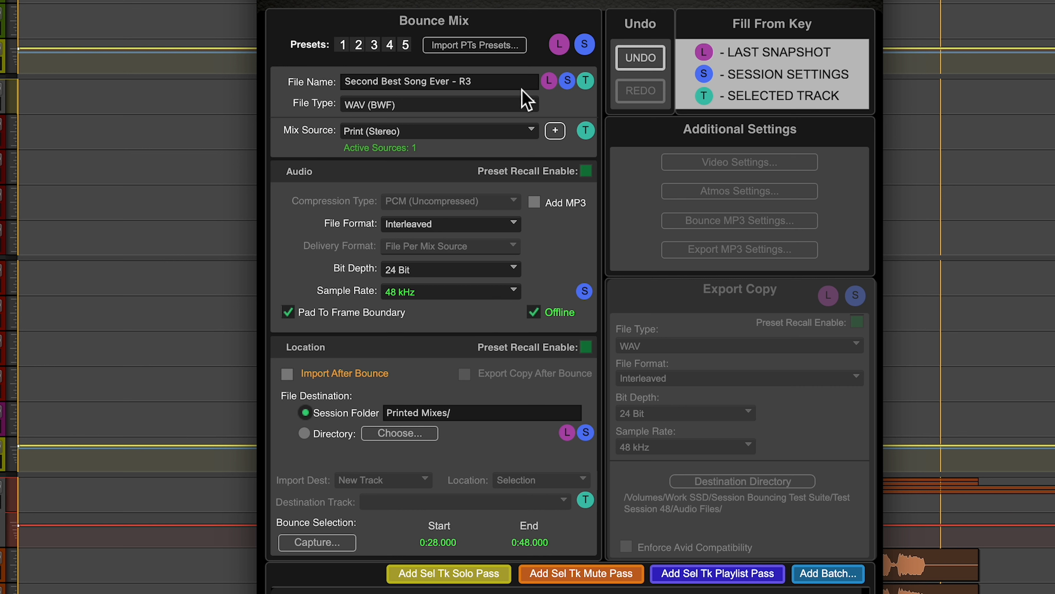
mouse_move(561, 61)
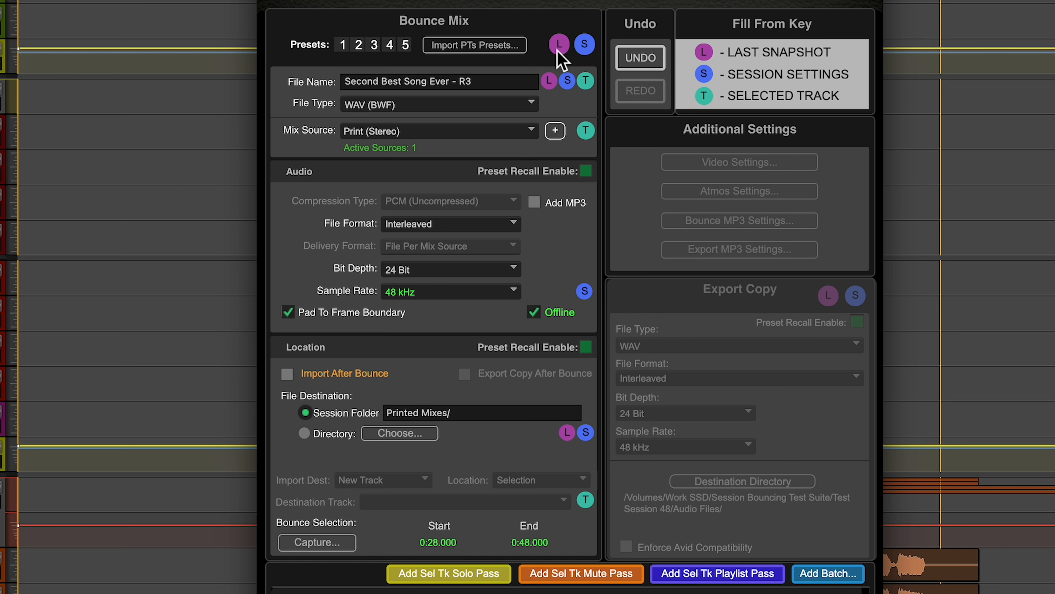
mouse_move(594, 49)
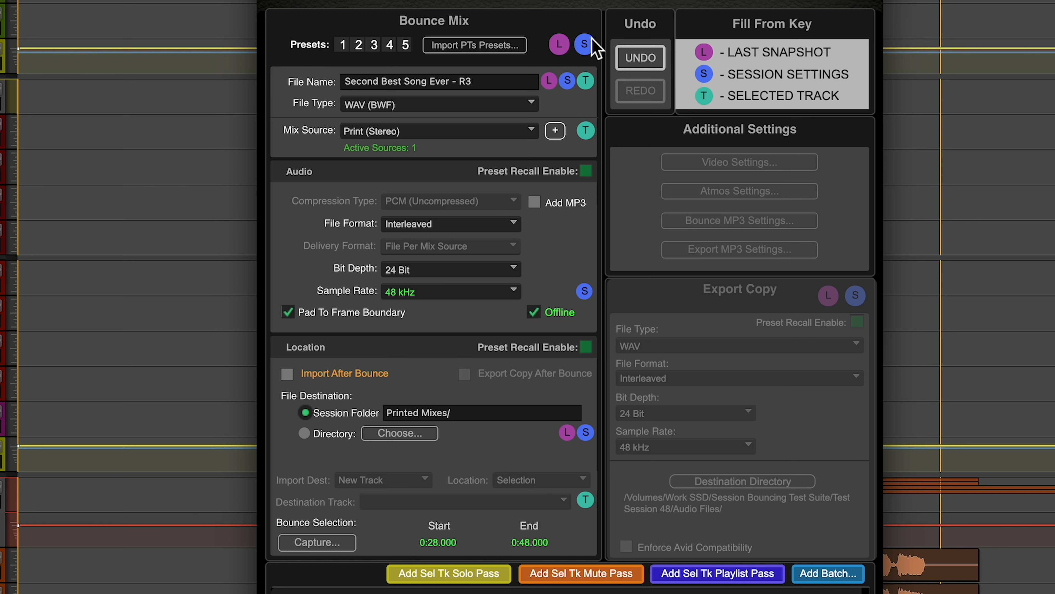
mouse_move(352, 45)
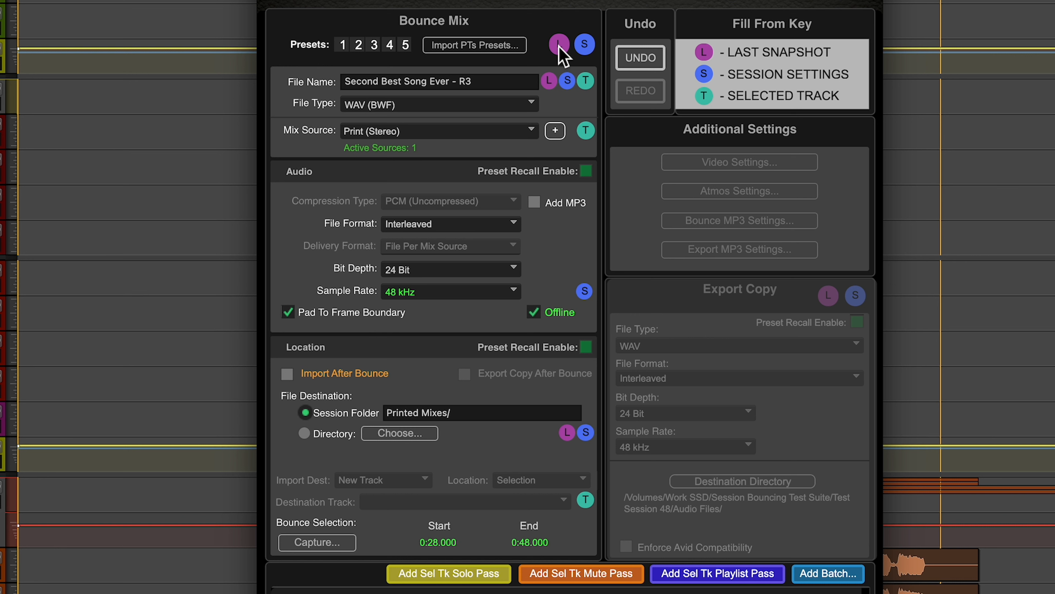
mouse_move(592, 51)
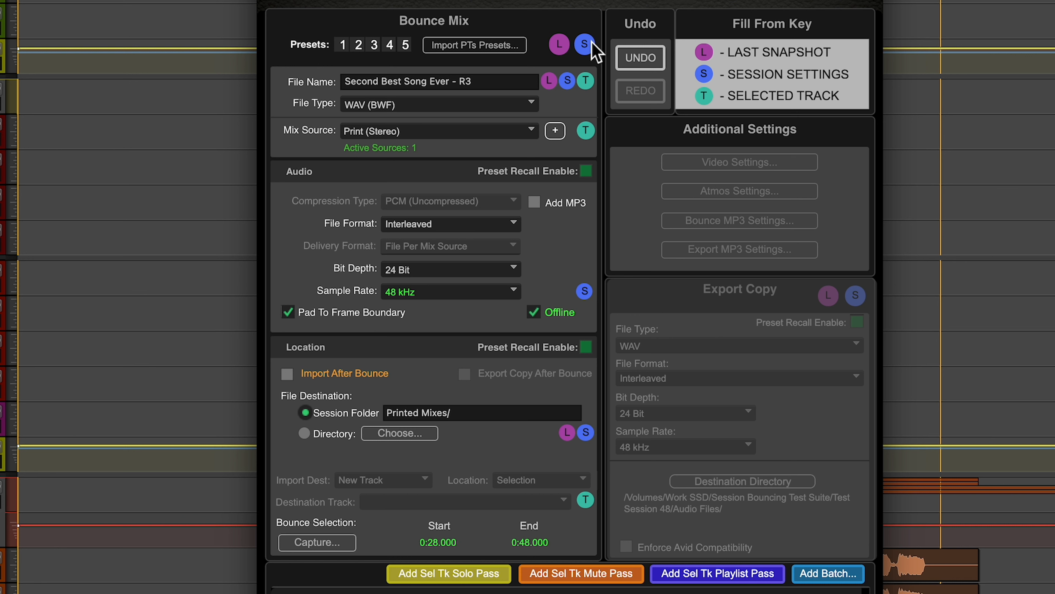
mouse_move(407, 198)
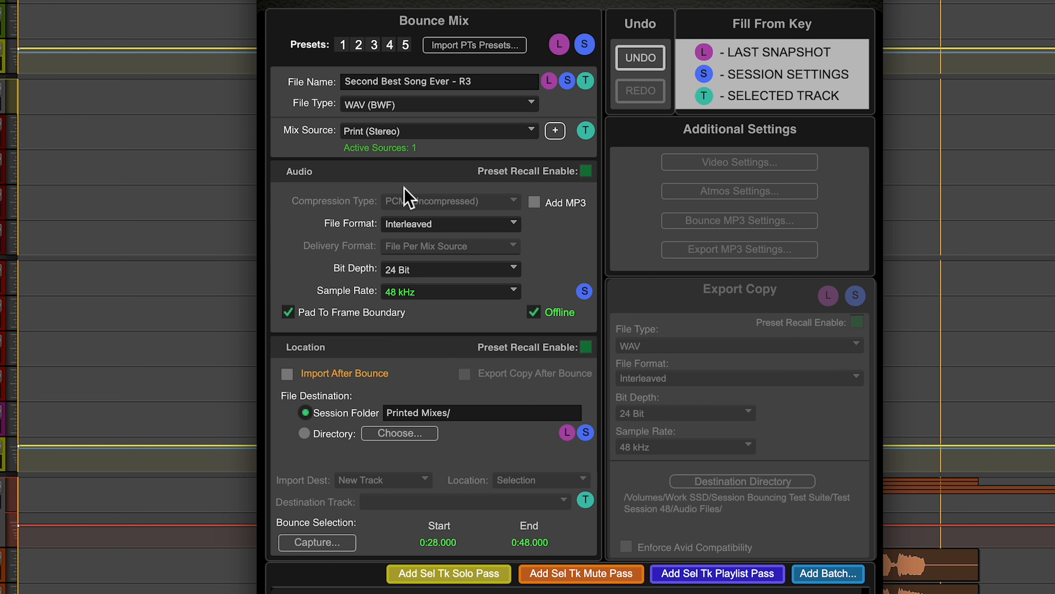
mouse_move(591, 46)
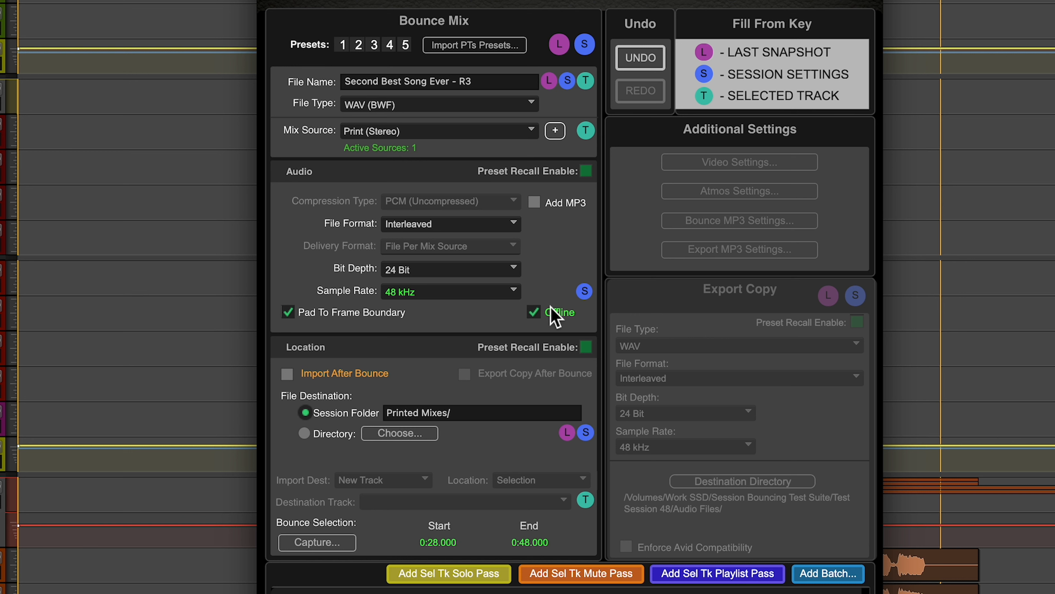
mouse_move(397, 299)
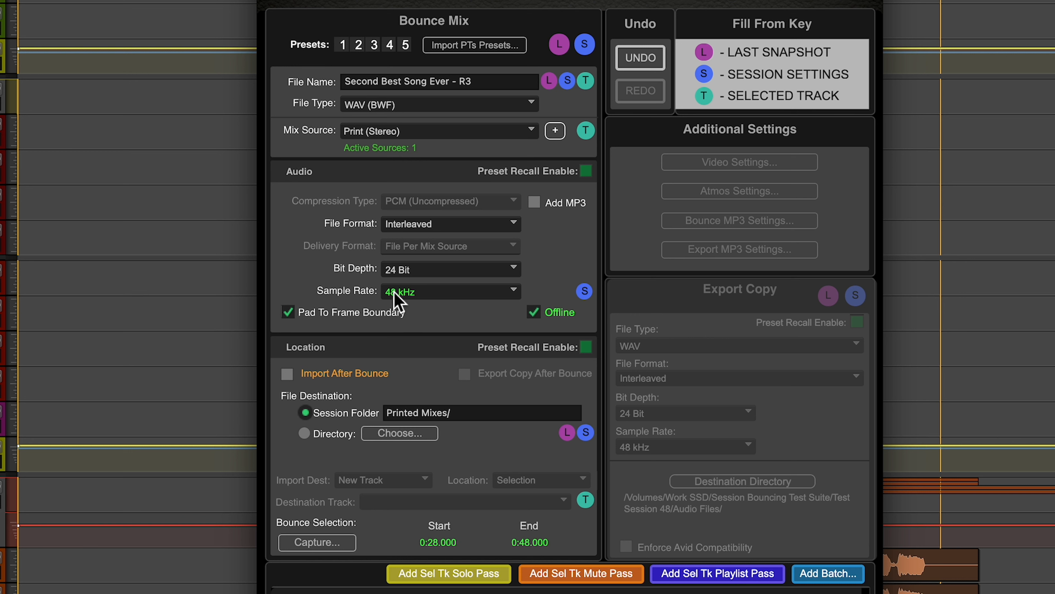
mouse_move(554, 281)
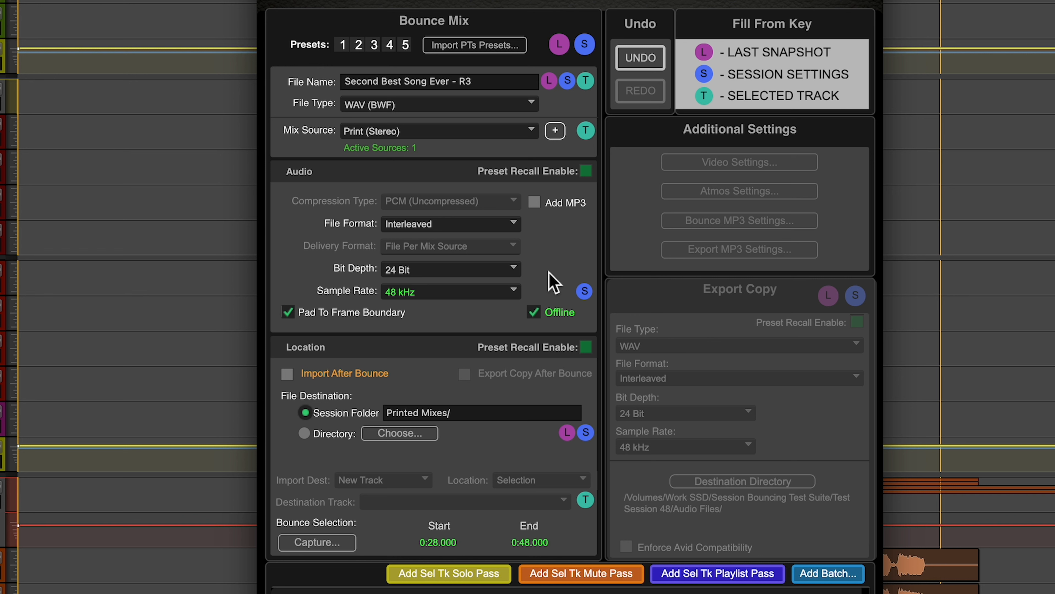
mouse_move(526, 302)
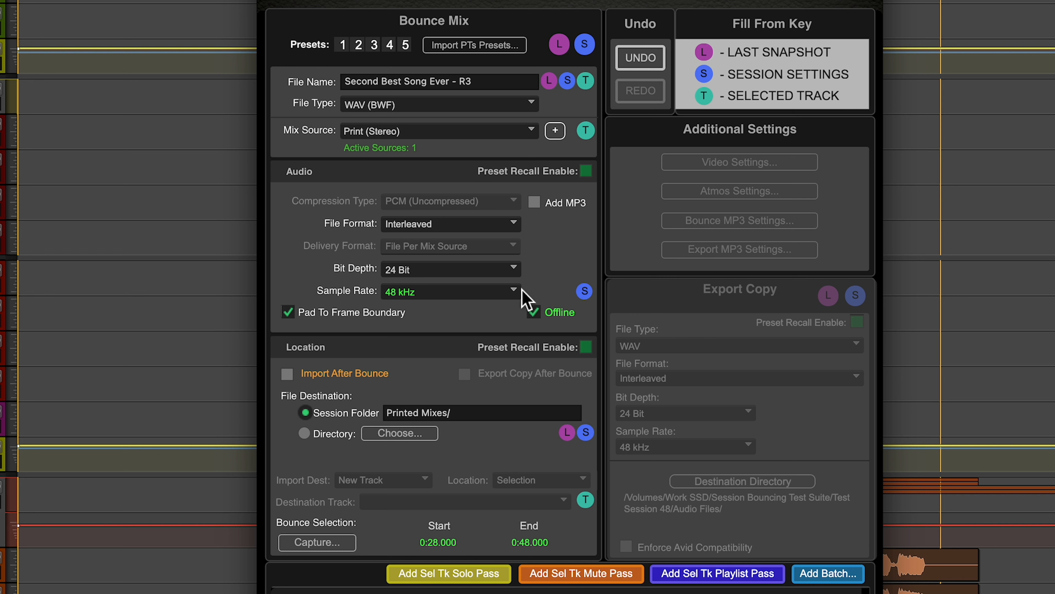
mouse_move(334, 384)
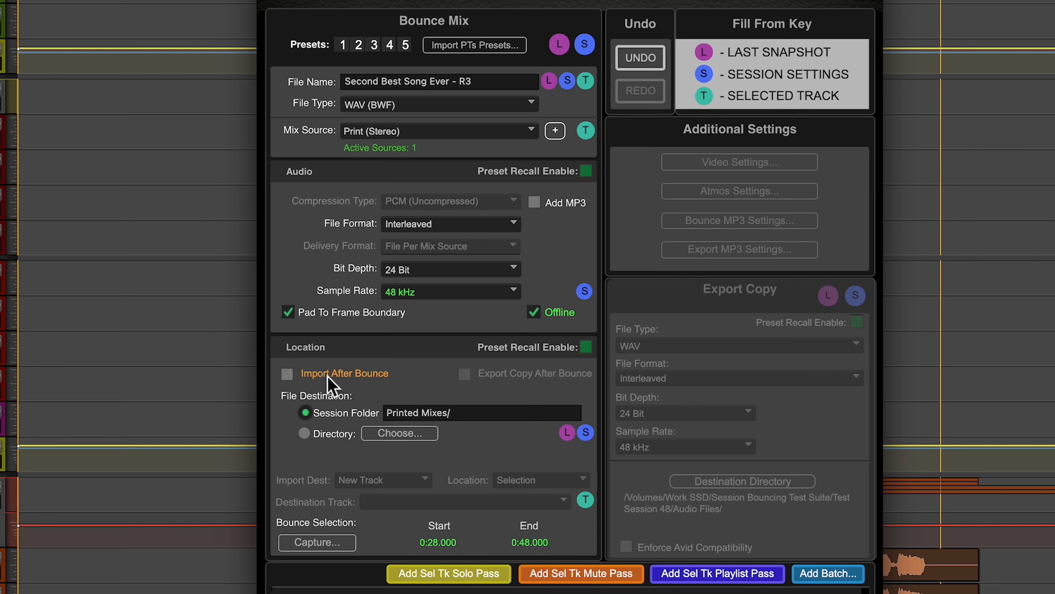
mouse_move(348, 386)
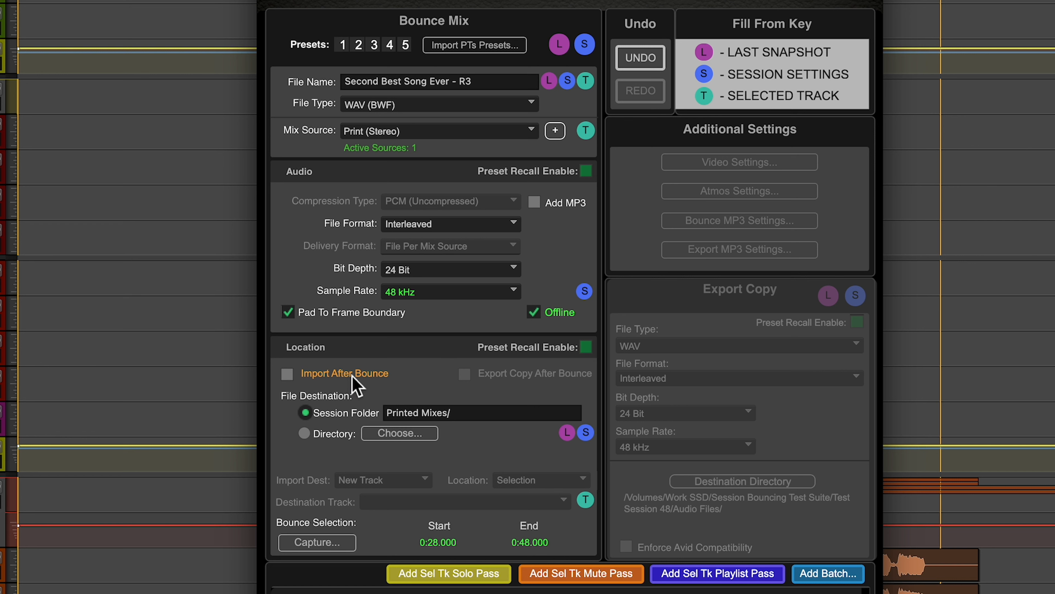
- Enable Import After Bounce, with destination New Track and location Selection
click(287, 374)
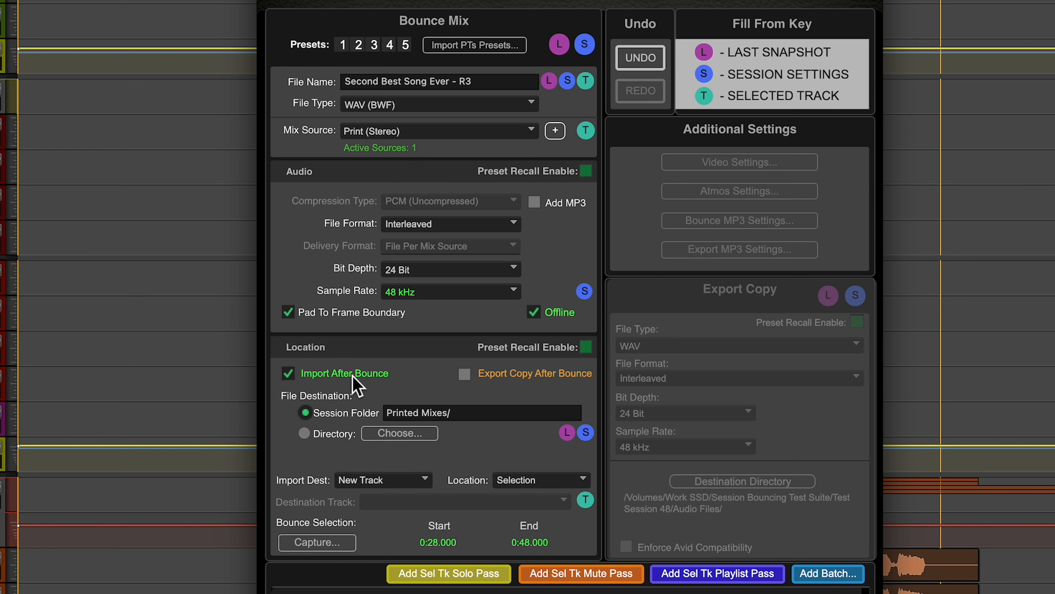
mouse_move(356, 387)
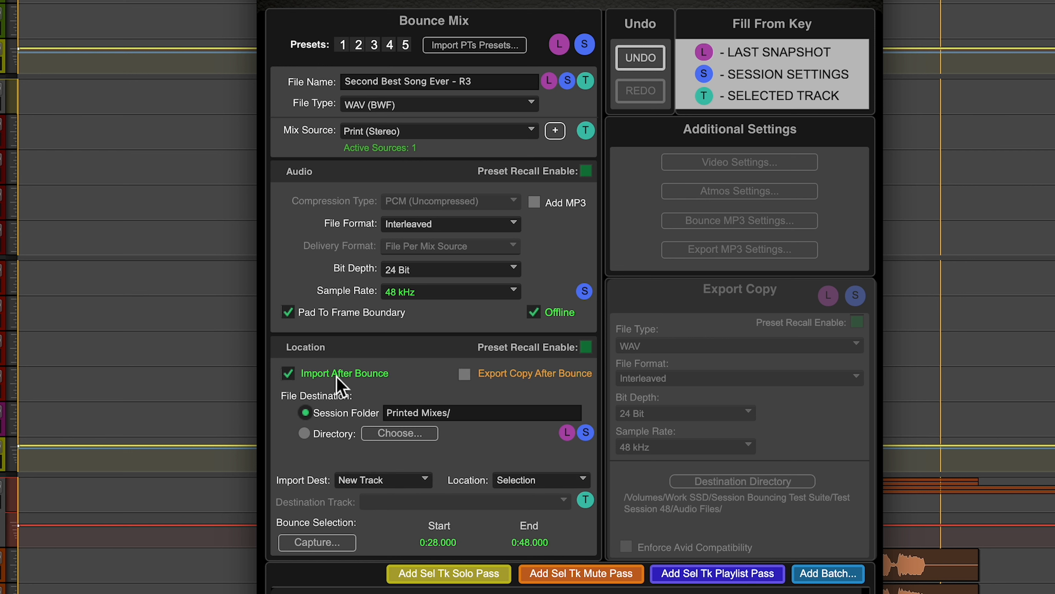
mouse_move(506, 392)
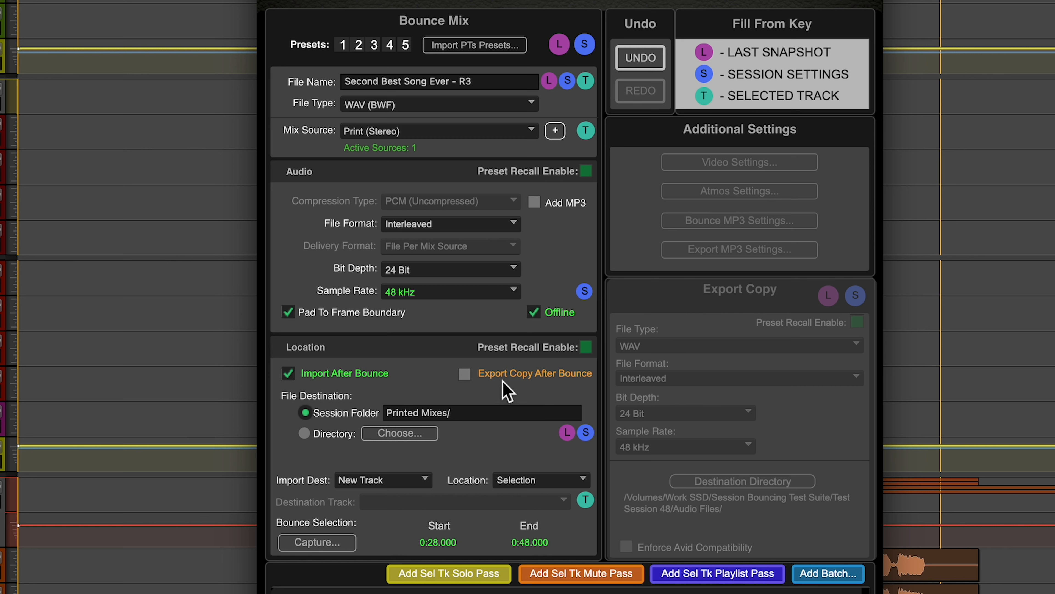
mouse_move(398, 385)
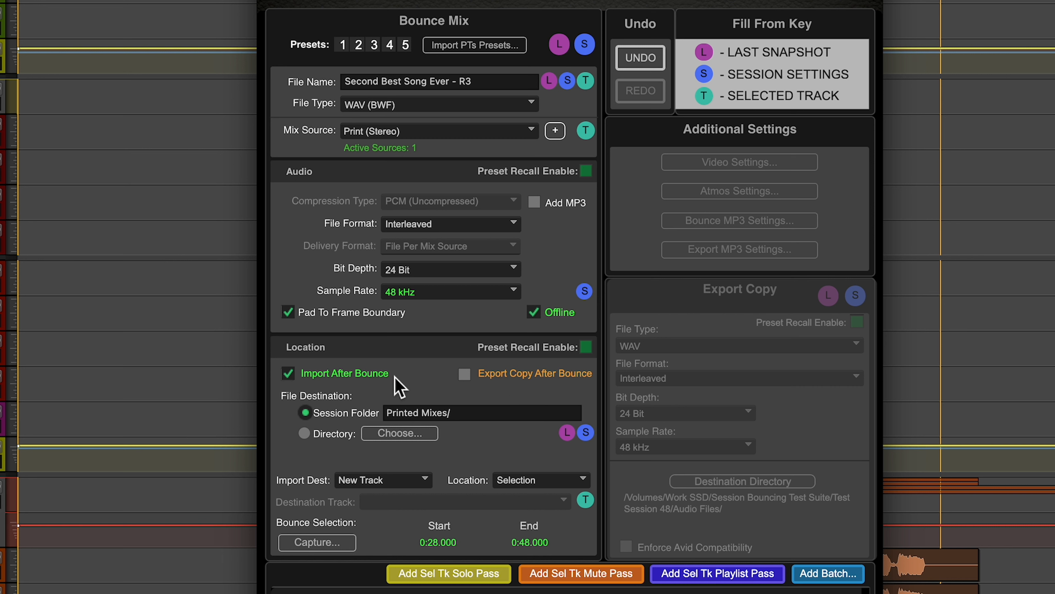
mouse_move(371, 393)
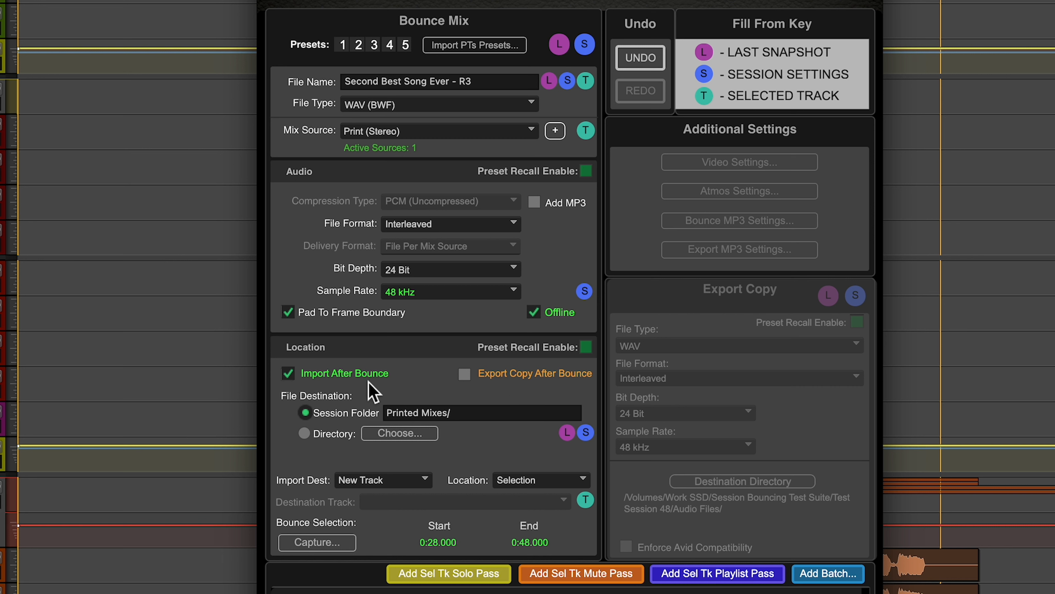
mouse_move(330, 475)
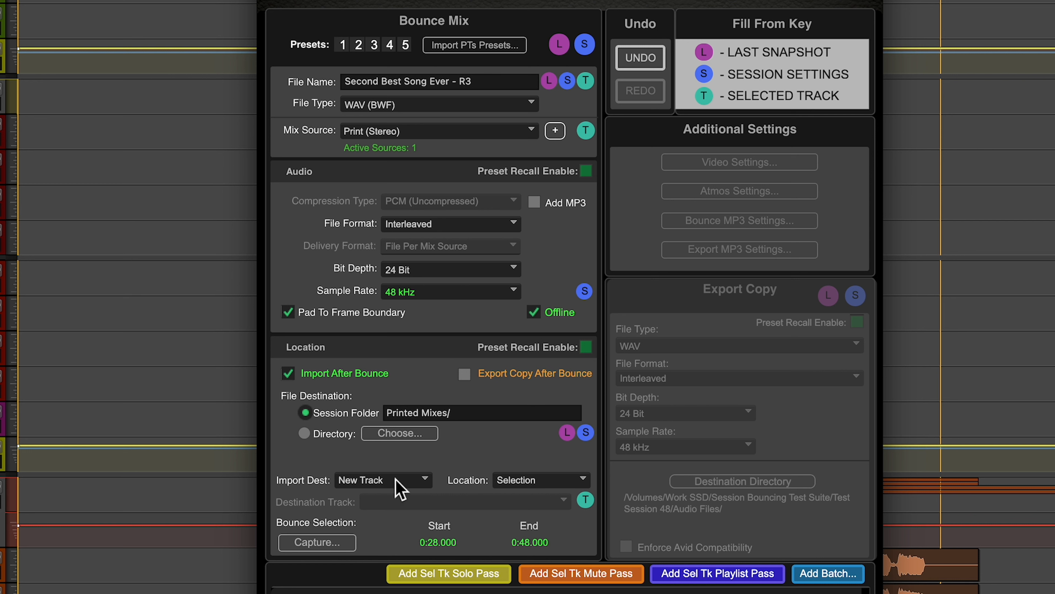
mouse_move(405, 489)
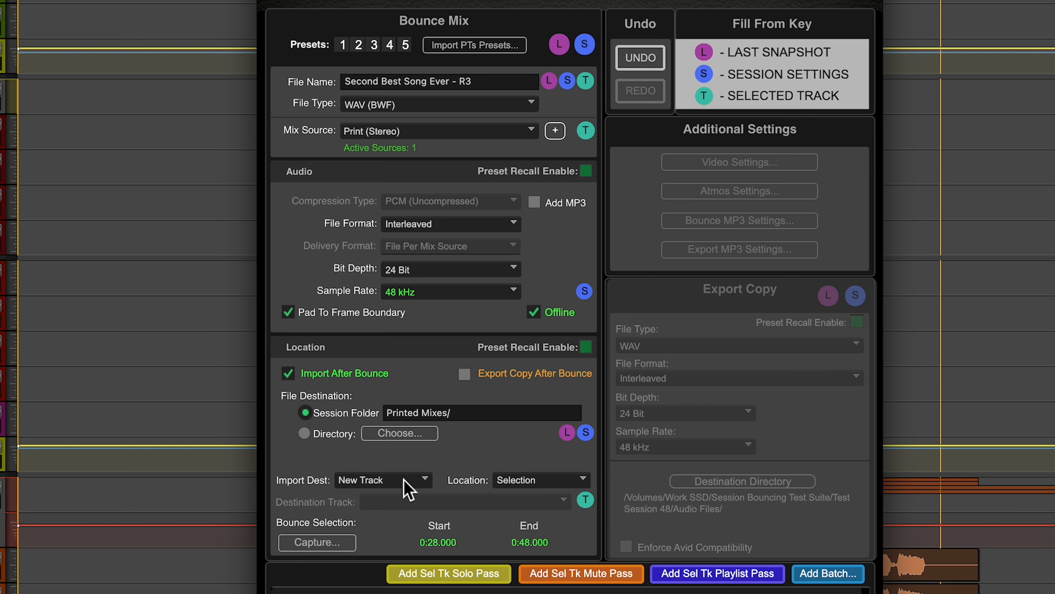
mouse_move(375, 492)
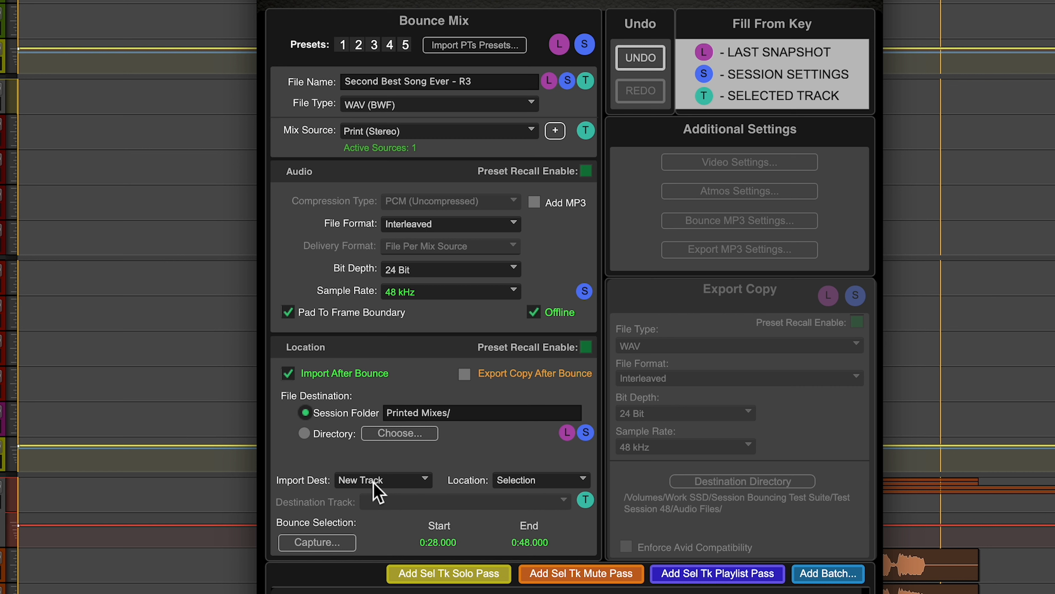
mouse_move(417, 492)
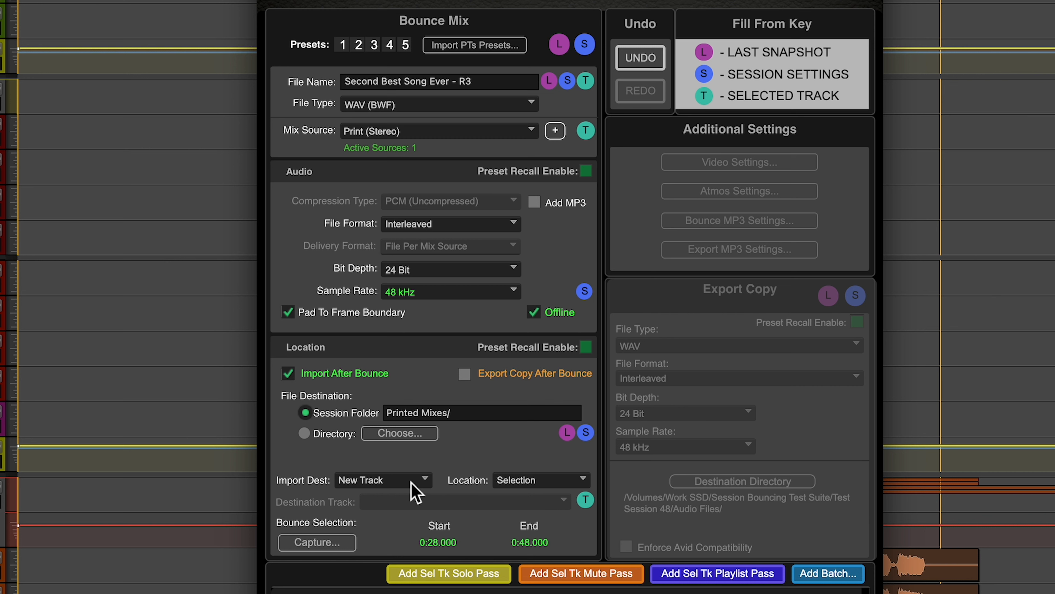
mouse_move(539, 494)
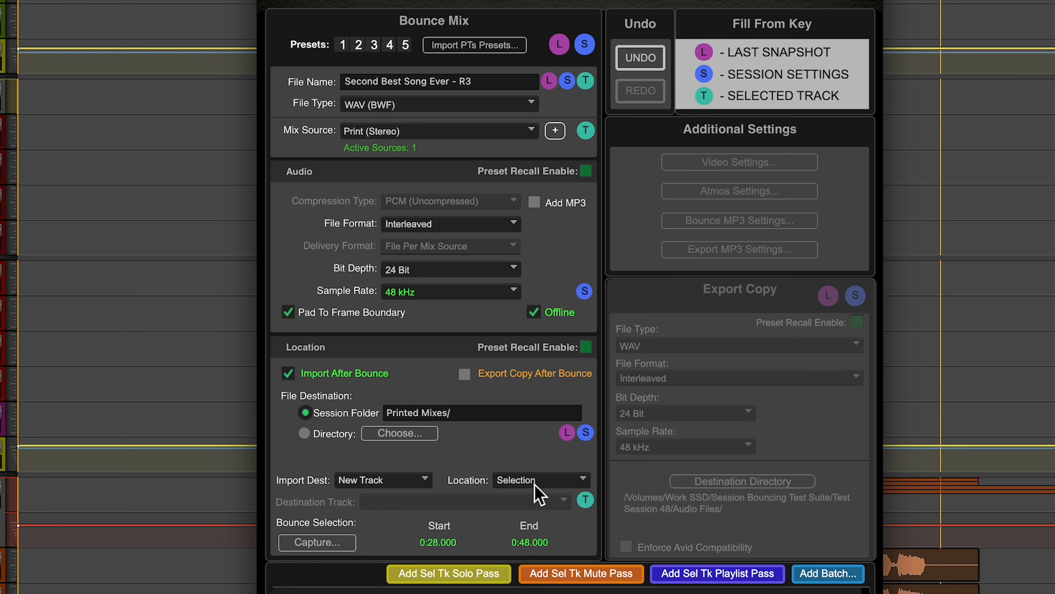
- Review the Location choices, then bring up the Import Dest choices: New Track, Clip List, Existing Track
click(539, 480)
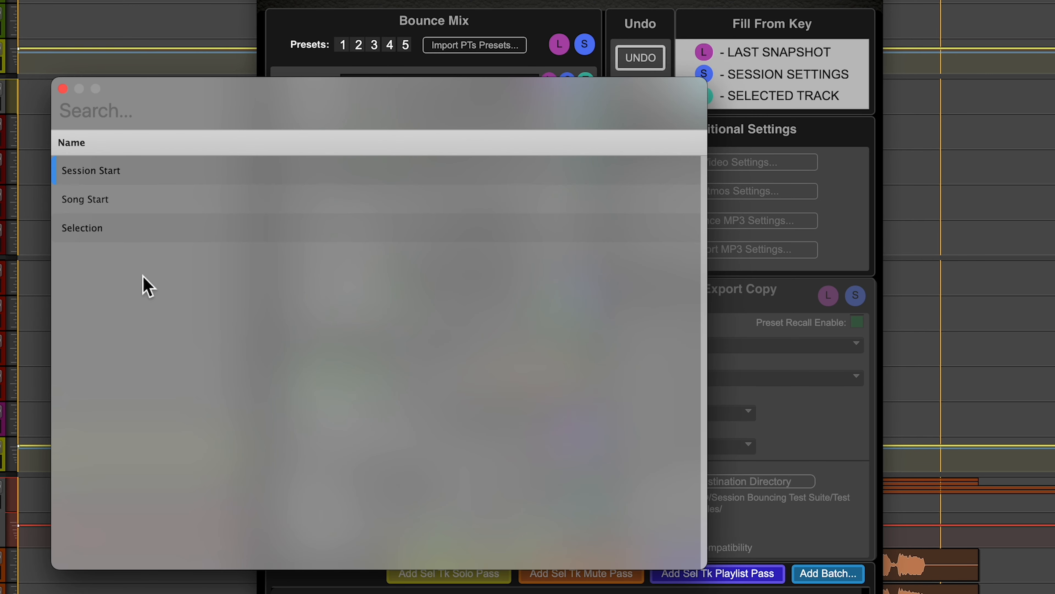
mouse_move(205, 359)
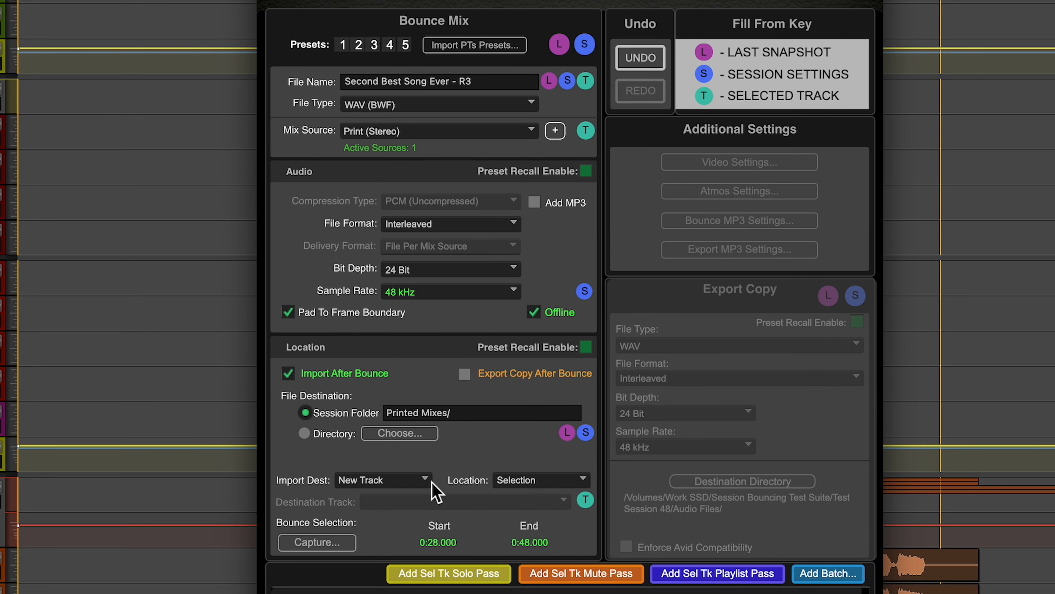
mouse_move(394, 486)
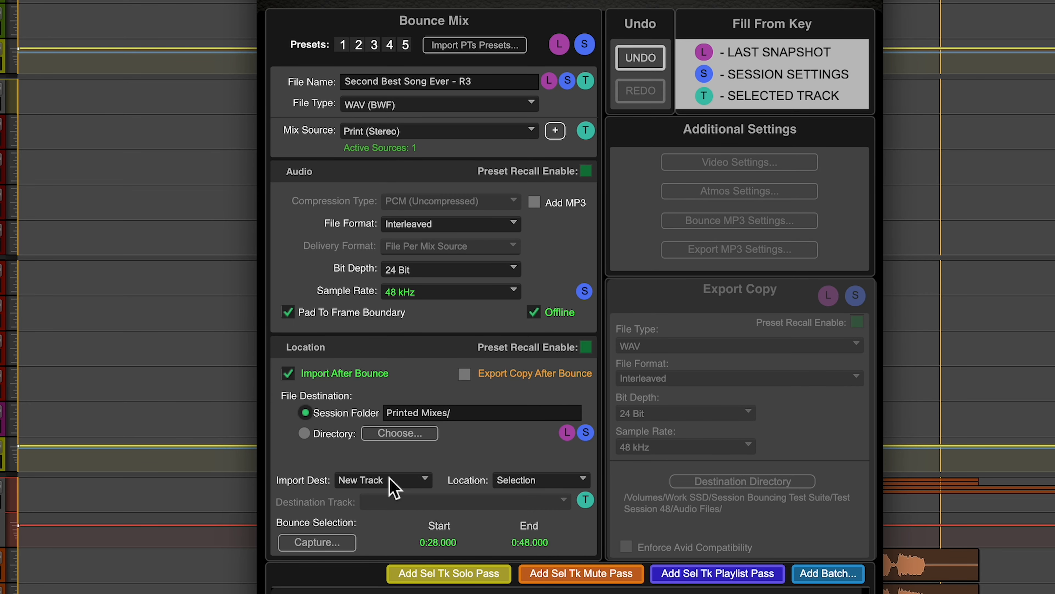
click(382, 480)
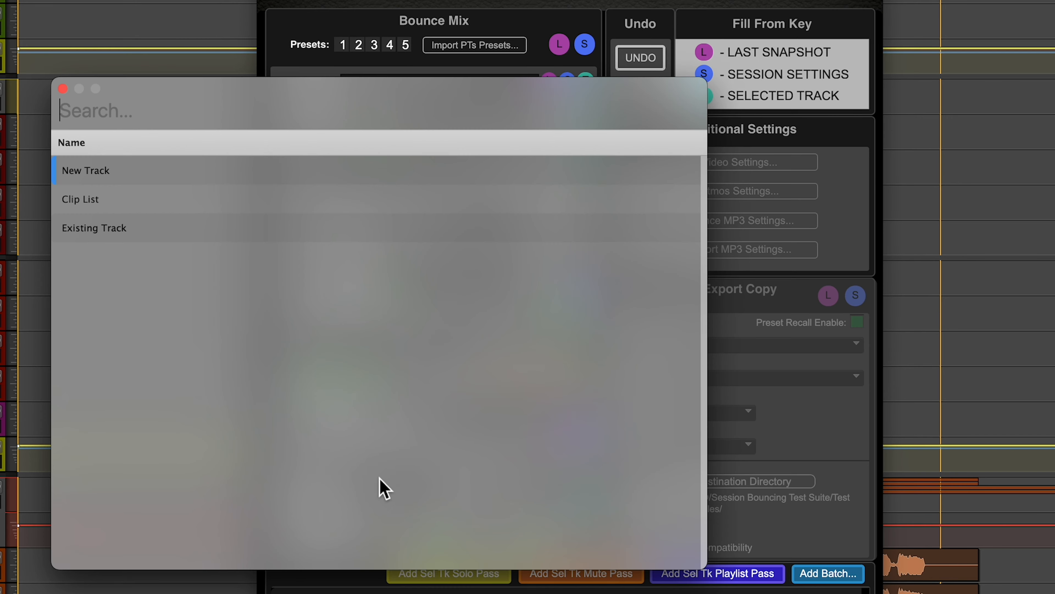
mouse_move(232, 172)
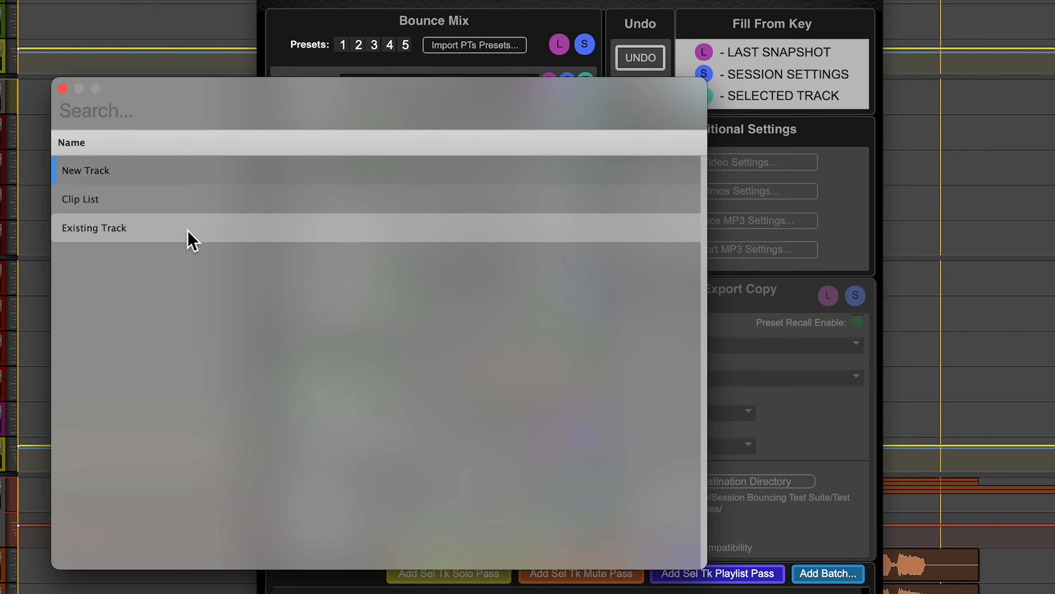
mouse_move(222, 336)
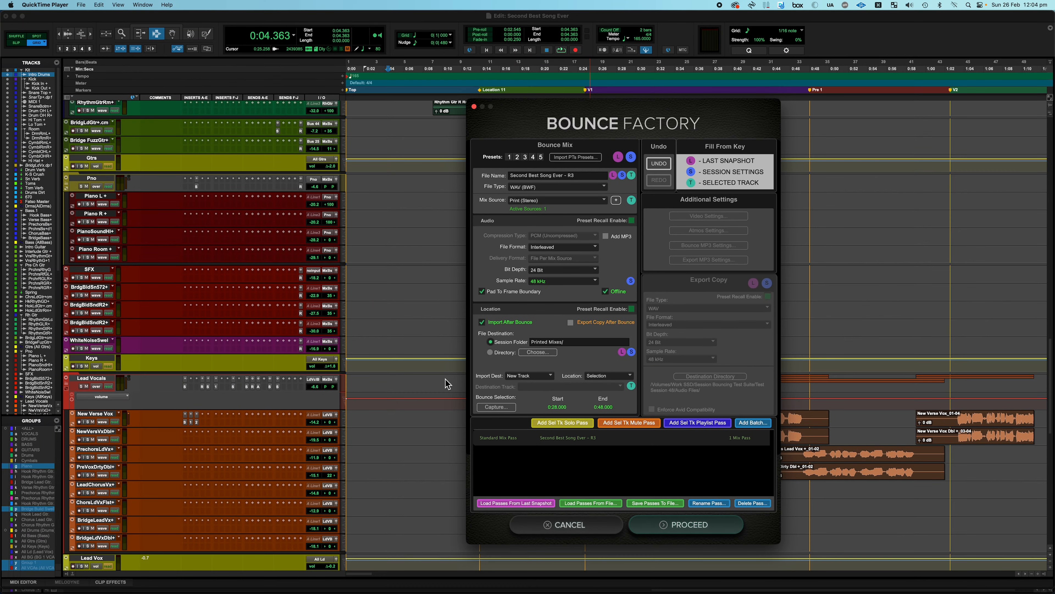
- Scroll the Edit window track list down to the Print Track
scroll(down, 3)
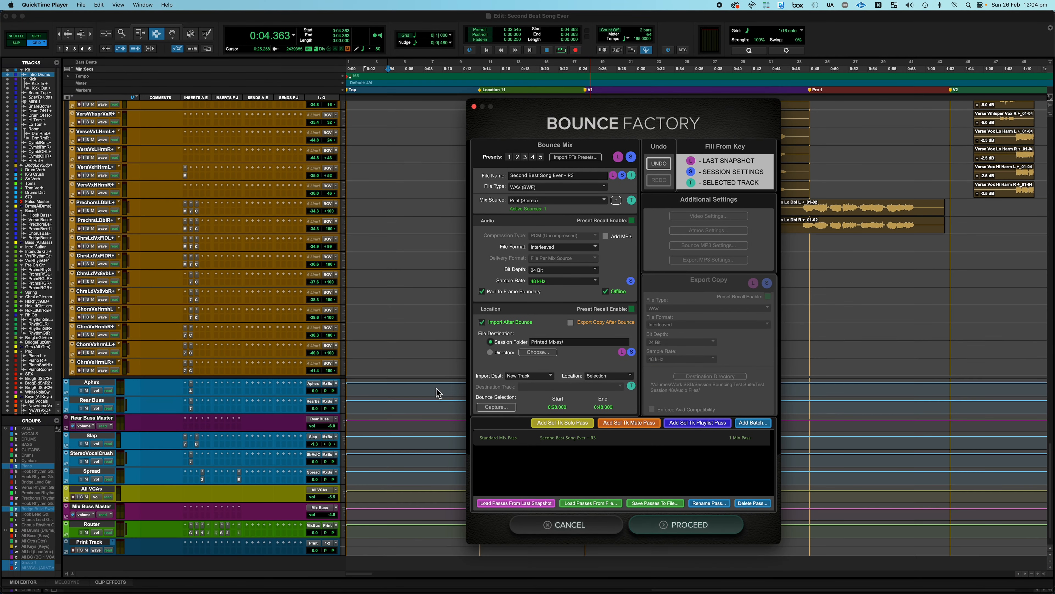
scroll(down, 3)
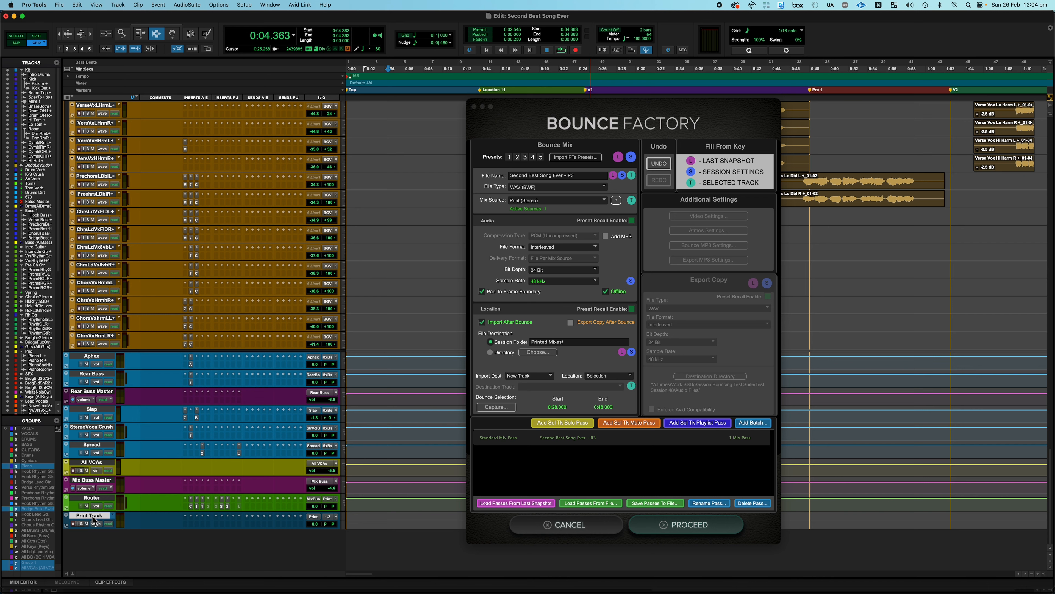
mouse_move(125, 527)
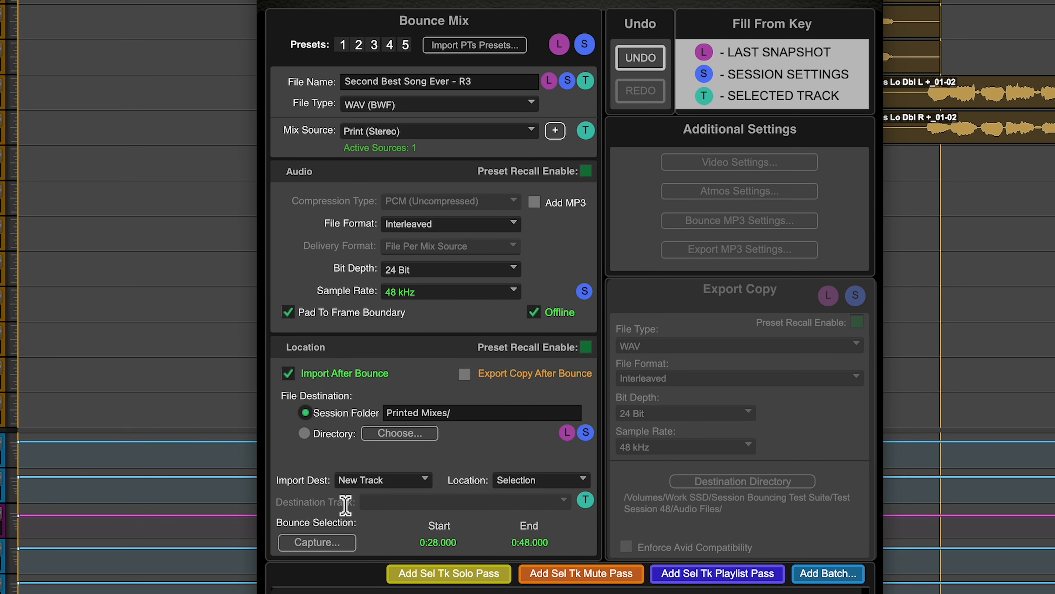
mouse_move(591, 504)
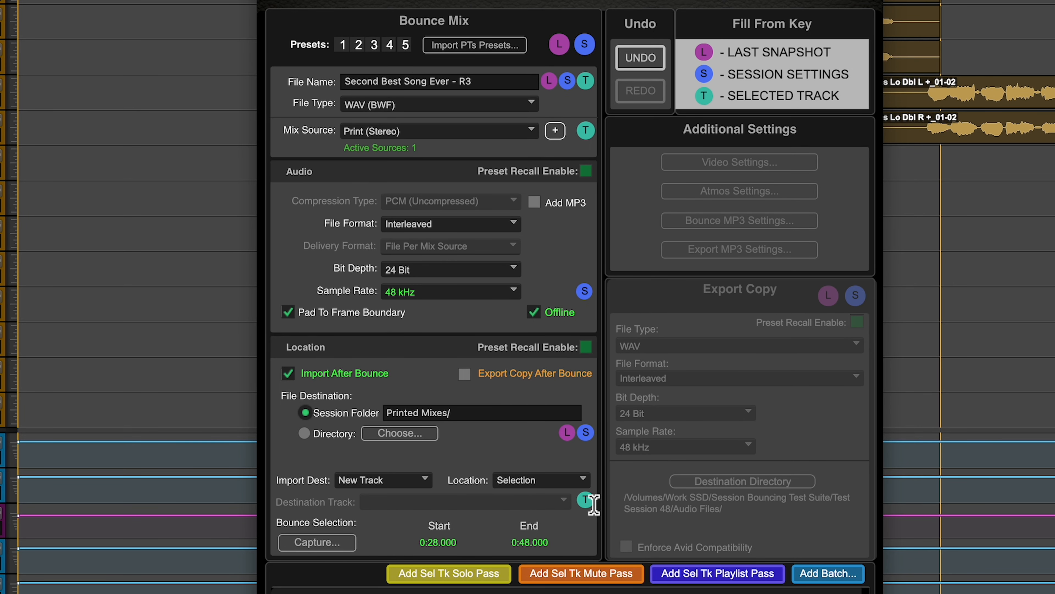
mouse_move(839, 98)
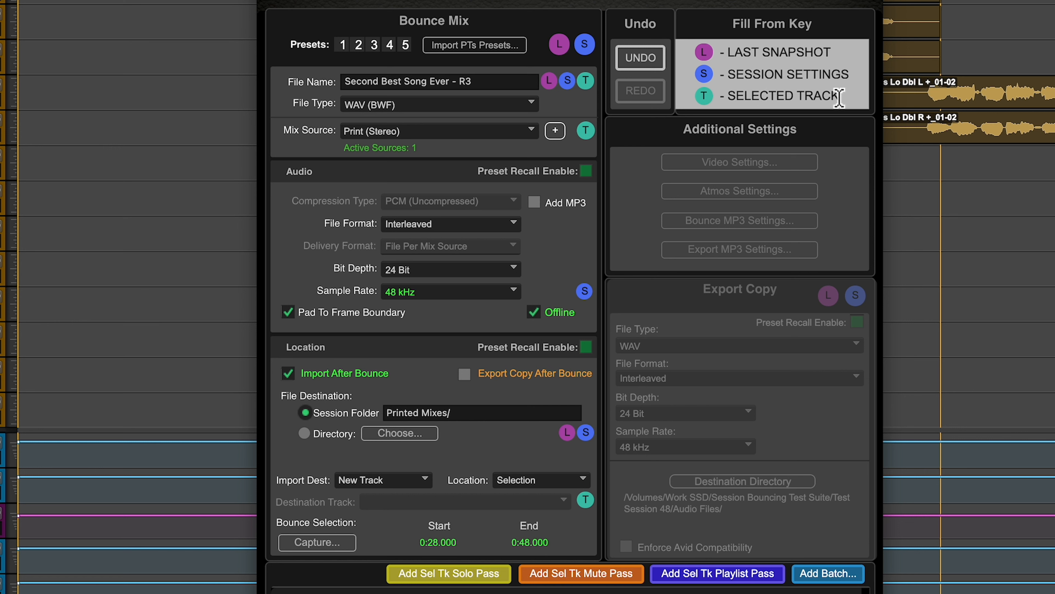
mouse_move(590, 504)
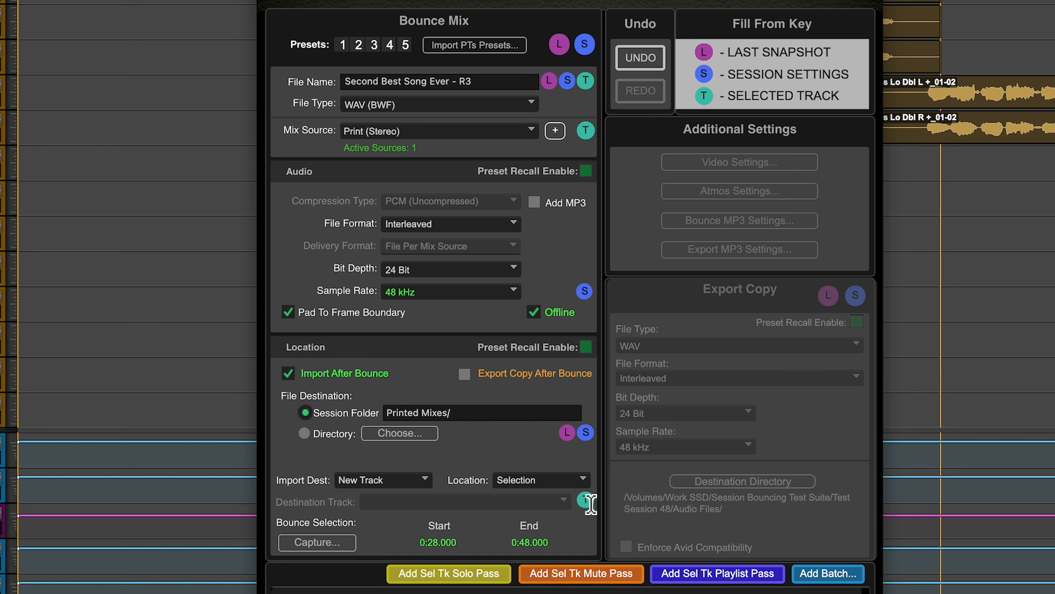
- Fill the destination from the selected track: Existing Track with Print Track
click(383, 480)
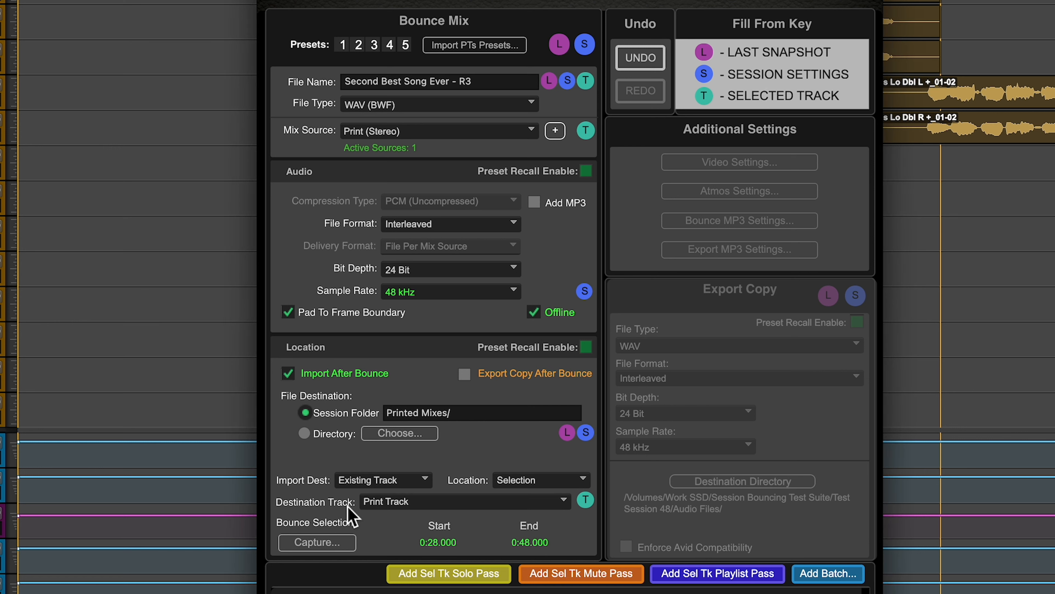
mouse_move(320, 495)
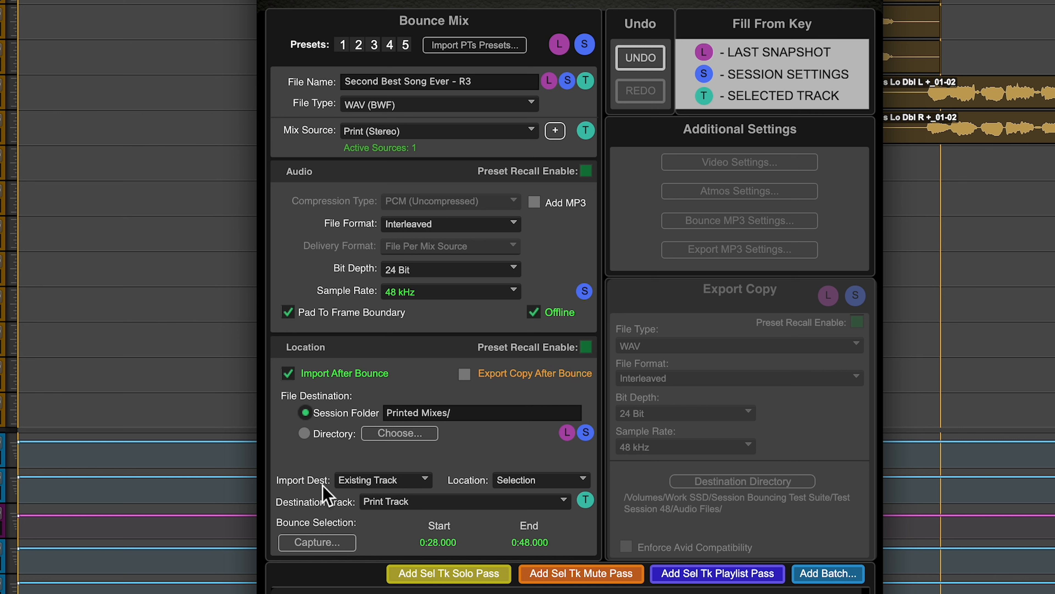
mouse_move(412, 492)
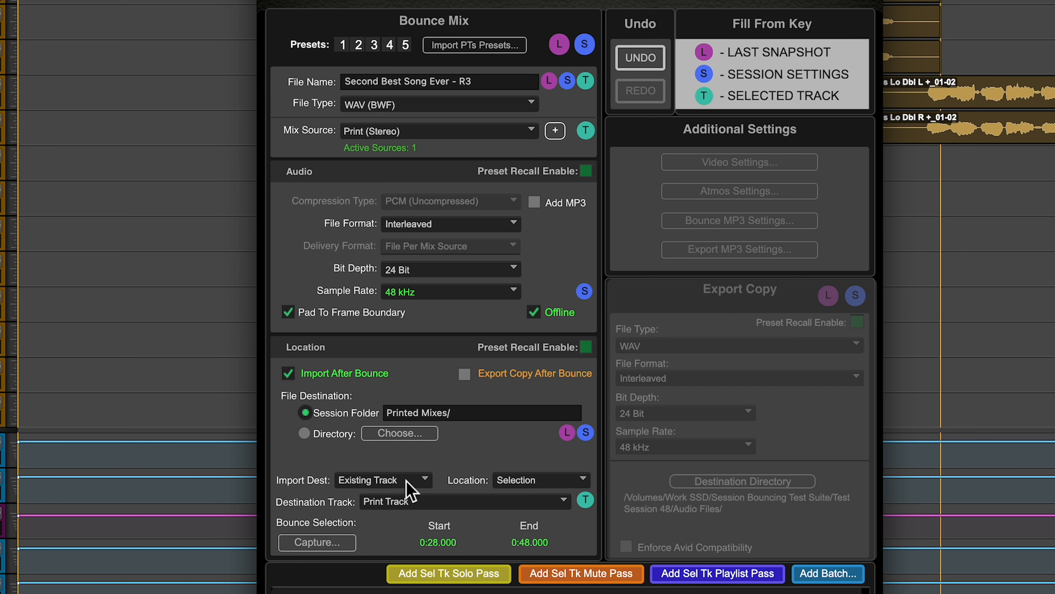
mouse_move(542, 37)
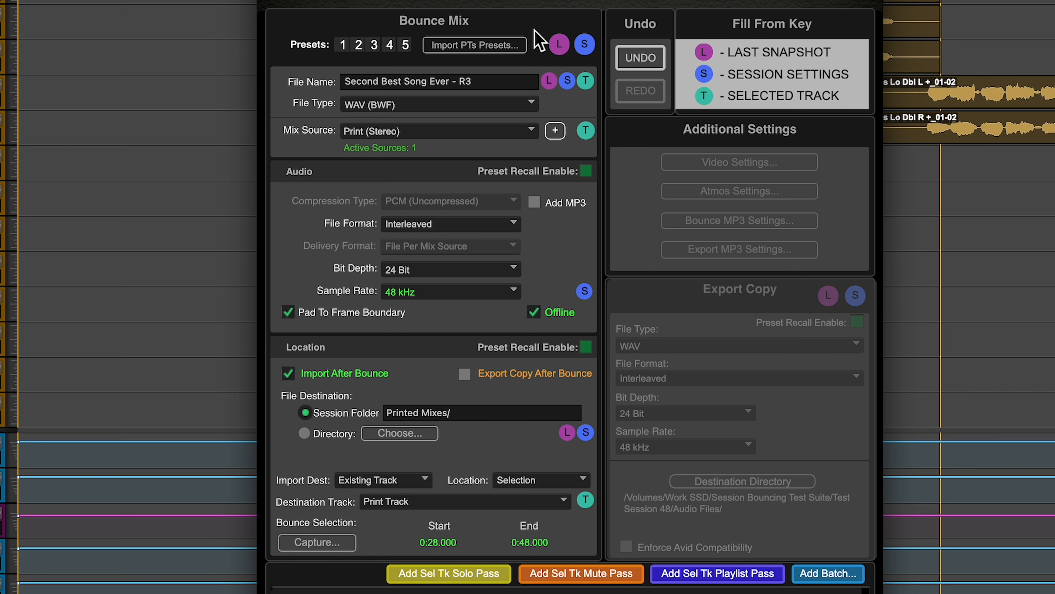
- Complete the file name as 'Second Best Song Ever - R3 Main Mix'
text(Main)
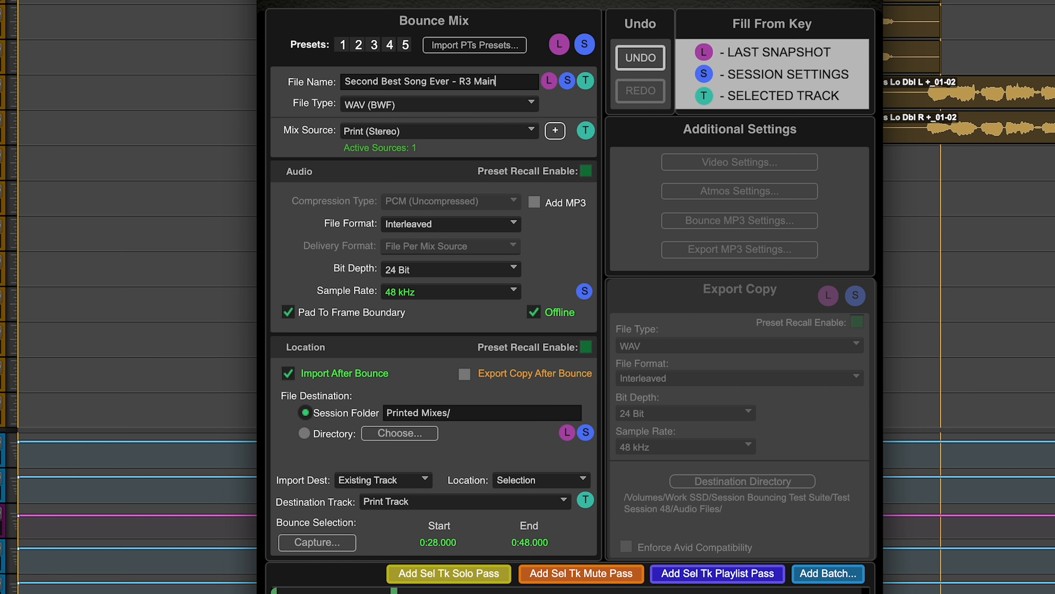
text(Mix)
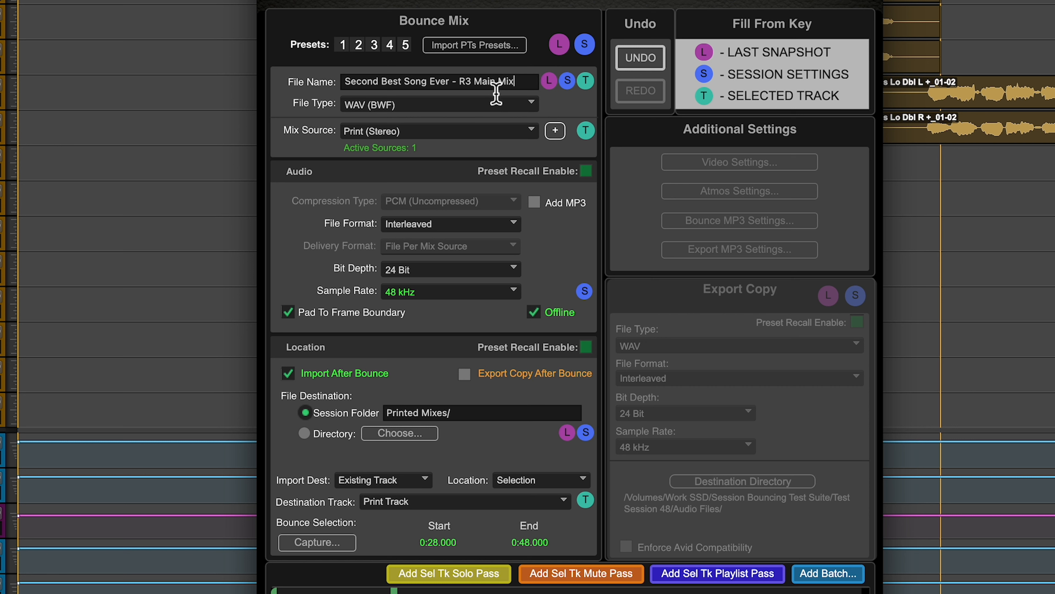
mouse_move(422, 287)
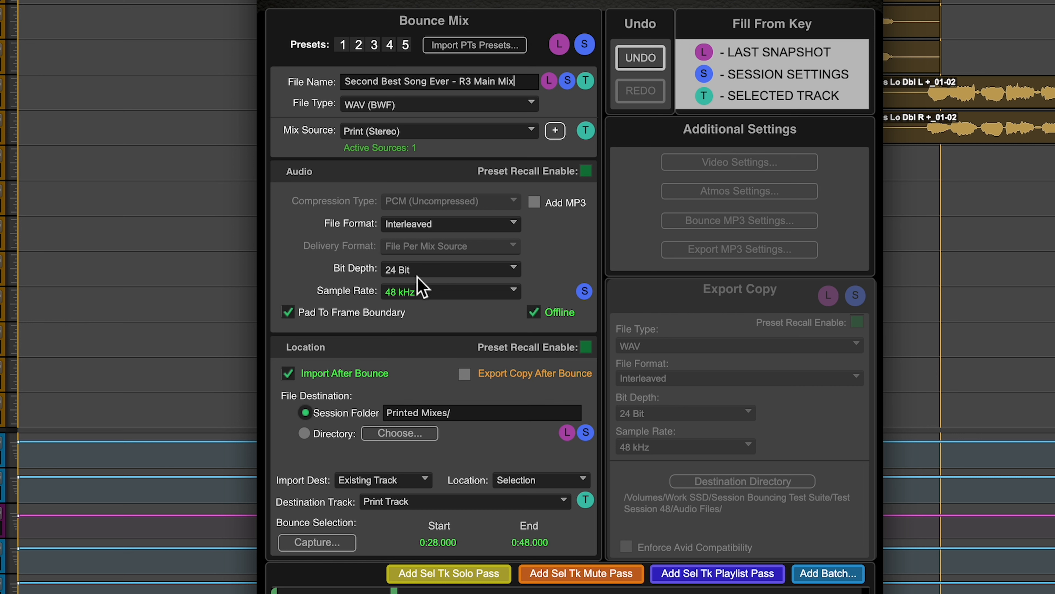
mouse_move(429, 447)
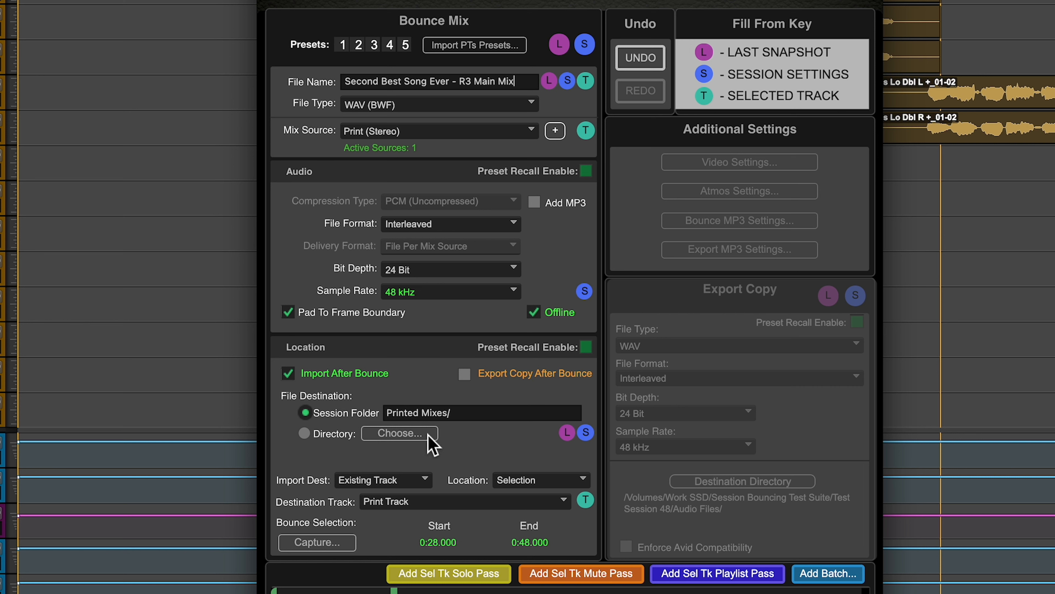
mouse_move(429, 444)
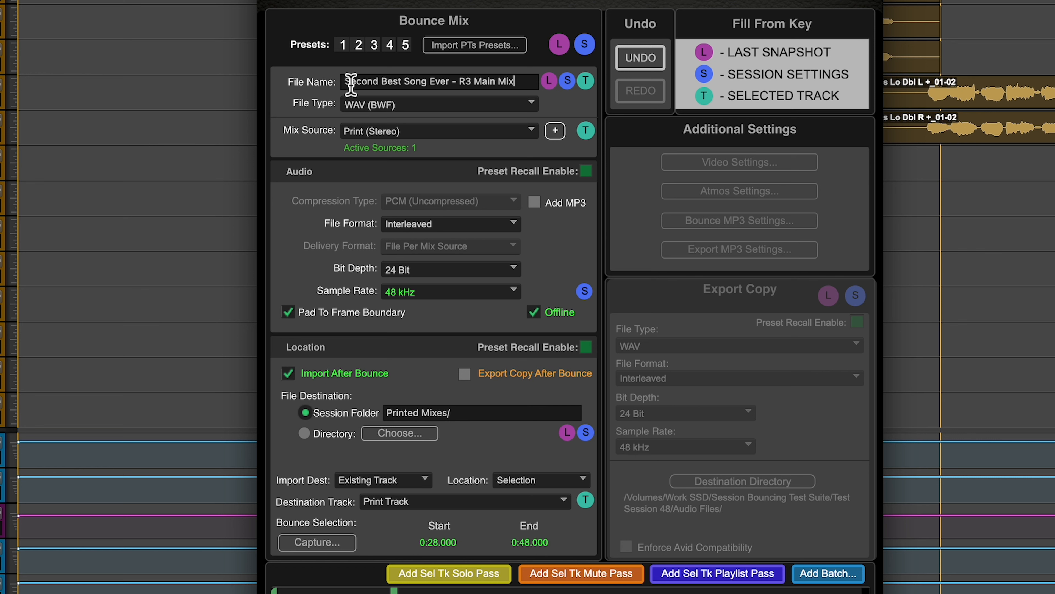
mouse_move(492, 245)
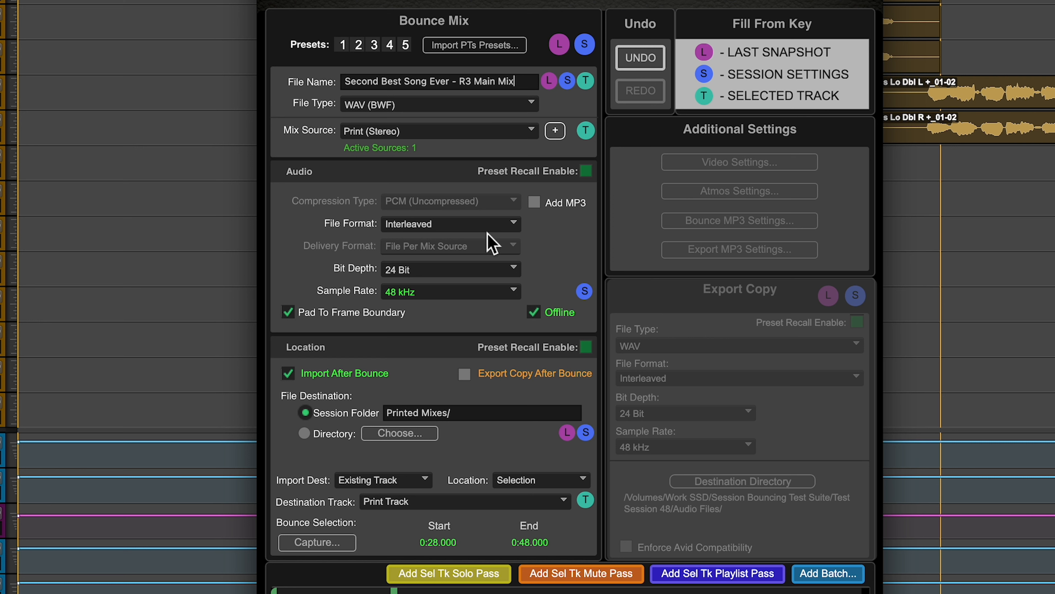
mouse_move(471, 522)
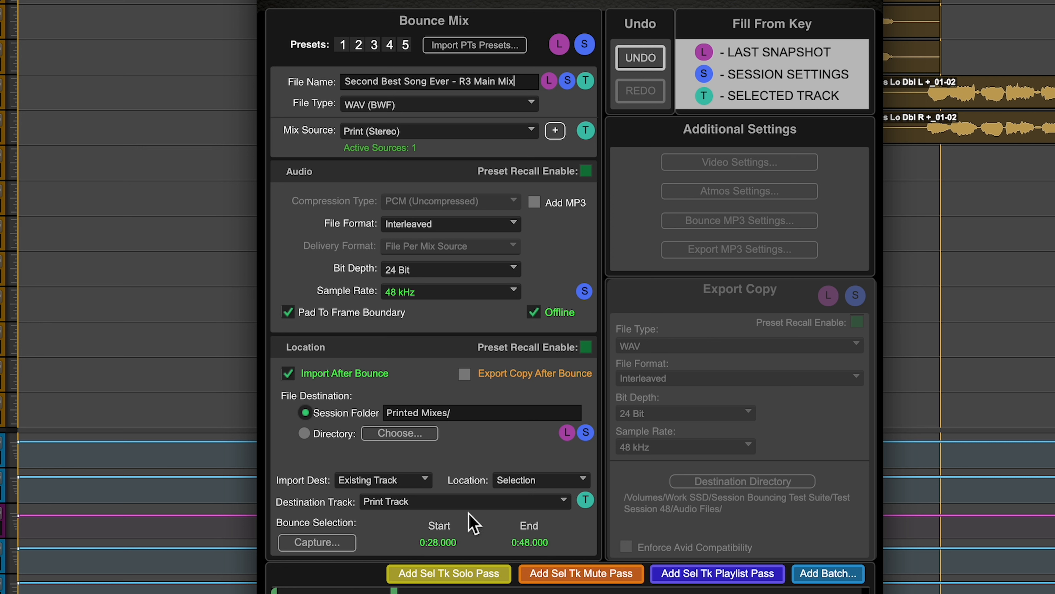
mouse_move(540, 489)
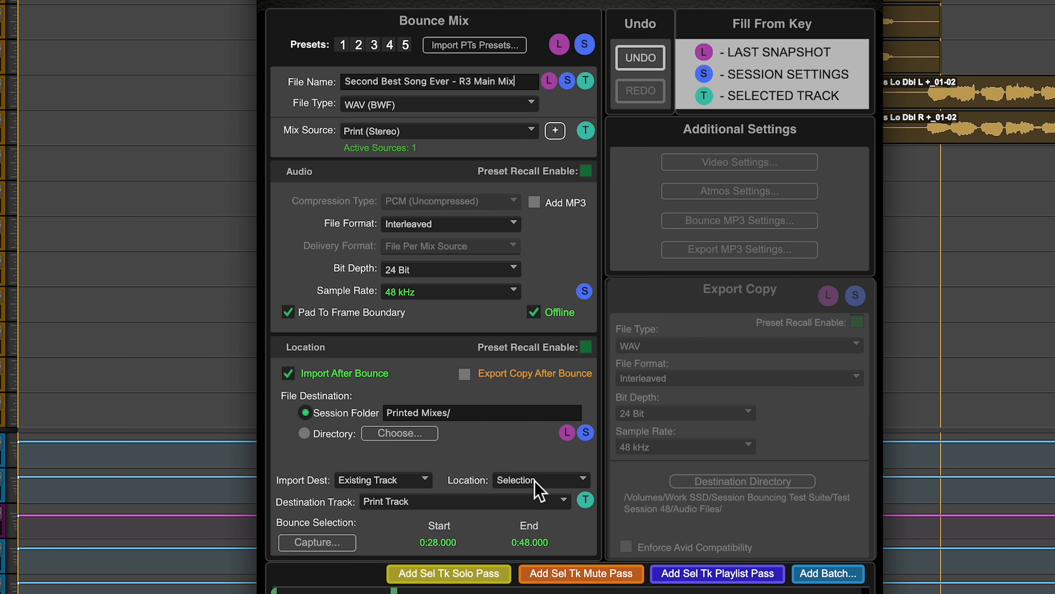
mouse_move(375, 379)
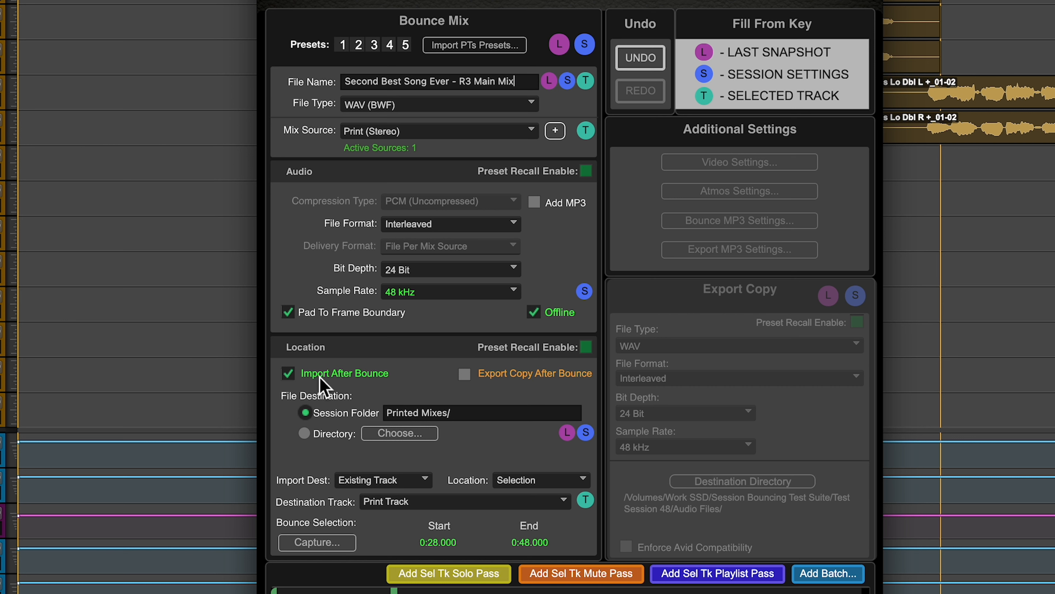
mouse_move(562, 386)
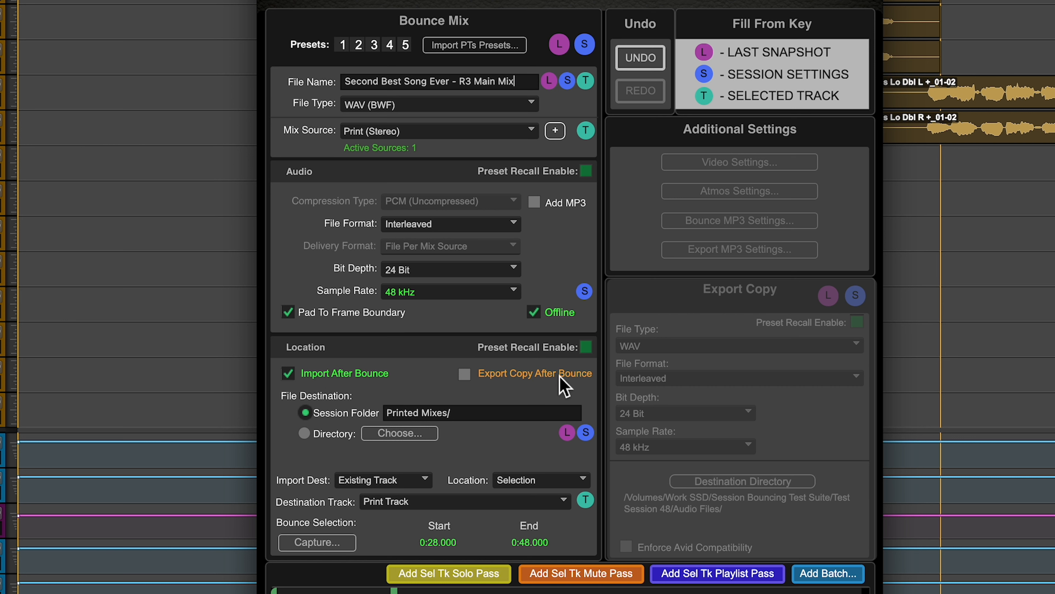
mouse_move(555, 383)
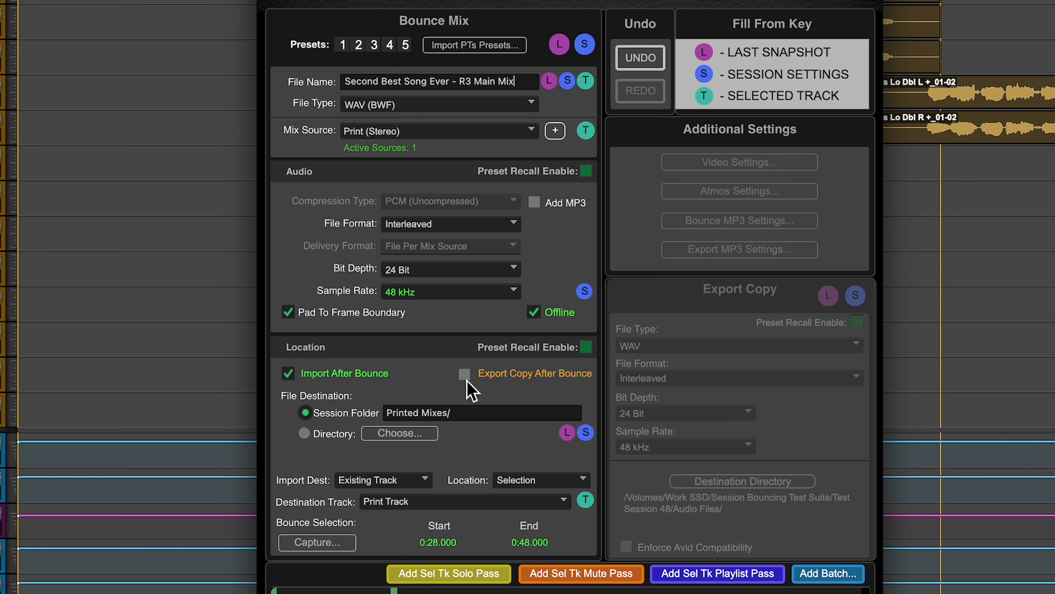
- Enable Export Copy After Bounce, activating WAV, interleaved, 24-bit, 48 kHz export settings
click(464, 373)
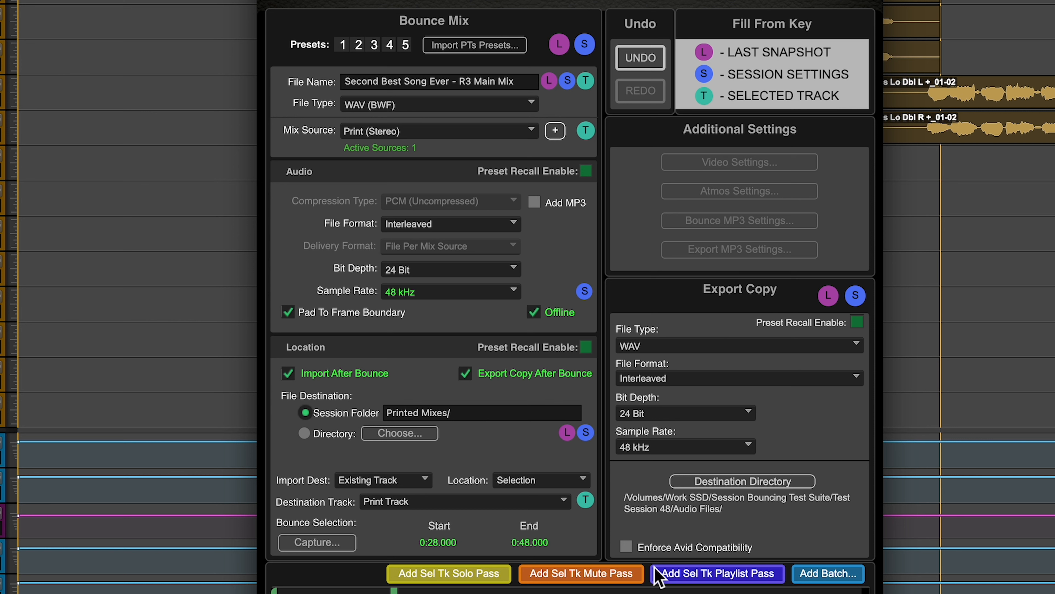
mouse_move(845, 471)
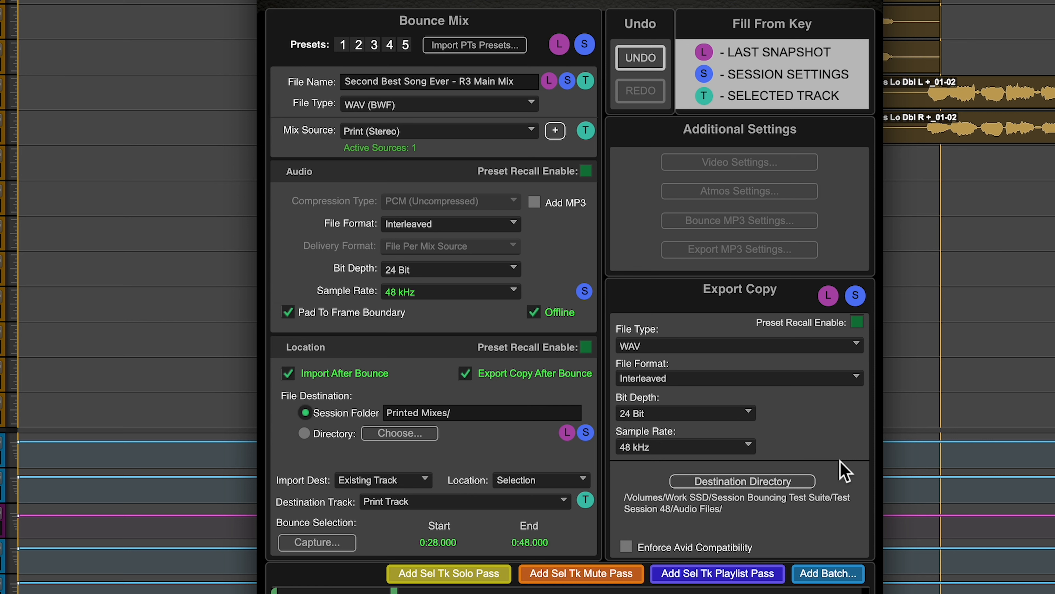
mouse_move(785, 443)
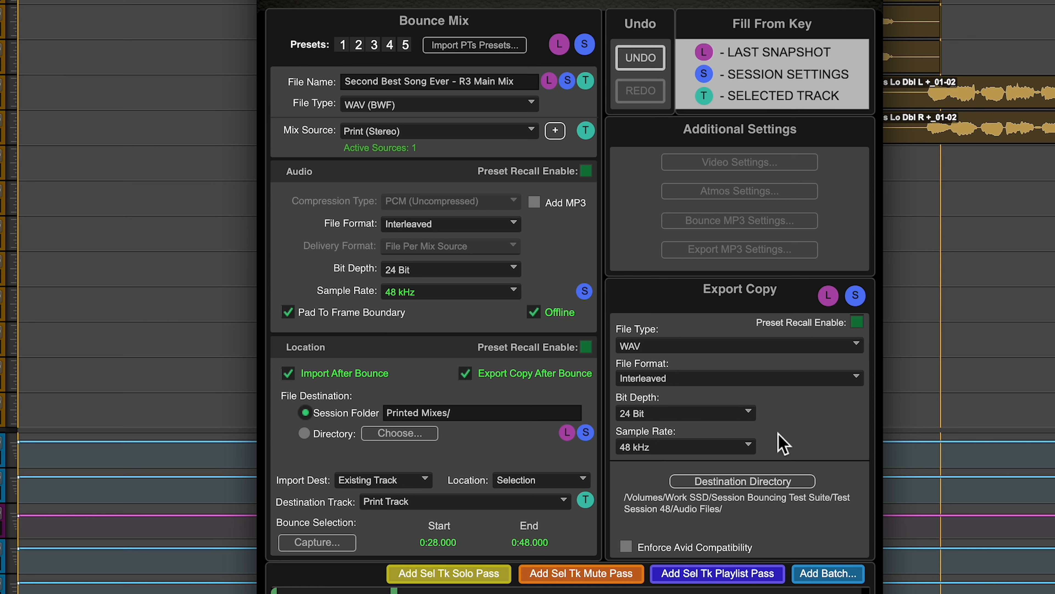
mouse_move(431, 347)
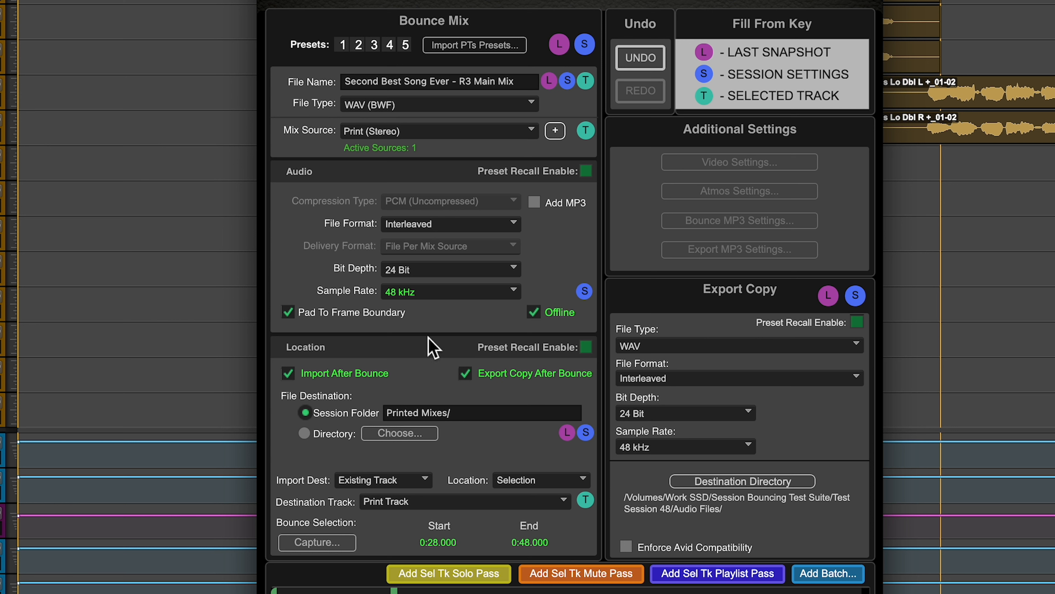
mouse_move(421, 279)
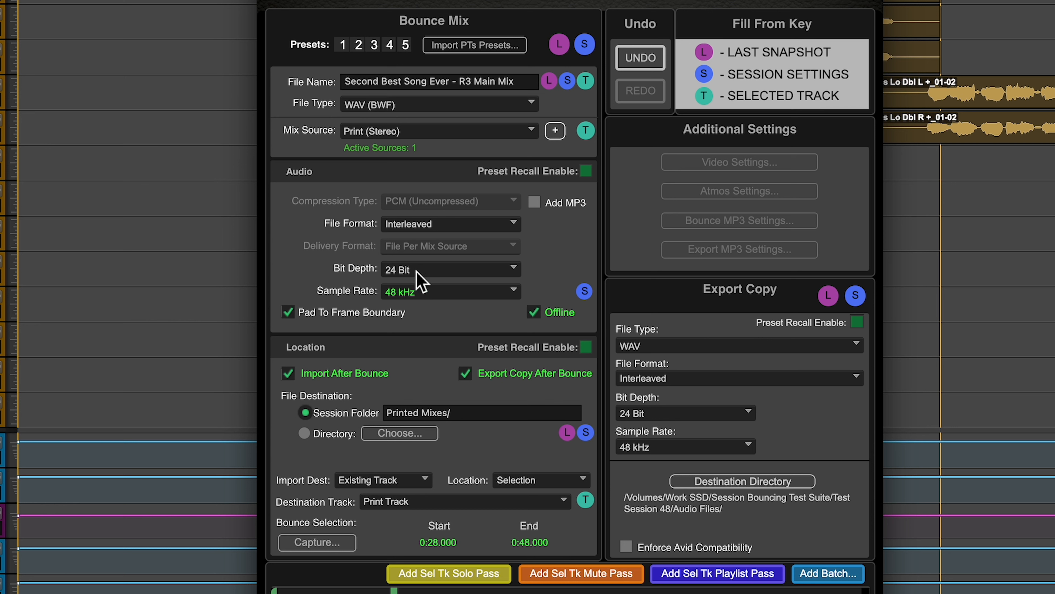
mouse_move(343, 386)
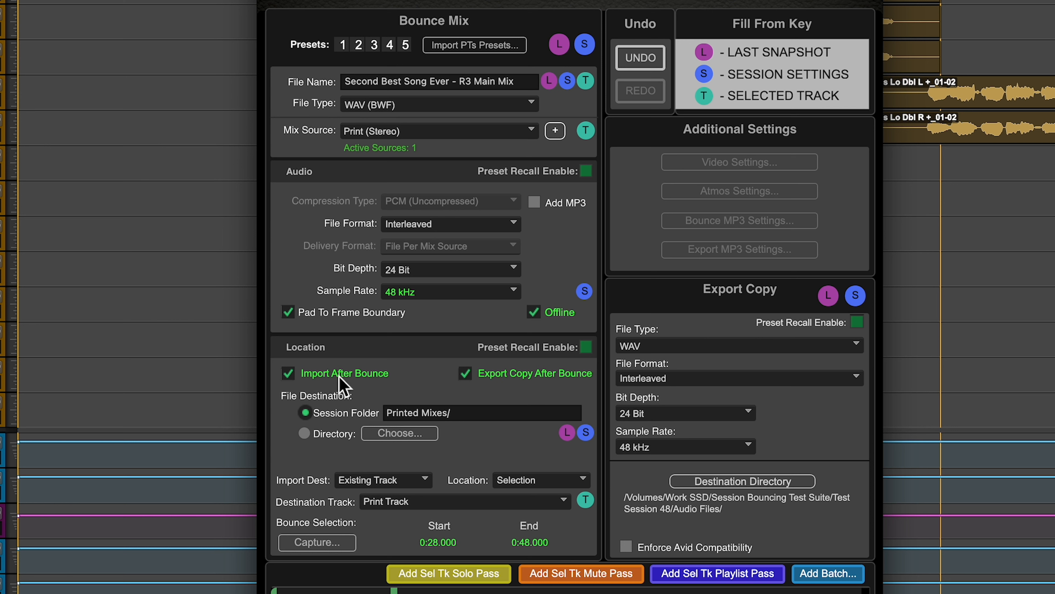
mouse_move(339, 492)
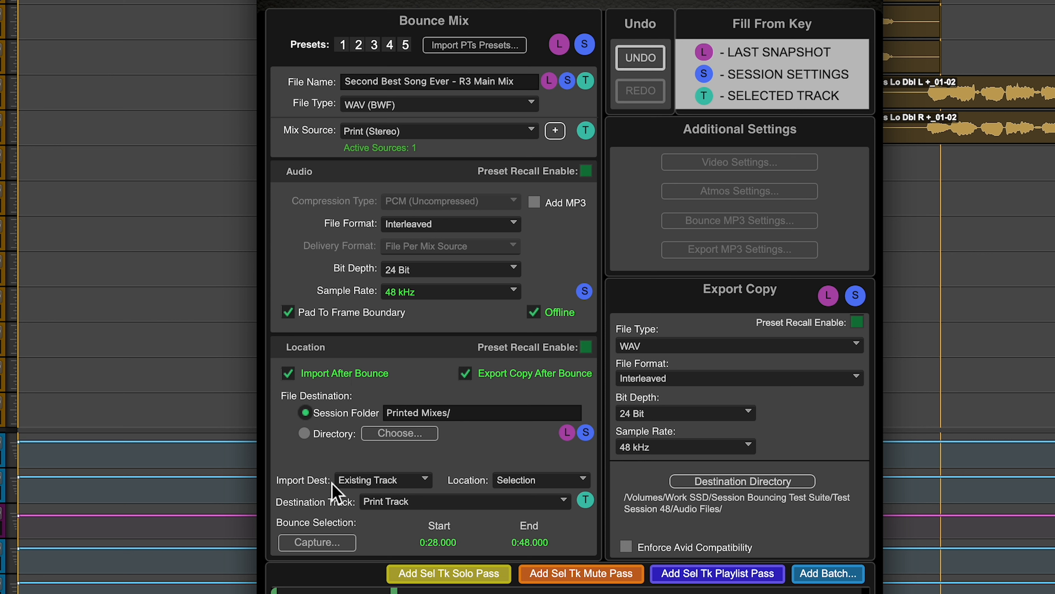
mouse_move(362, 488)
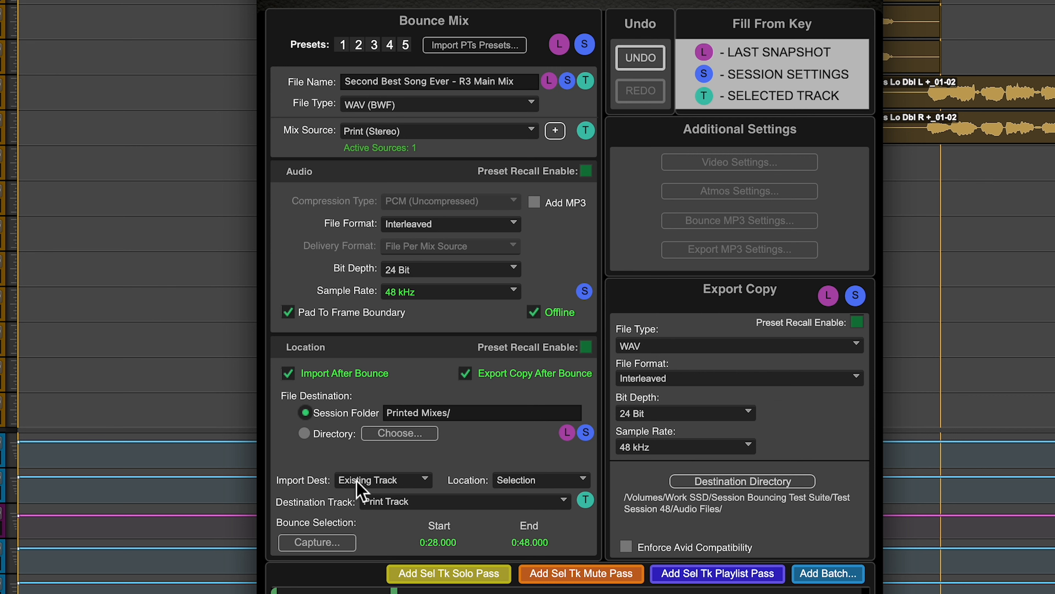
mouse_move(469, 402)
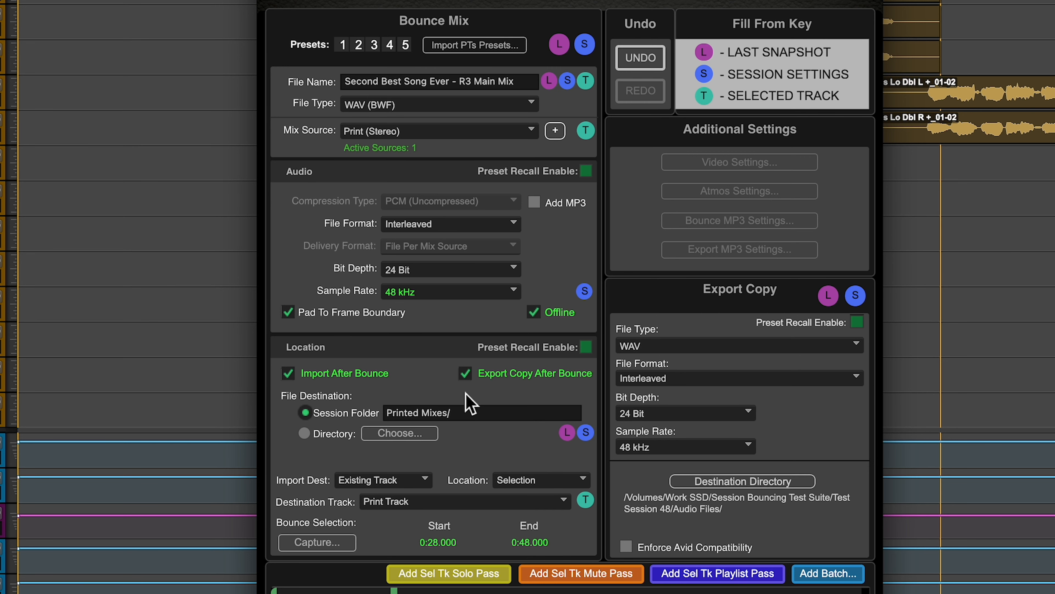
mouse_move(740, 354)
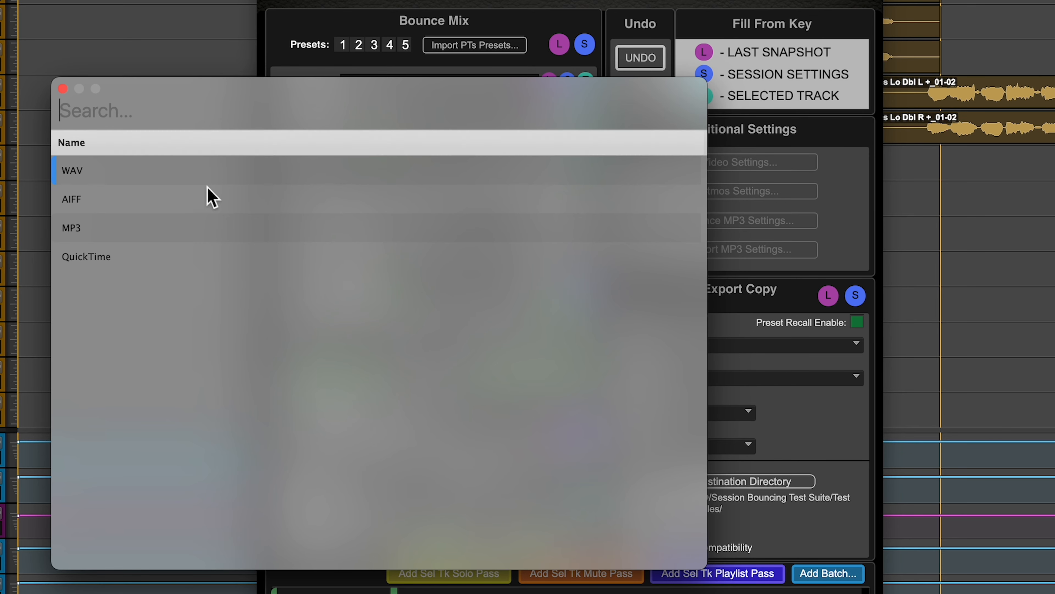
click(72, 170)
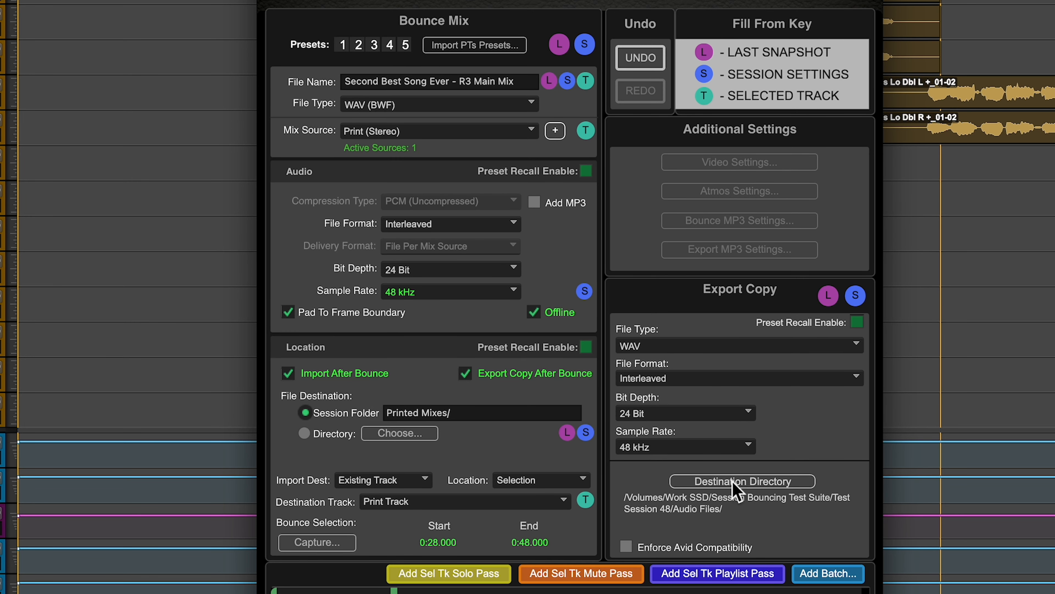
mouse_move(545, 438)
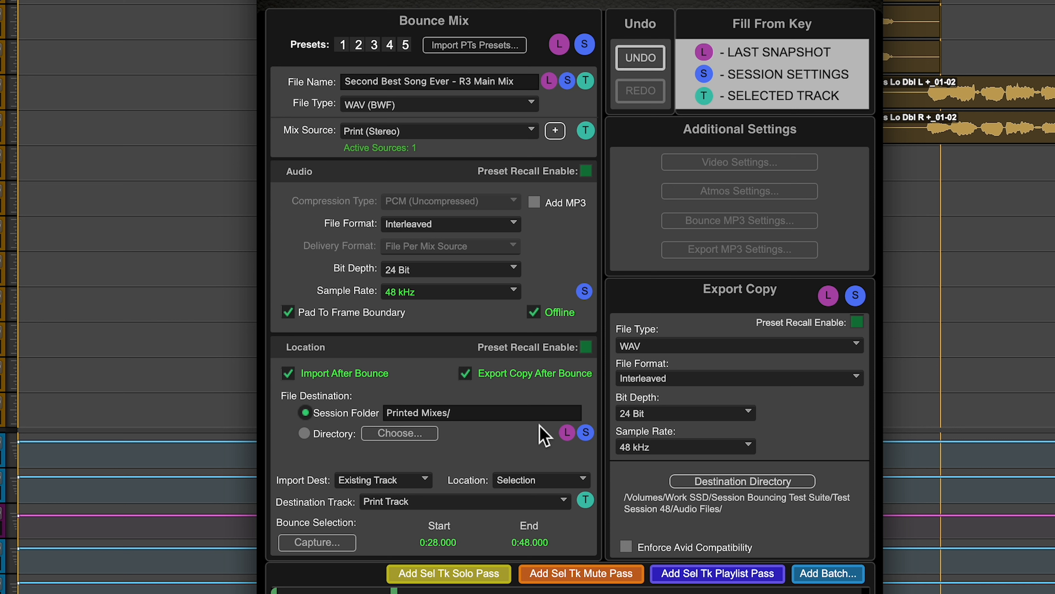
mouse_move(690, 356)
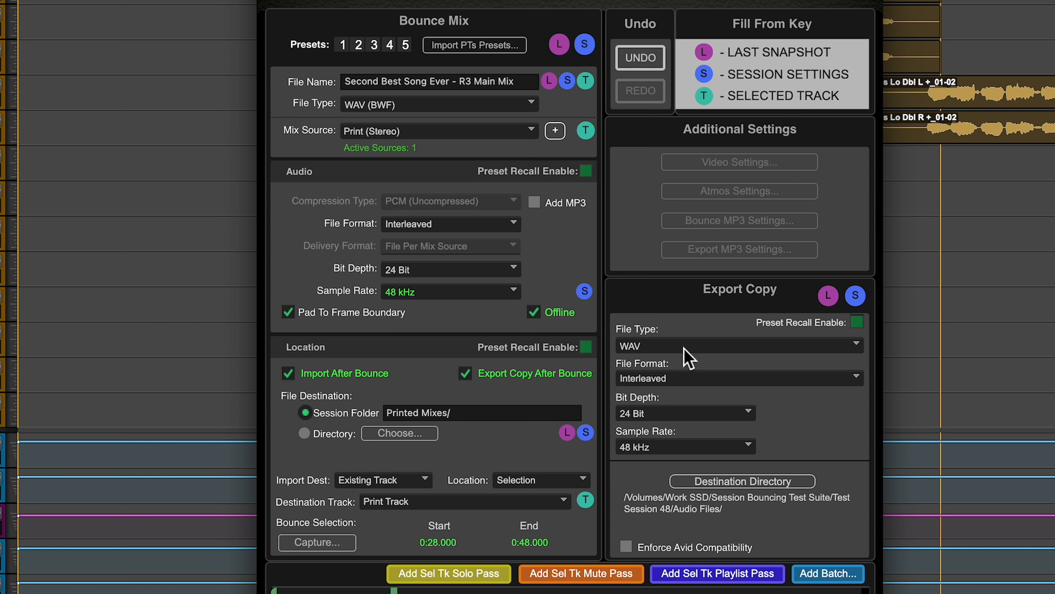
mouse_move(685, 366)
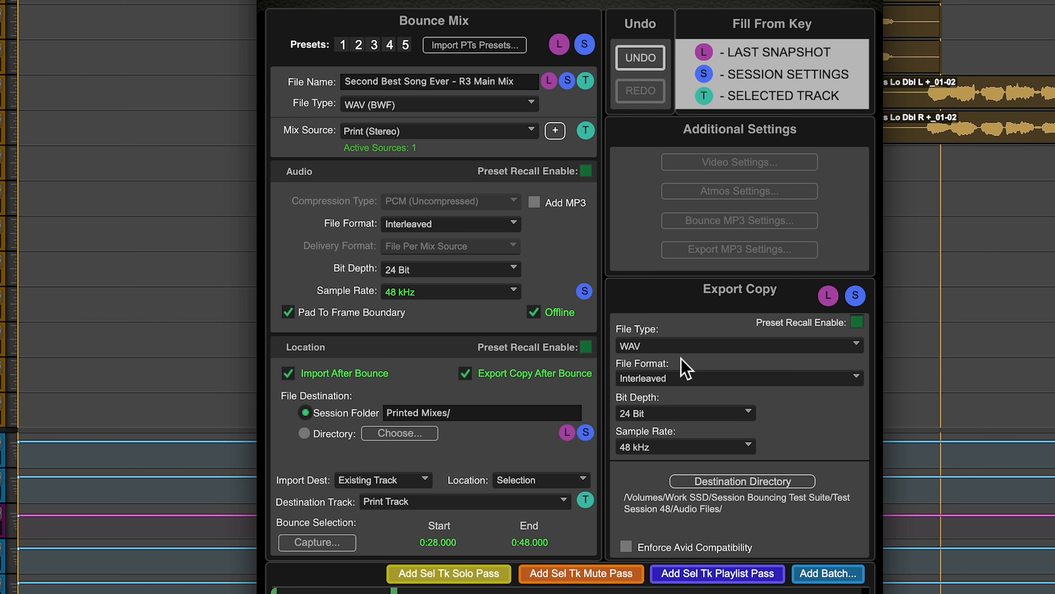
mouse_move(694, 416)
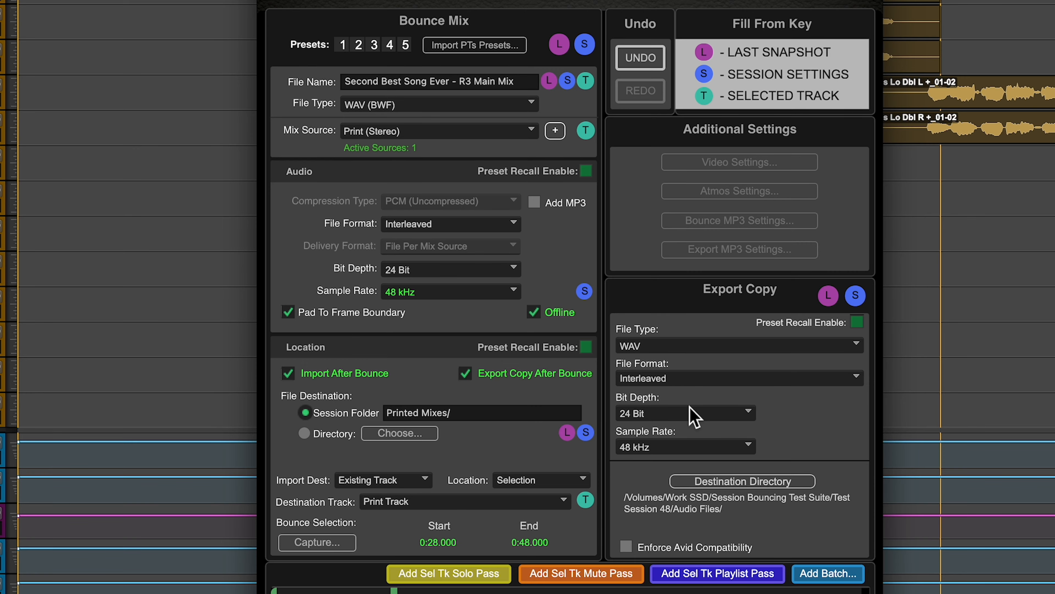
mouse_move(701, 416)
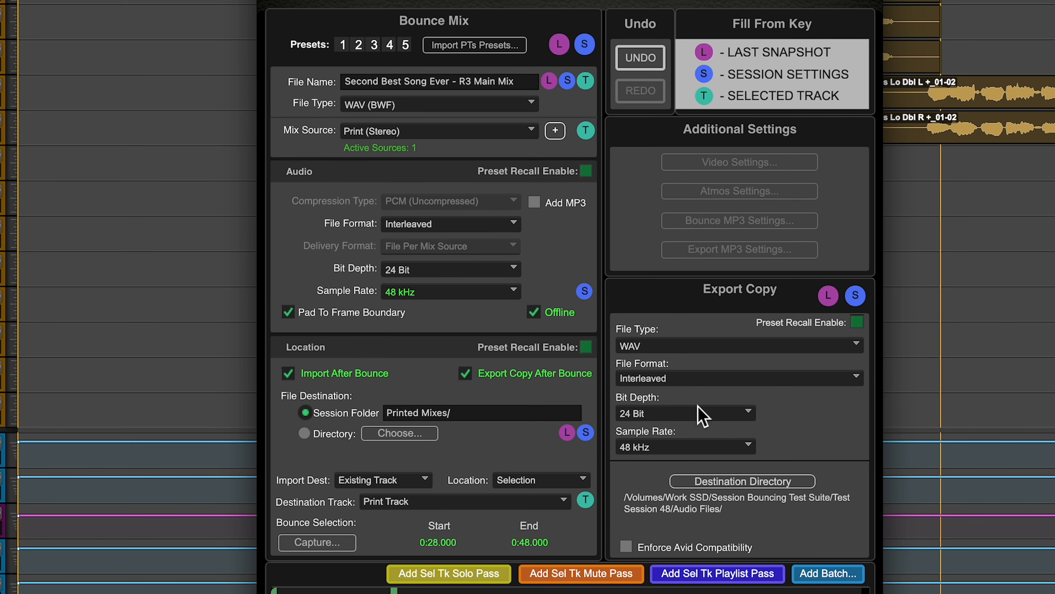